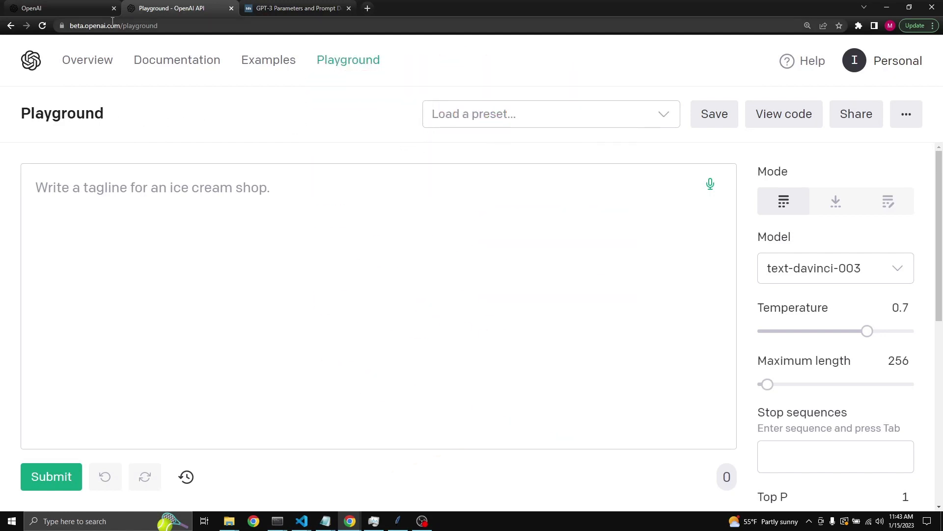
Switch to the OpenAI homepage tab and open the API product page.
click(60, 7)
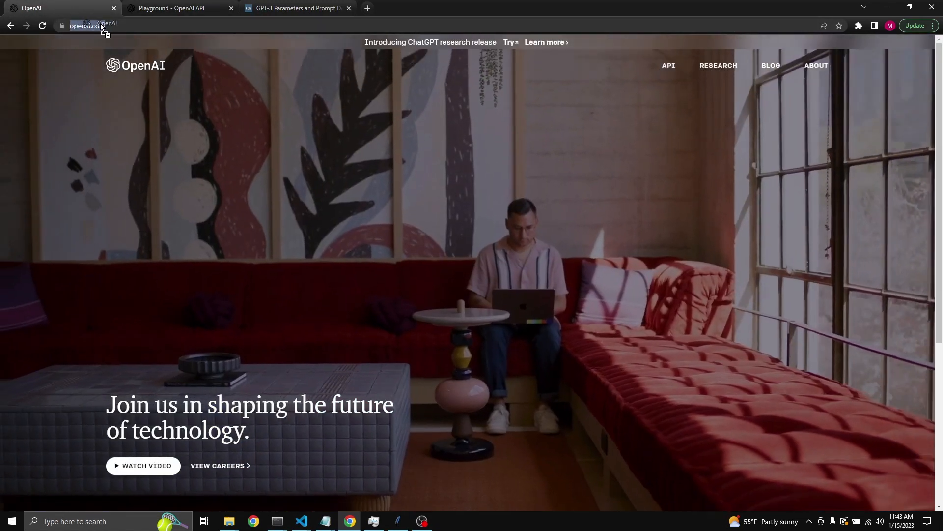
click(668, 65)
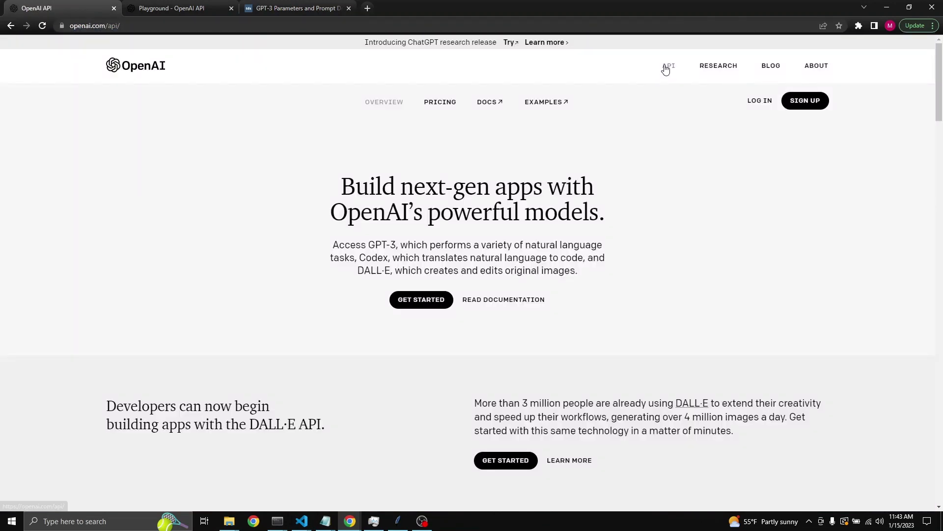
mouse_move(810, 112)
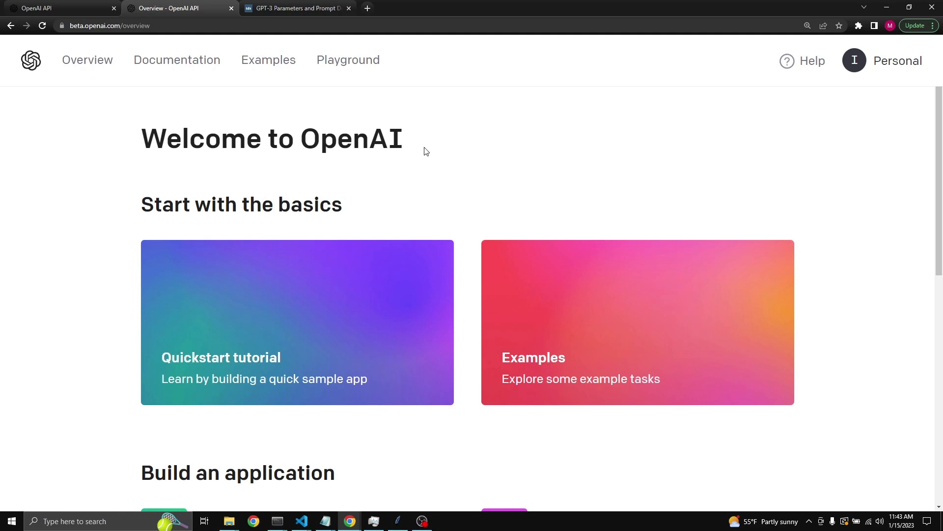
Browse the Q&A example and the documentation's key concepts, then return to Playground.
click(268, 60)
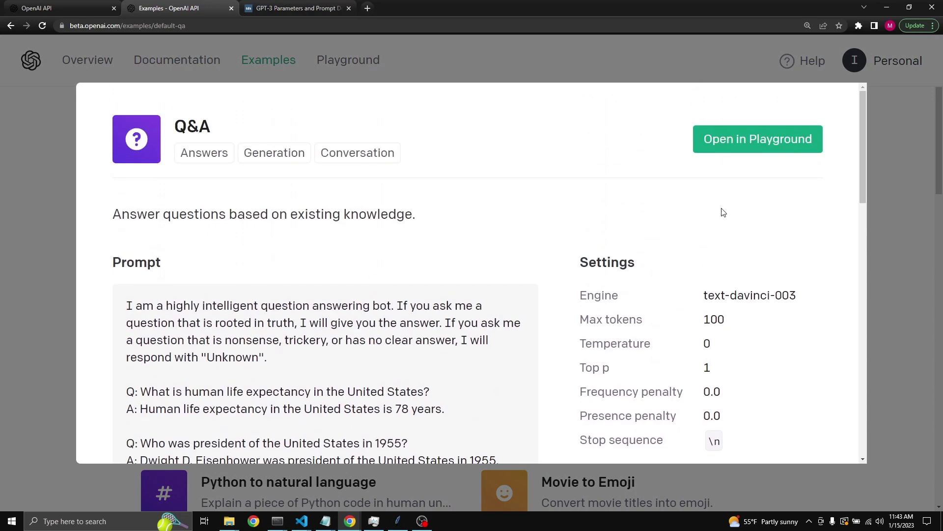
click(757, 138)
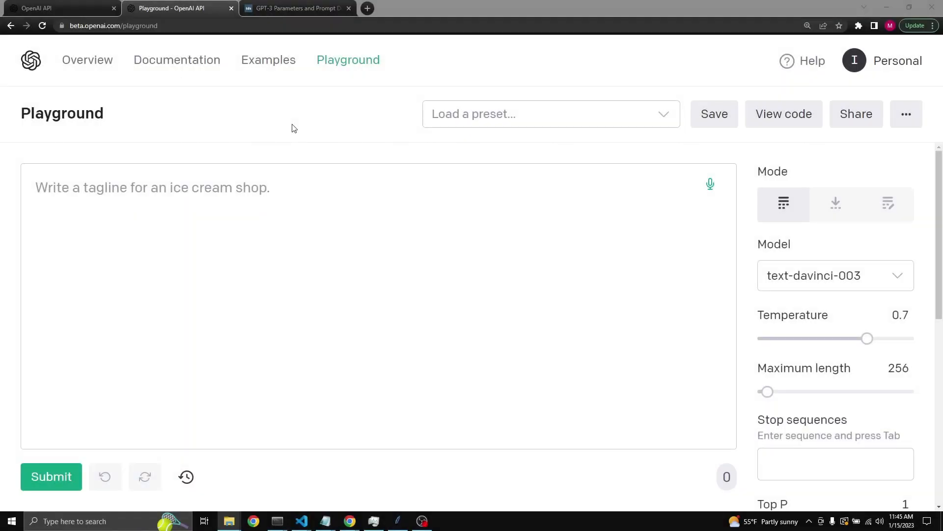
click(176, 60)
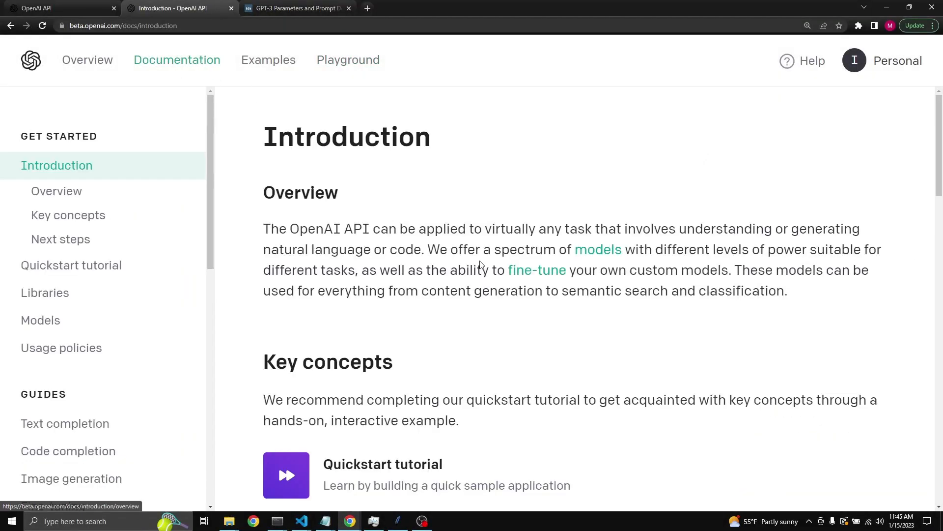
click(67, 215)
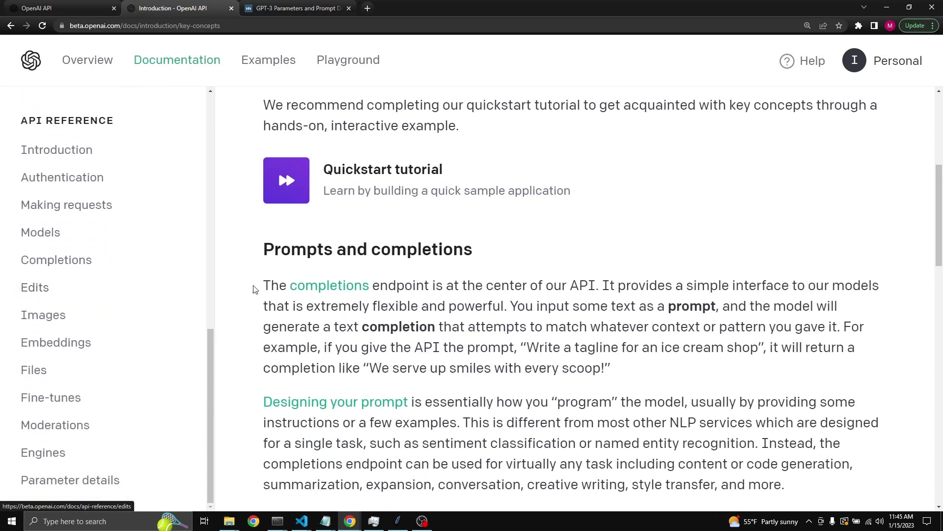
click(348, 59)
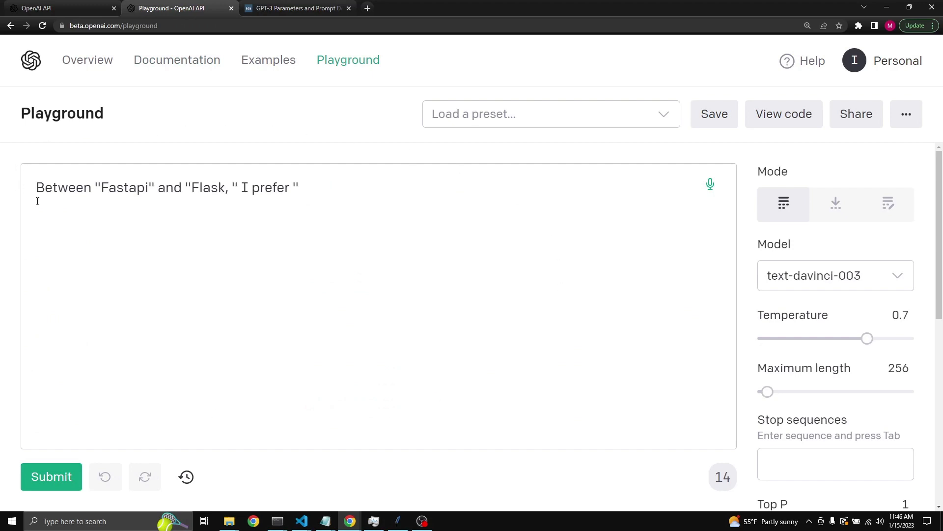
Replace the text after 'I prefer' with a colon, submit, then stop the completion.
triple_click(167, 187)
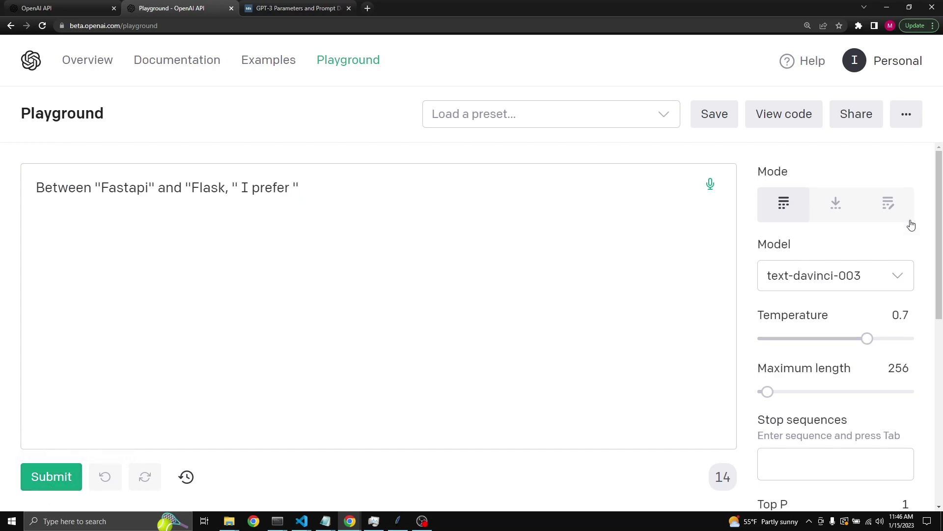
scroll(down, 3)
text(: )
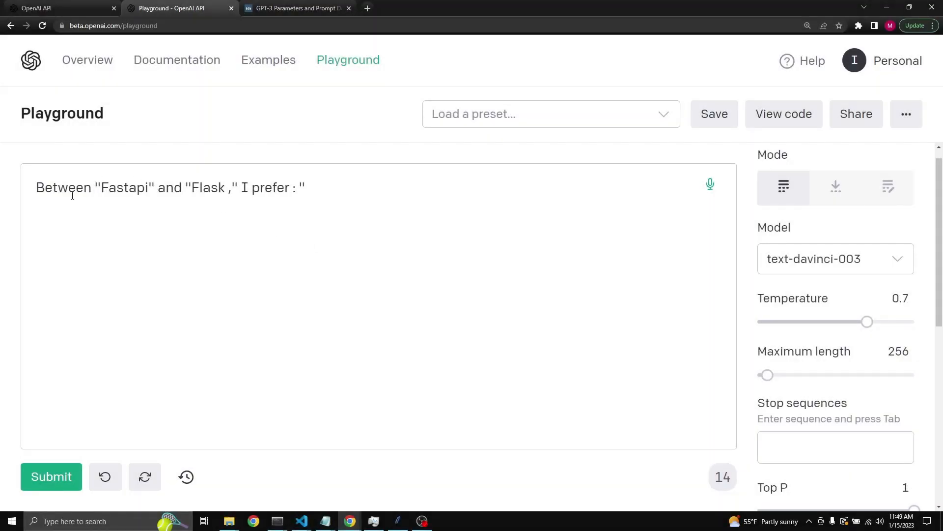
drag(101, 187, 224, 188)
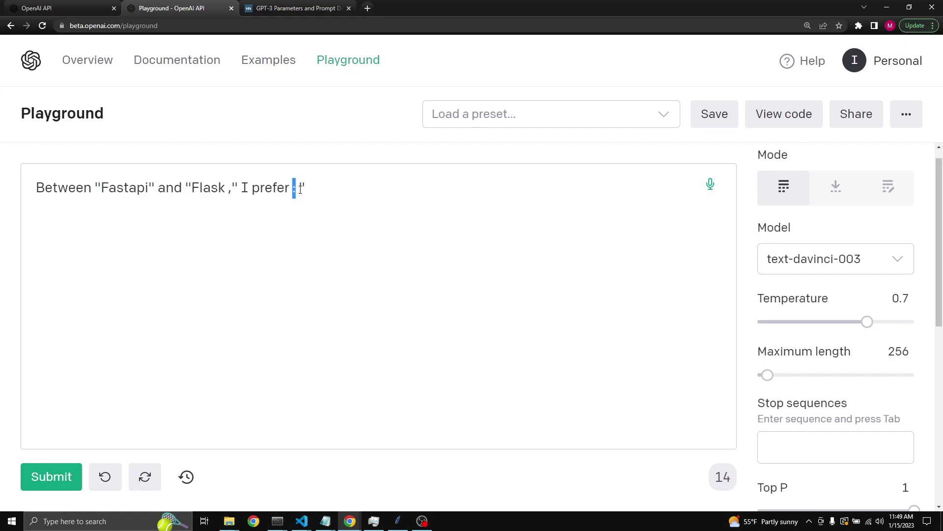
text(:)
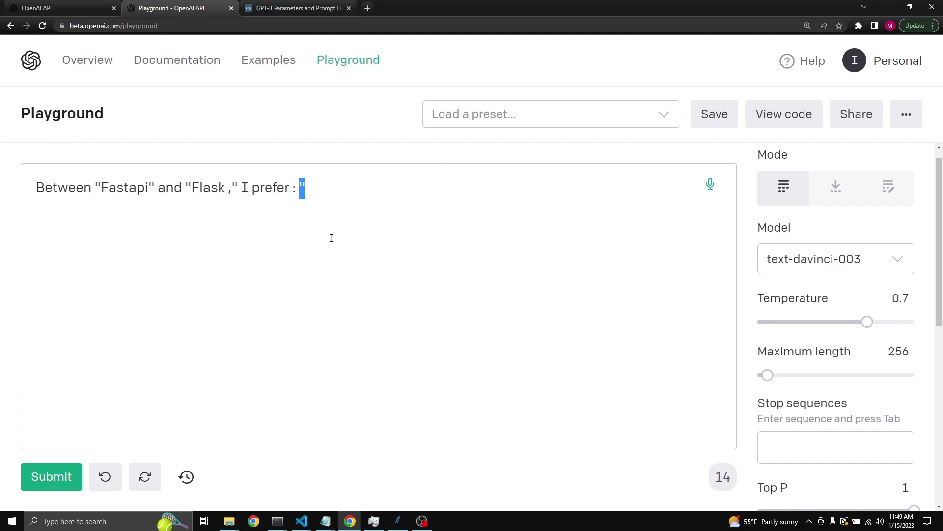
click(51, 476)
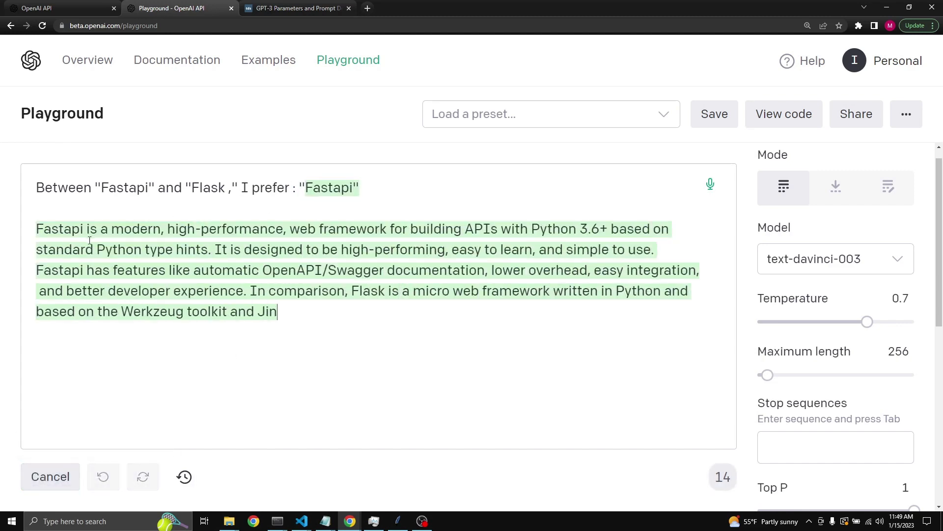
click(51, 476)
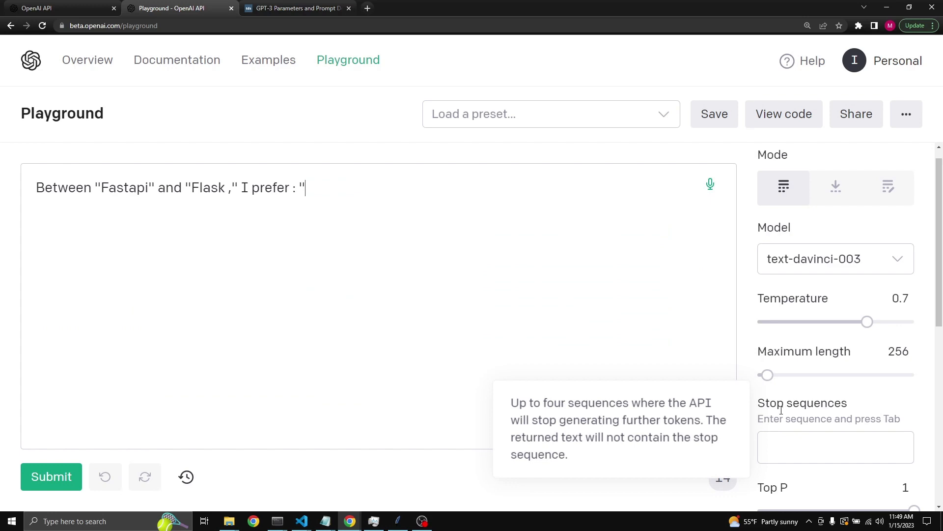
Add a double-quote stop sequence, generate, remove the completion, and submit again.
click(835, 447)
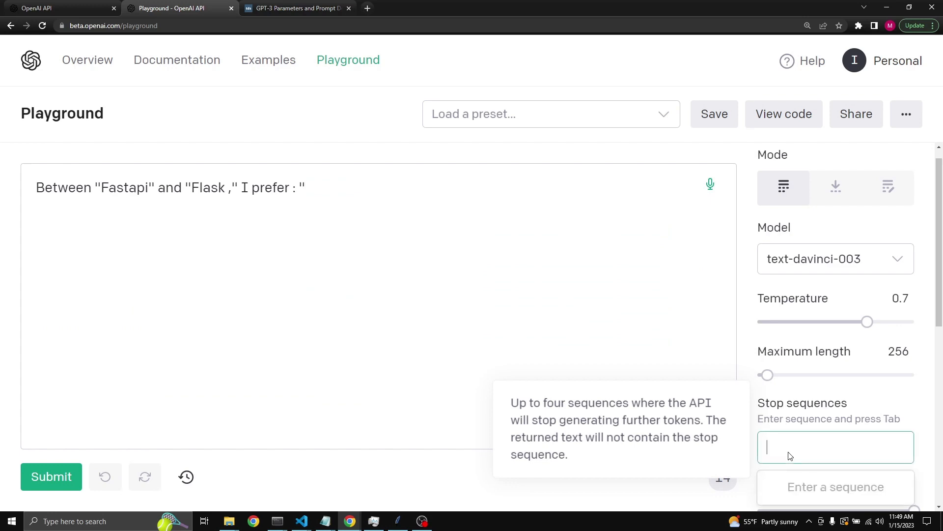
text(")
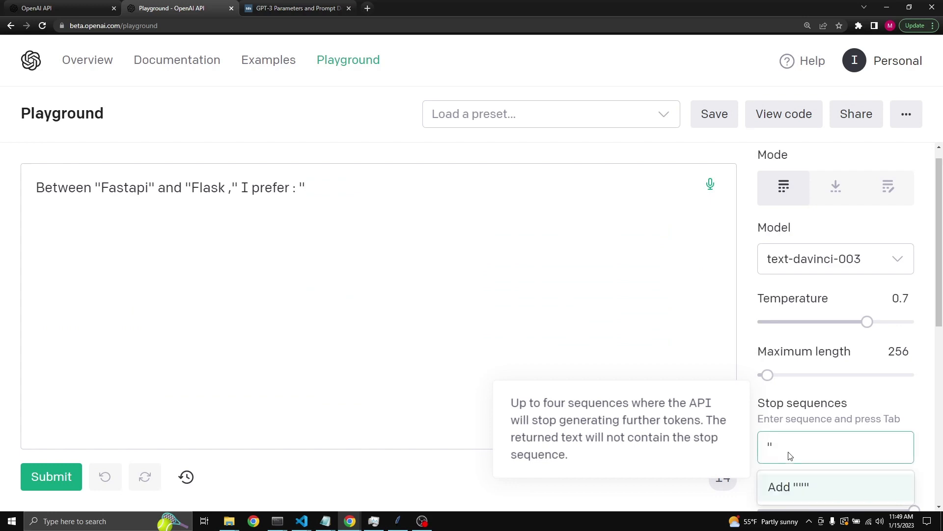
click(794, 486)
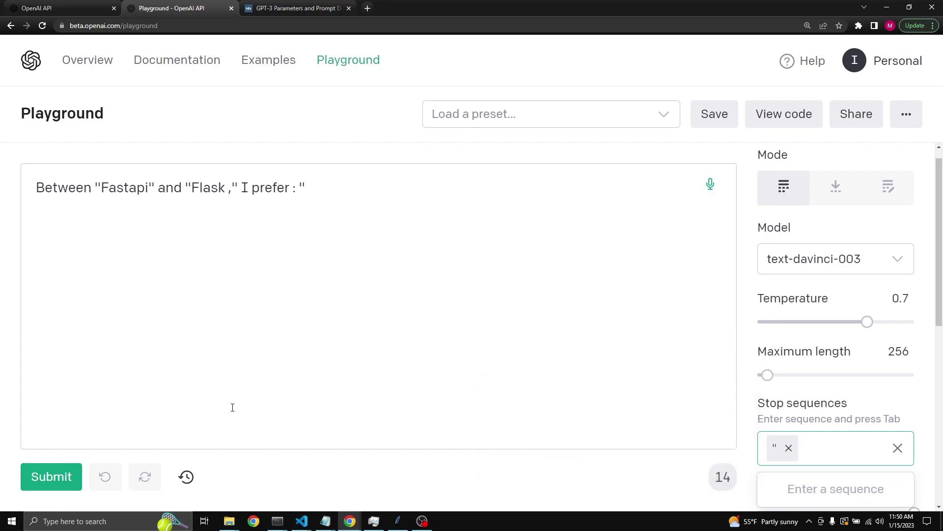
click(51, 476)
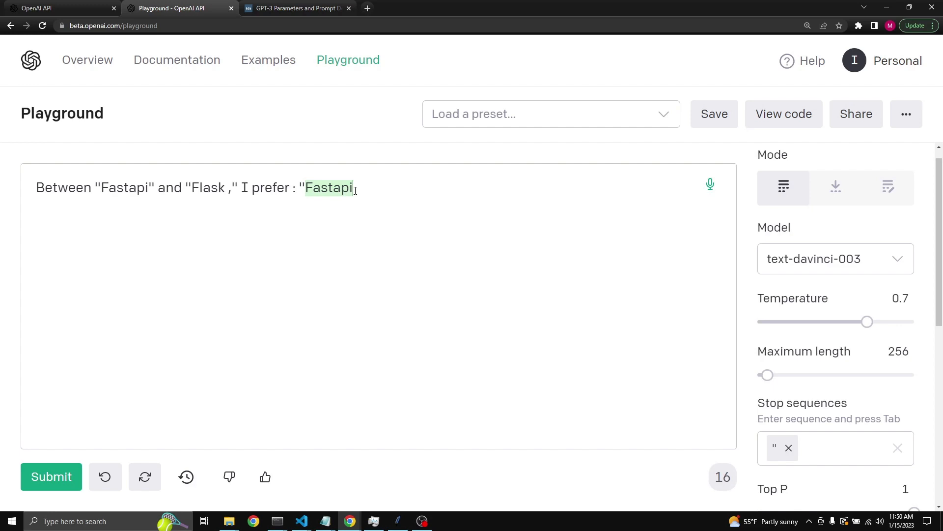
mouse_move(801, 485)
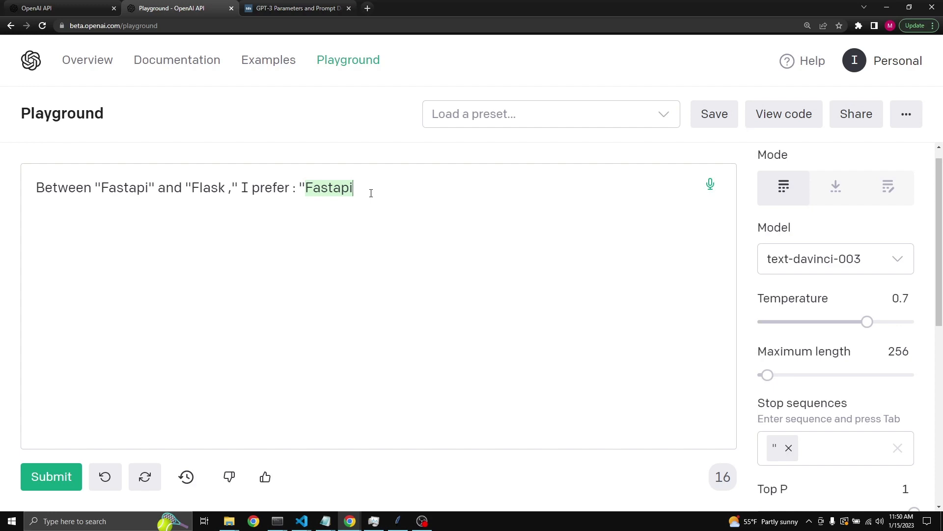
click(835, 448)
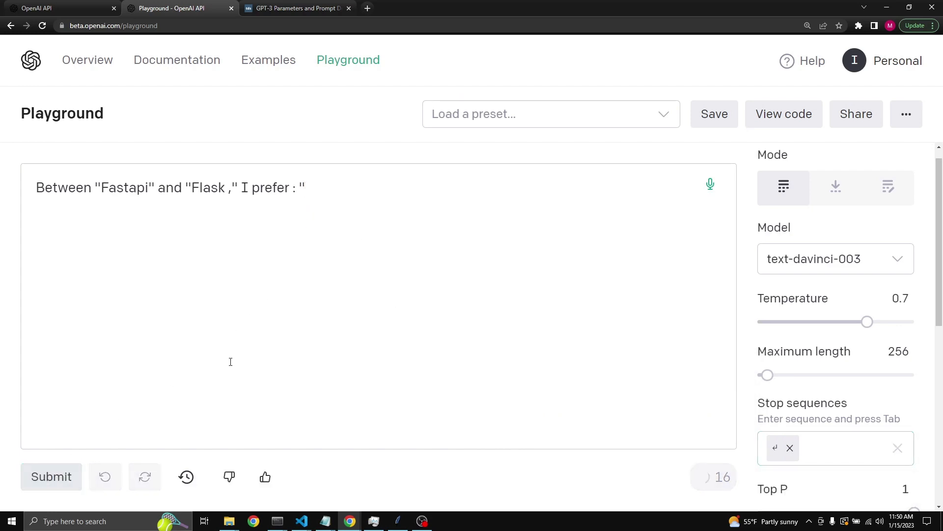
click(51, 476)
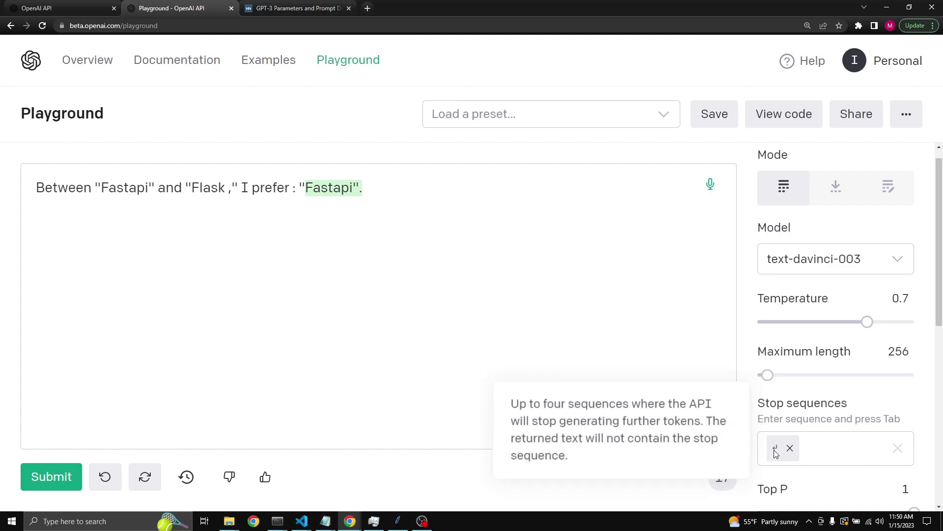
mouse_move(451, 295)
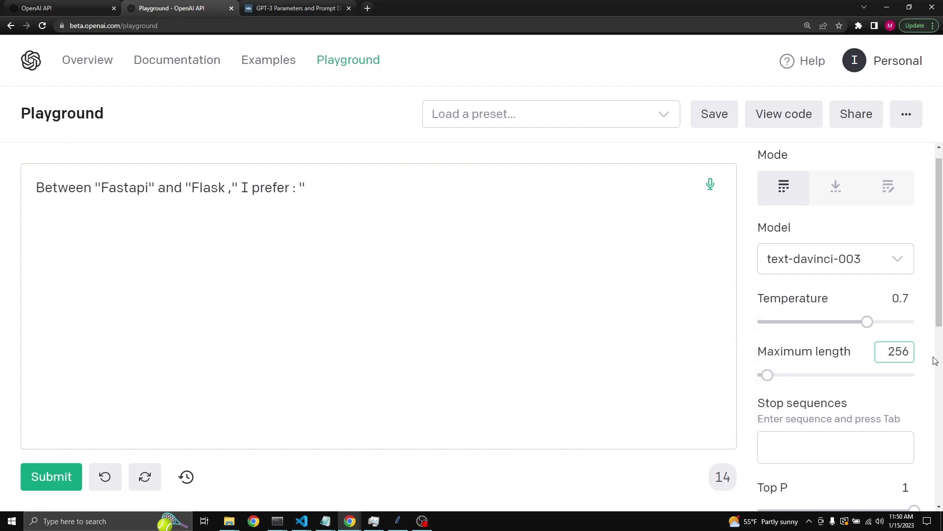
Adjust maximum length to 3 tokens and regenerate until the completion reads 'Fastapi".'.
double_click(895, 351)
text(1)
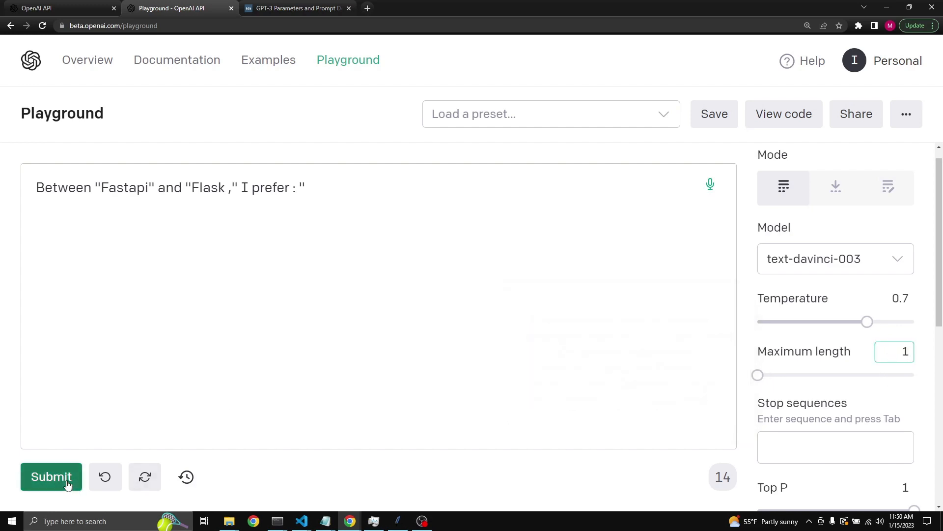
click(51, 476)
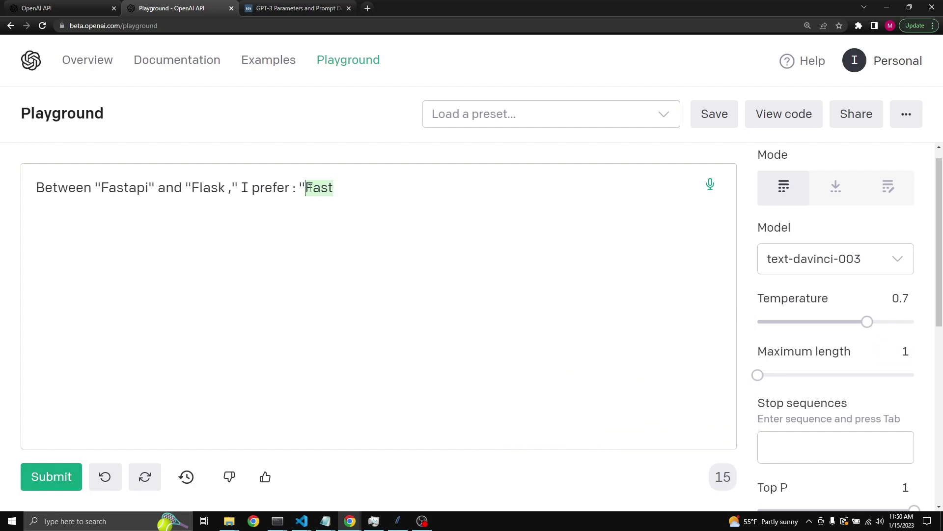
double_click(319, 188)
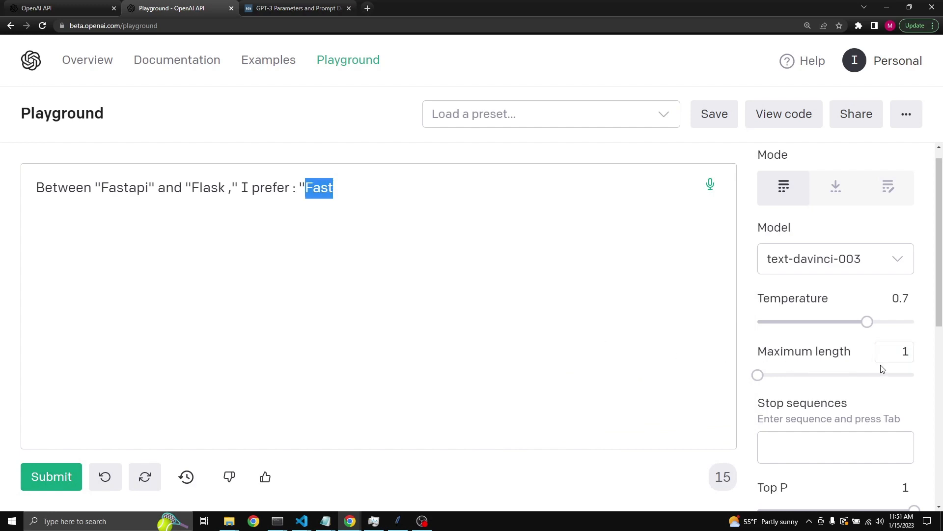
click(894, 351)
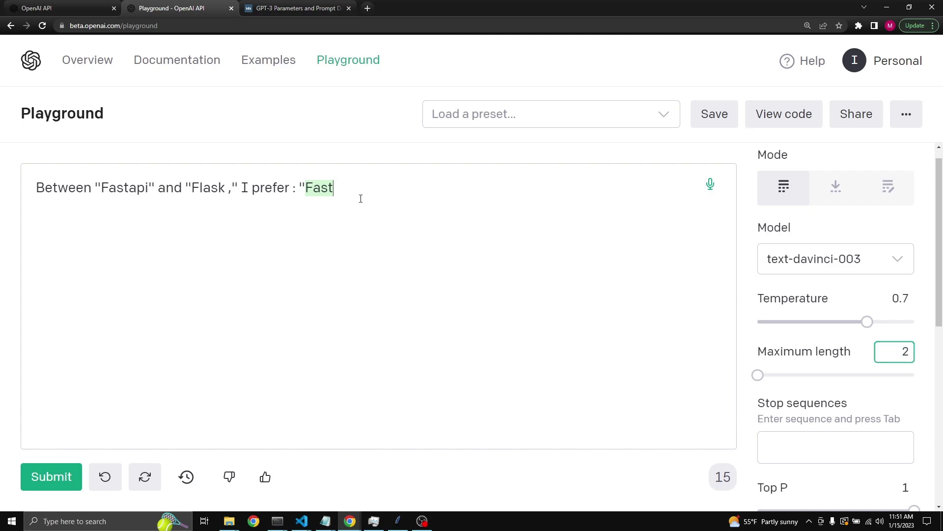
click(51, 476)
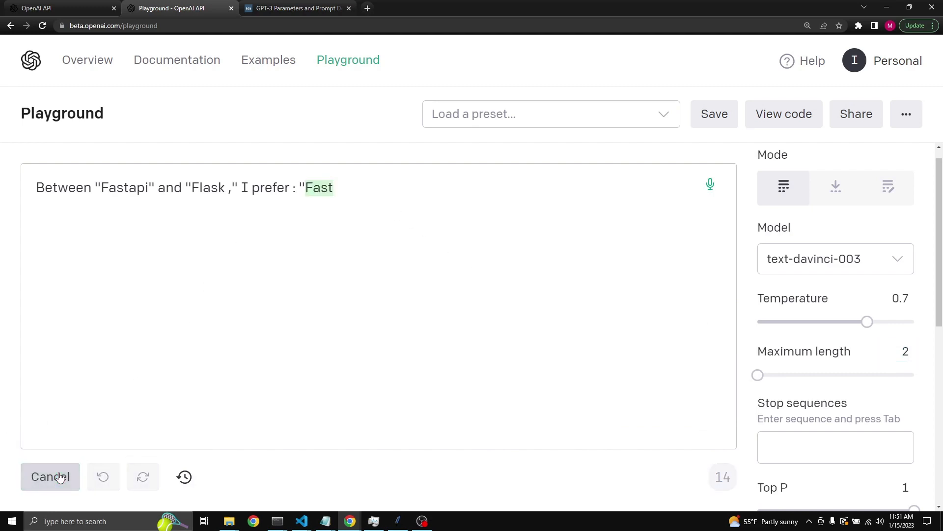
click(51, 477)
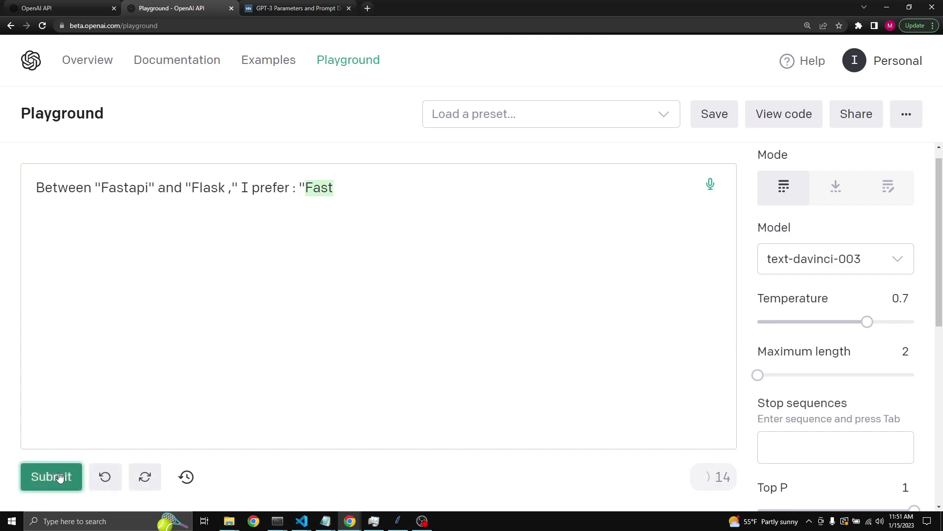
click(51, 476)
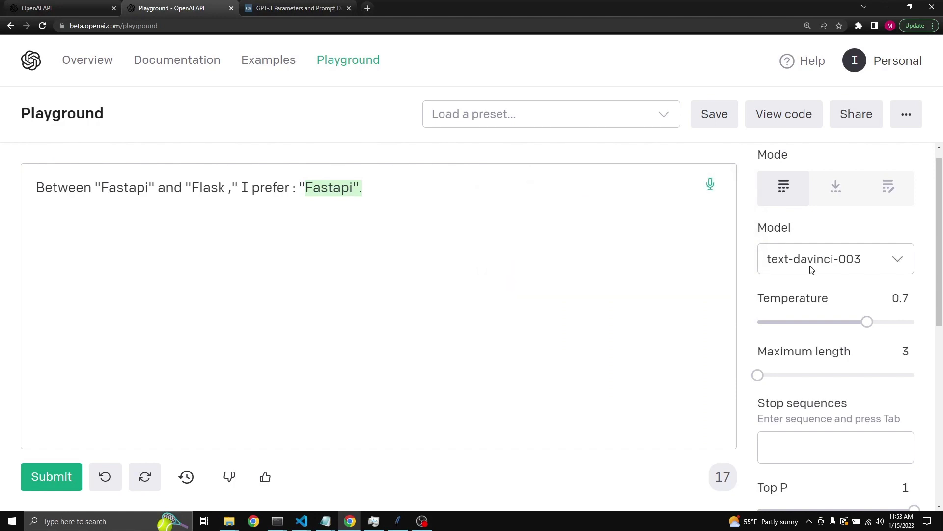
click(835, 258)
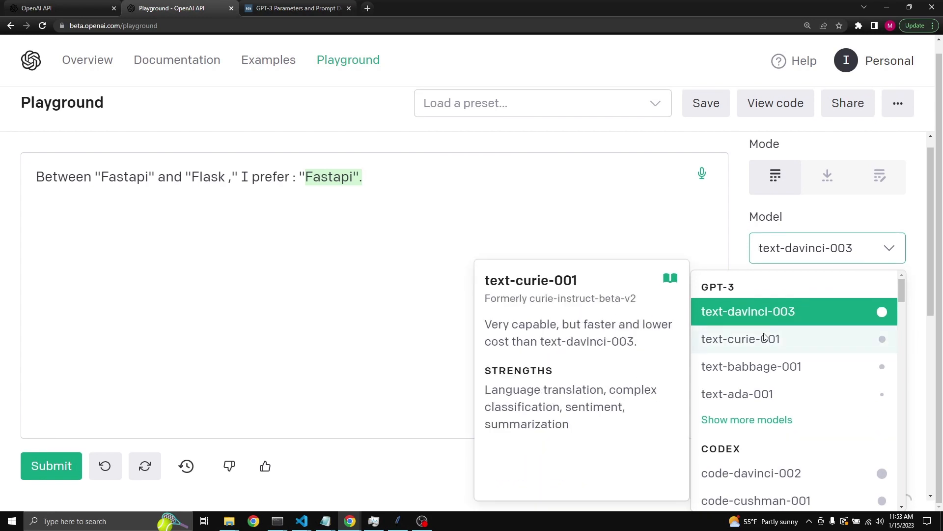
mouse_move(801, 344)
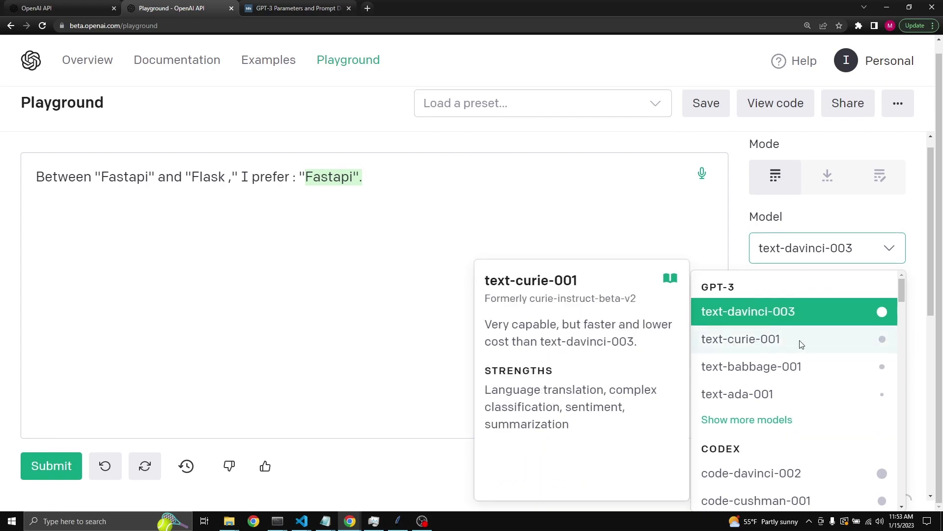
mouse_move(751, 367)
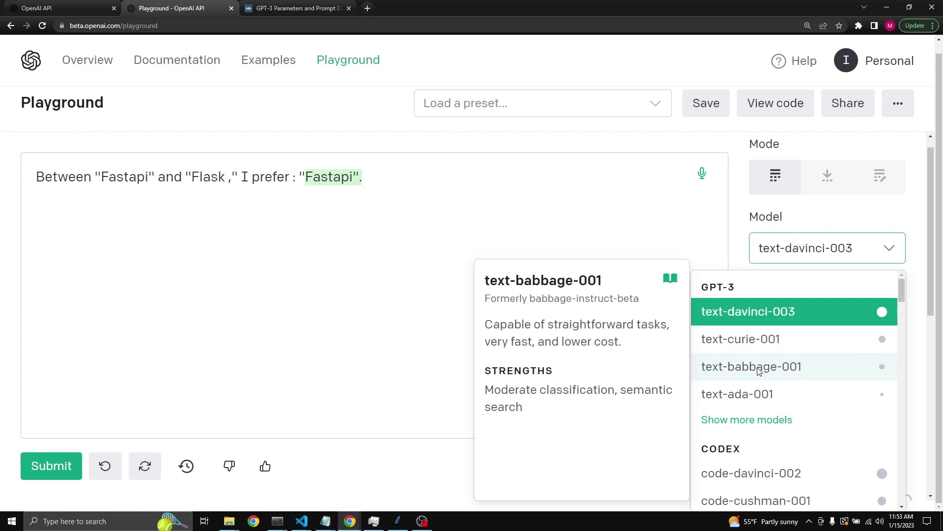
mouse_move(586, 336)
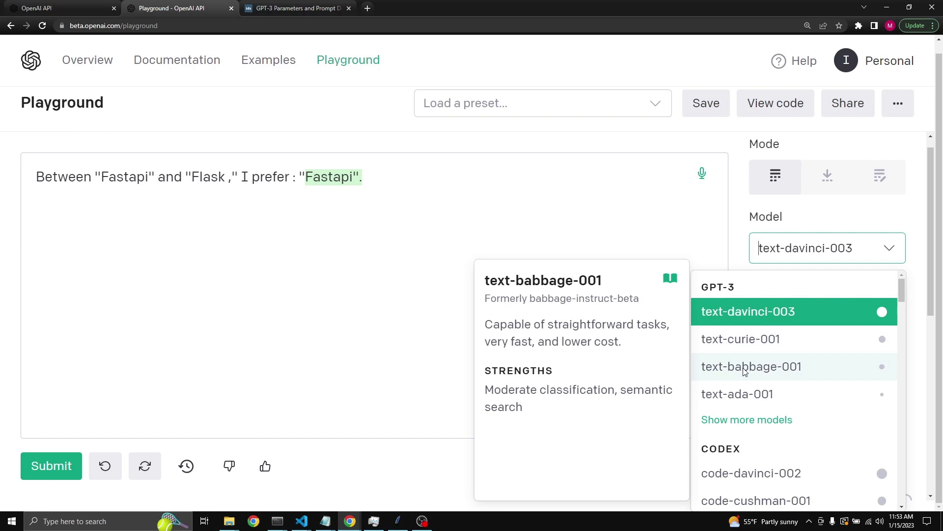
mouse_move(672, 370)
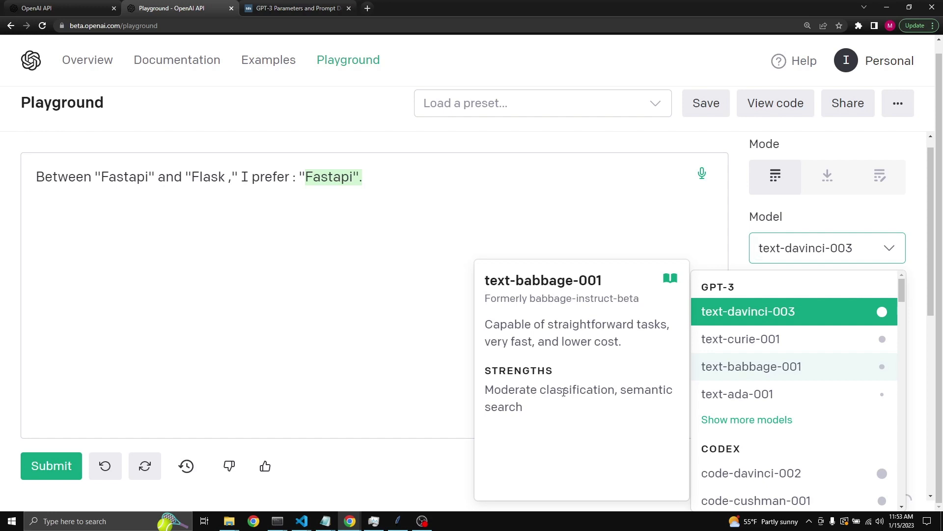
mouse_move(737, 394)
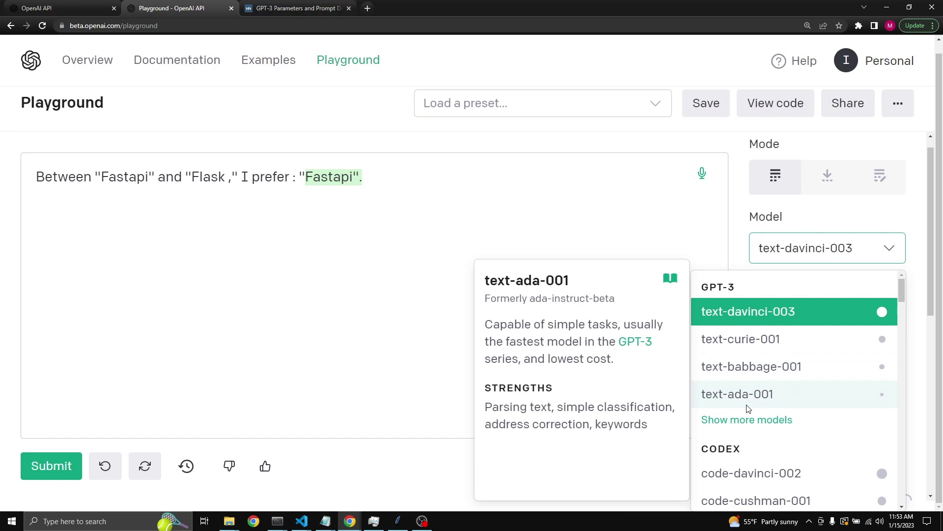
mouse_move(748, 310)
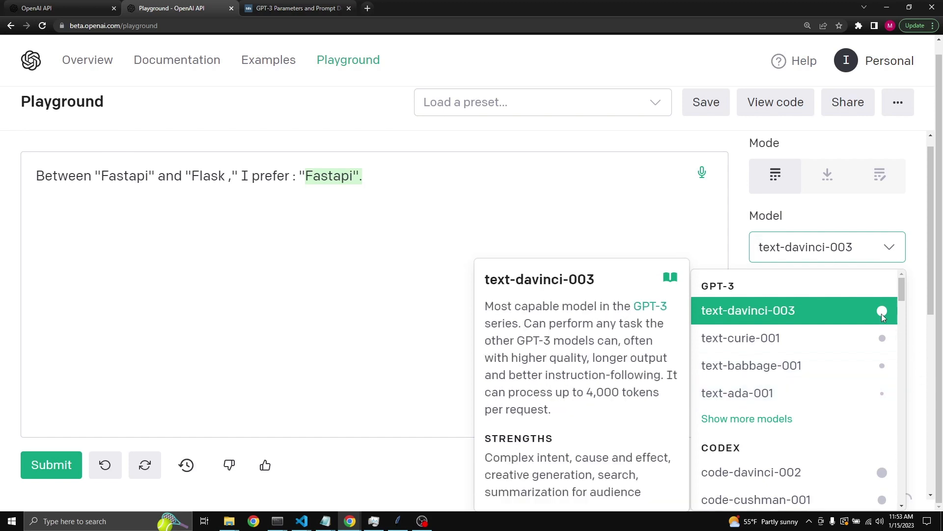
mouse_move(740, 339)
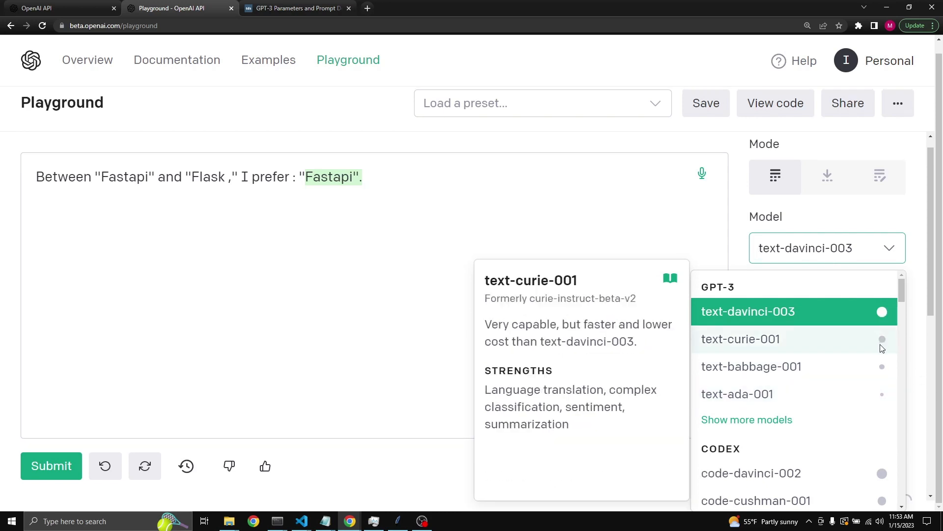
mouse_move(748, 311)
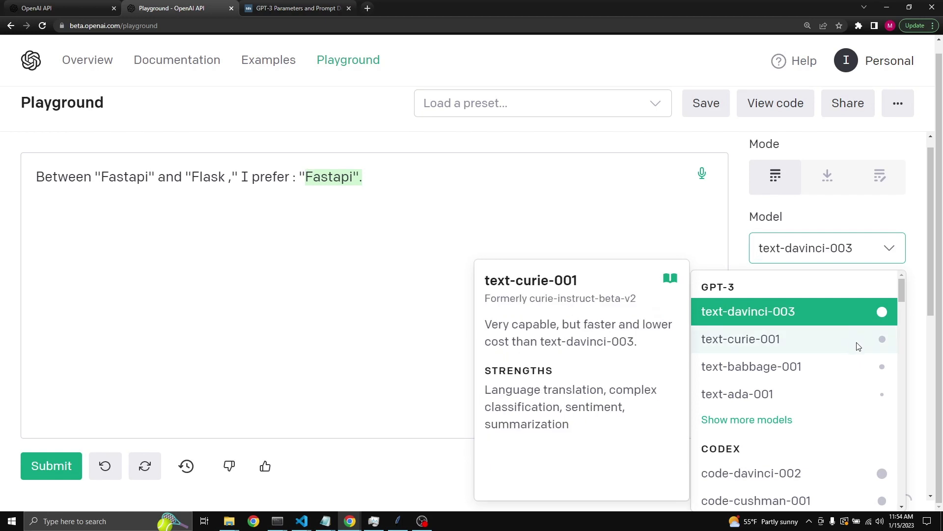
mouse_move(842, 352)
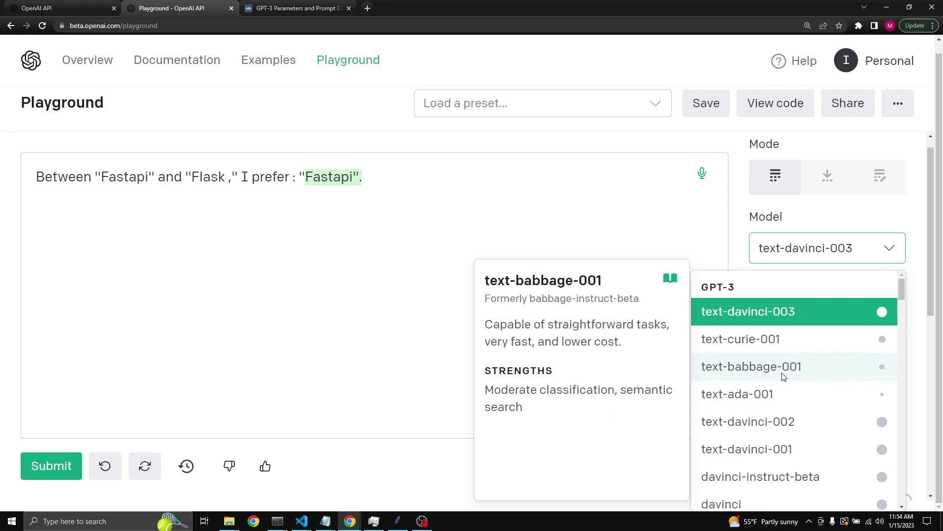
mouse_move(777, 311)
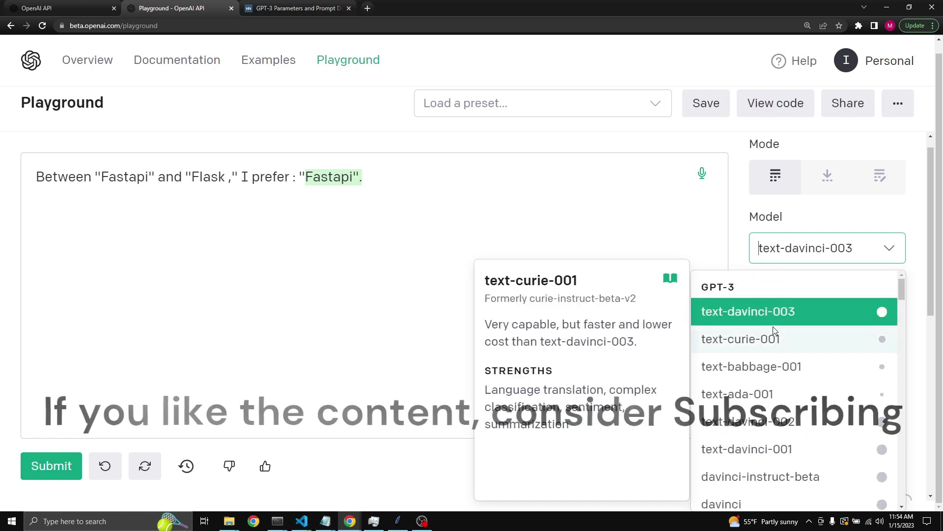
mouse_move(747, 311)
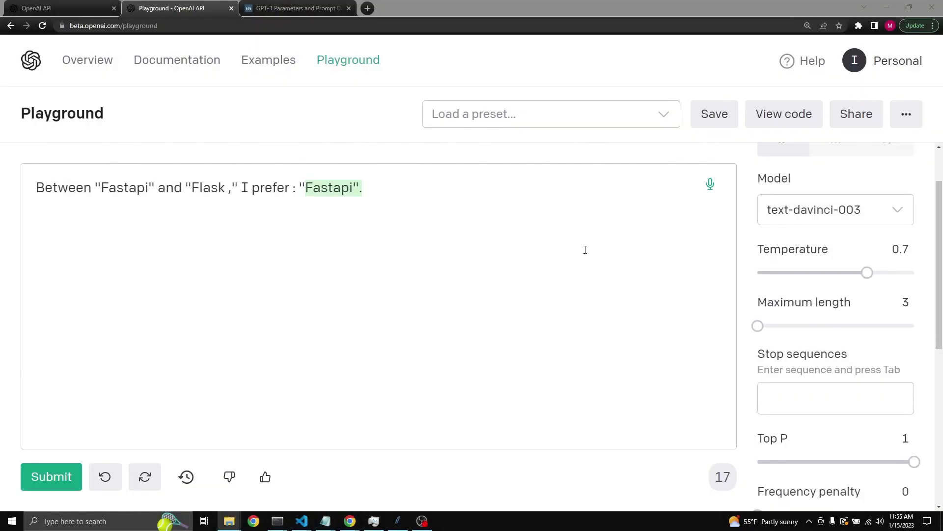
mouse_move(652, 282)
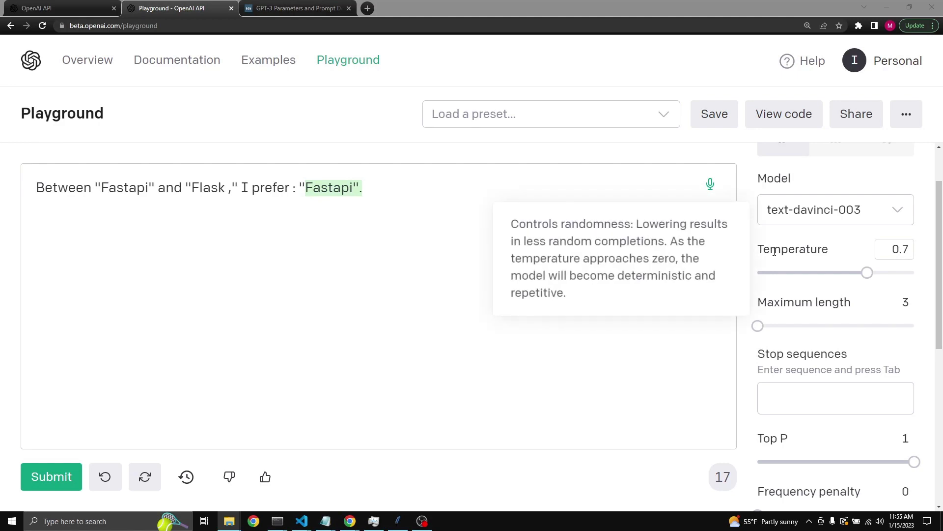
Nudge the temperature slider down and back up, leaving it at 0.7.
drag(867, 272, 849, 273)
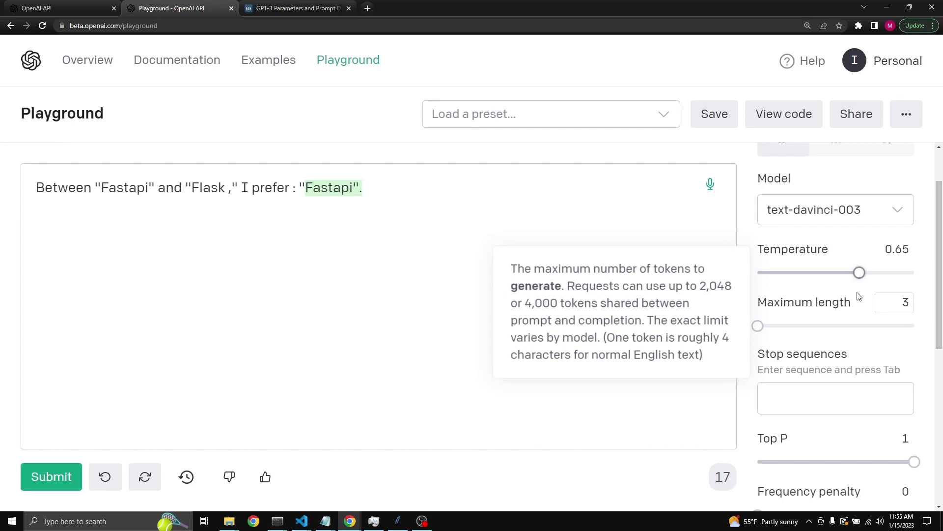
drag(860, 273, 866, 272)
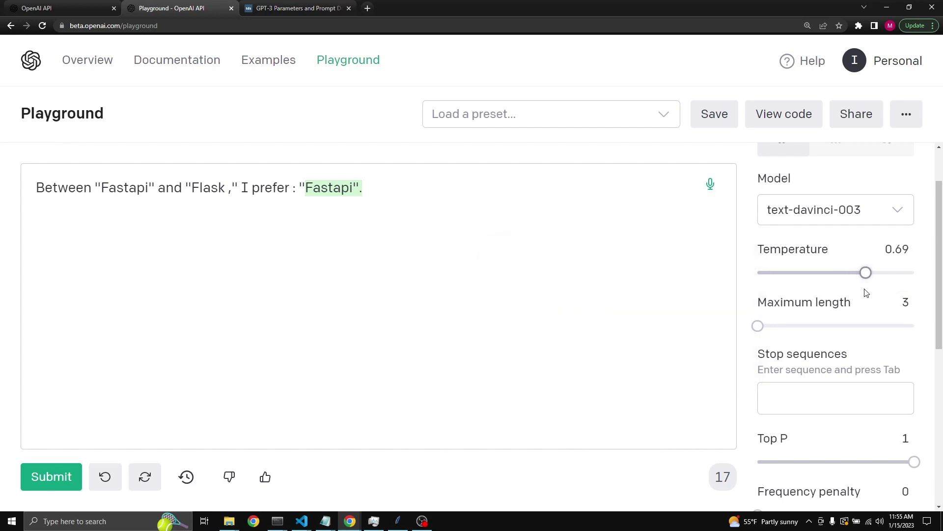
drag(866, 273, 863, 273)
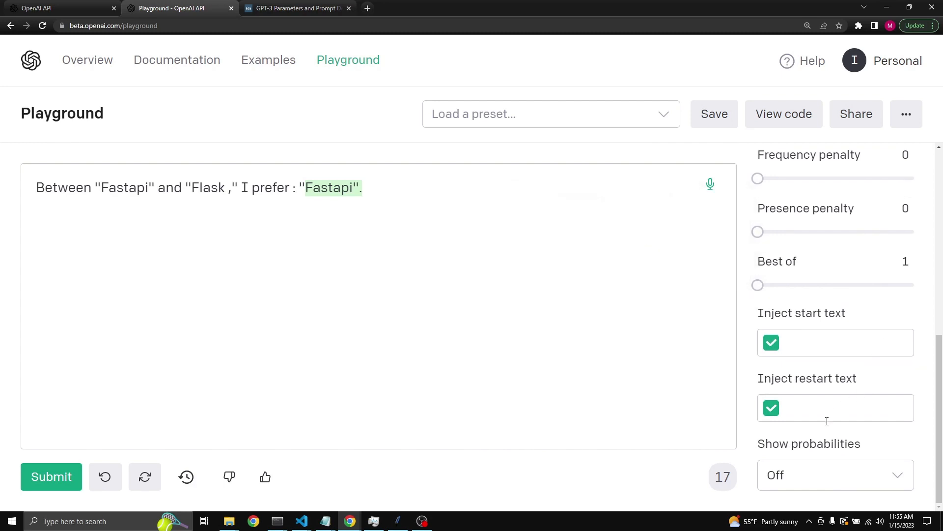
mouse_move(816, 475)
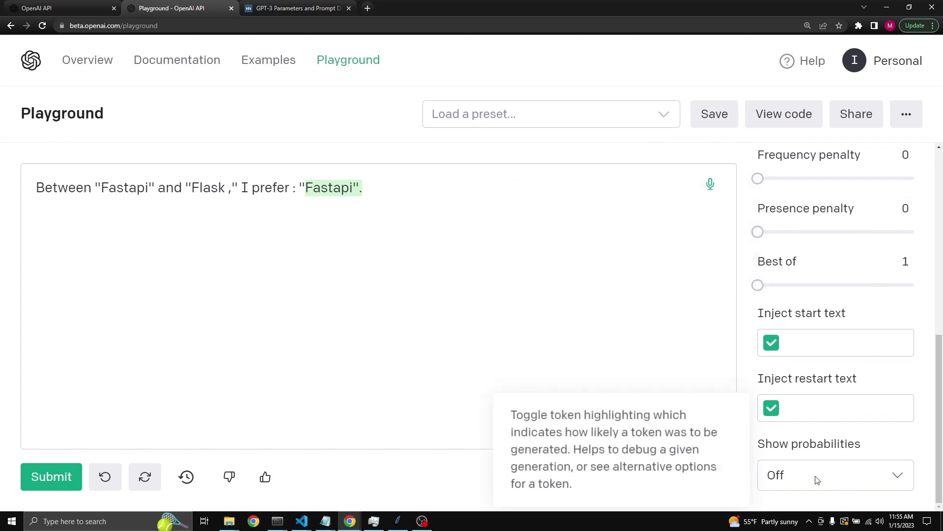
mouse_move(826, 478)
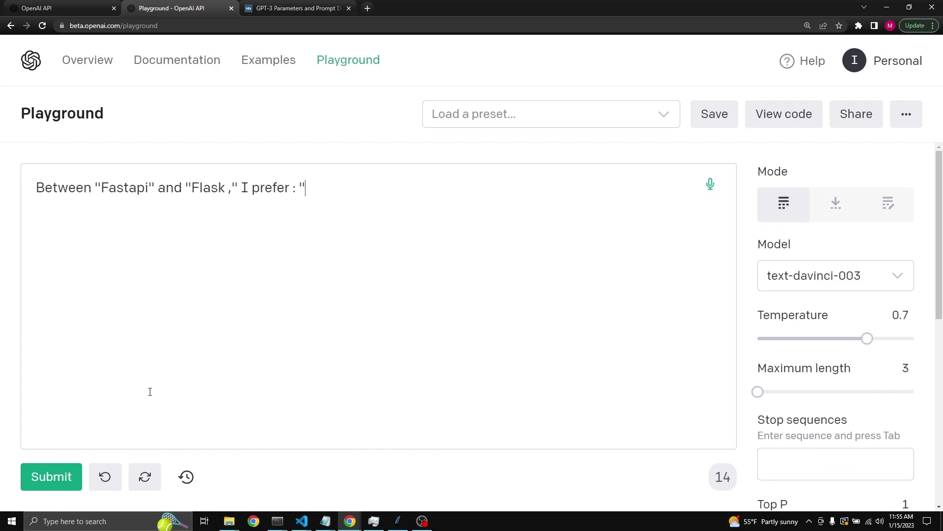
click(52, 476)
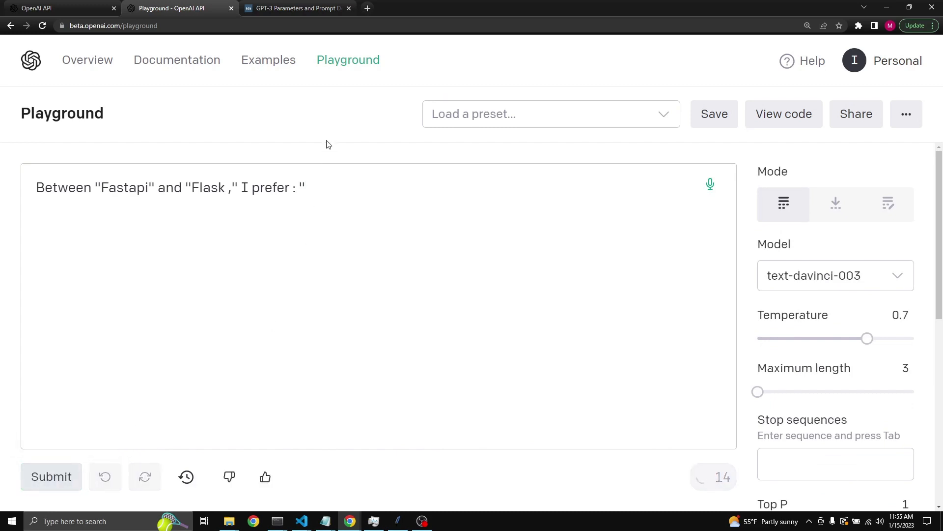
click(51, 476)
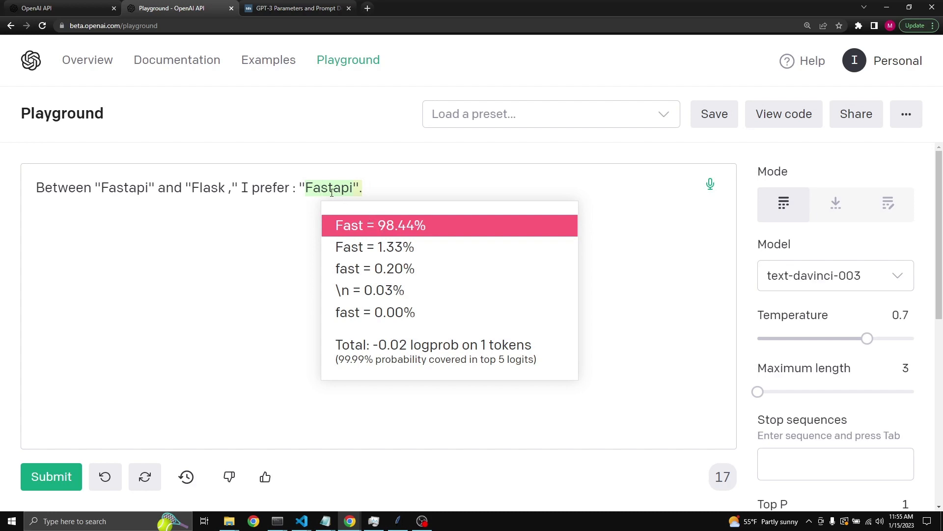
mouse_move(348, 306)
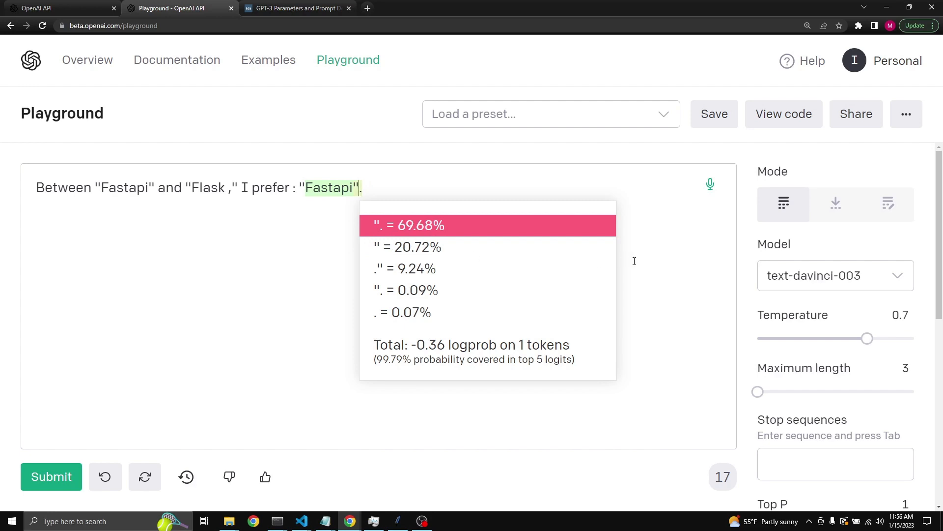
mouse_move(868, 338)
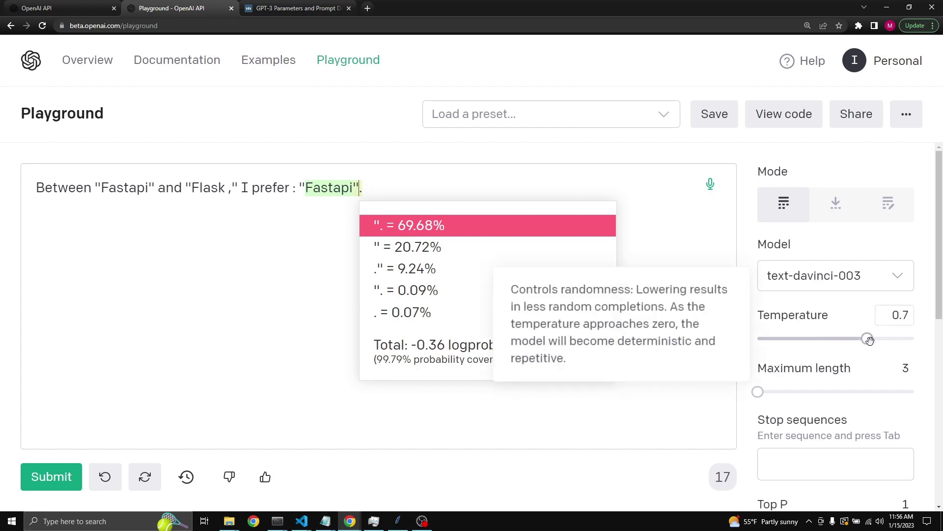
drag(868, 338, 911, 338)
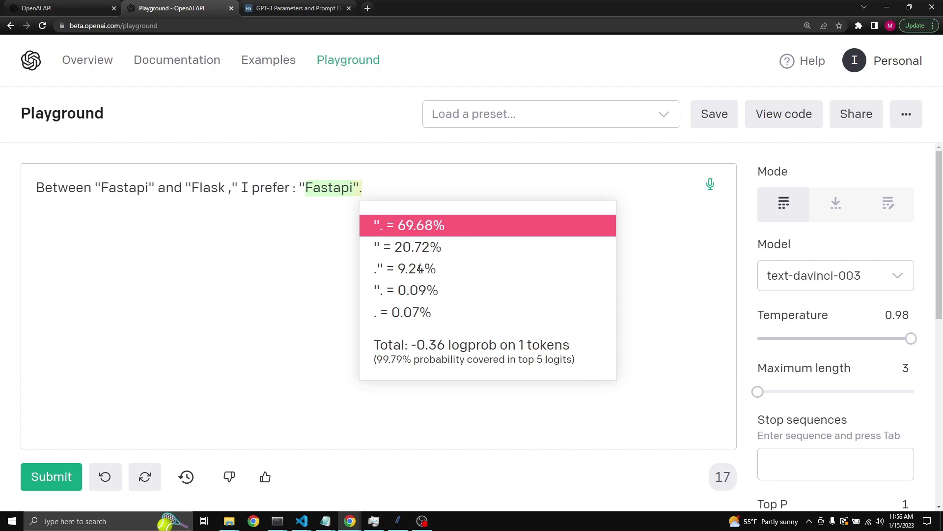
mouse_move(441, 266)
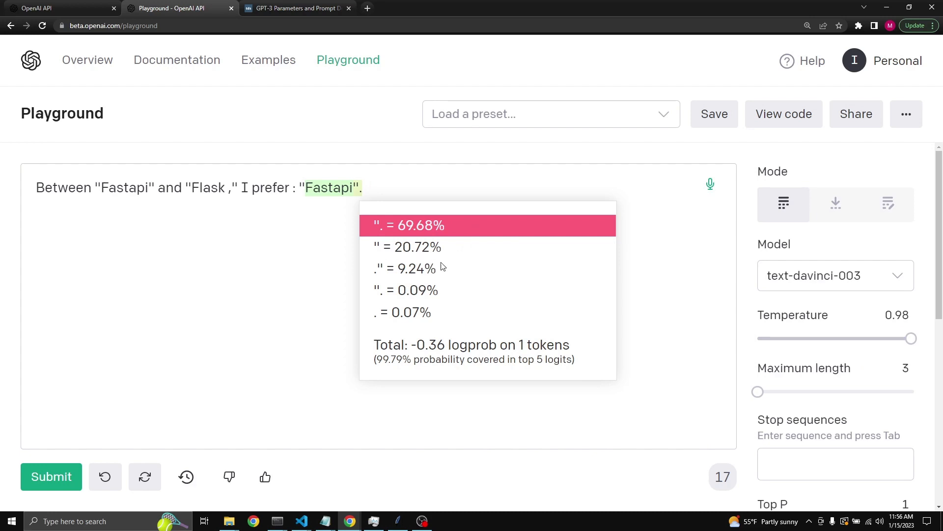
drag(911, 338, 876, 338)
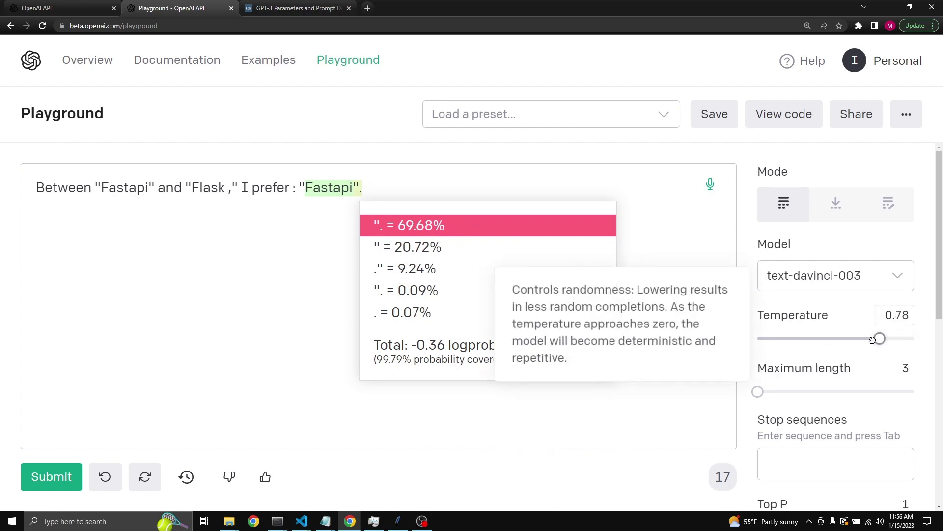
drag(876, 338, 757, 338)
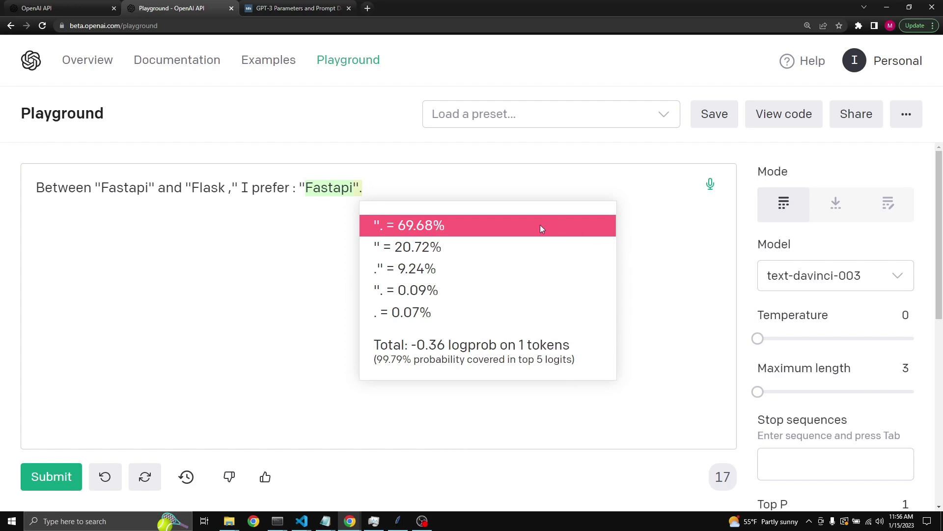
mouse_move(450, 233)
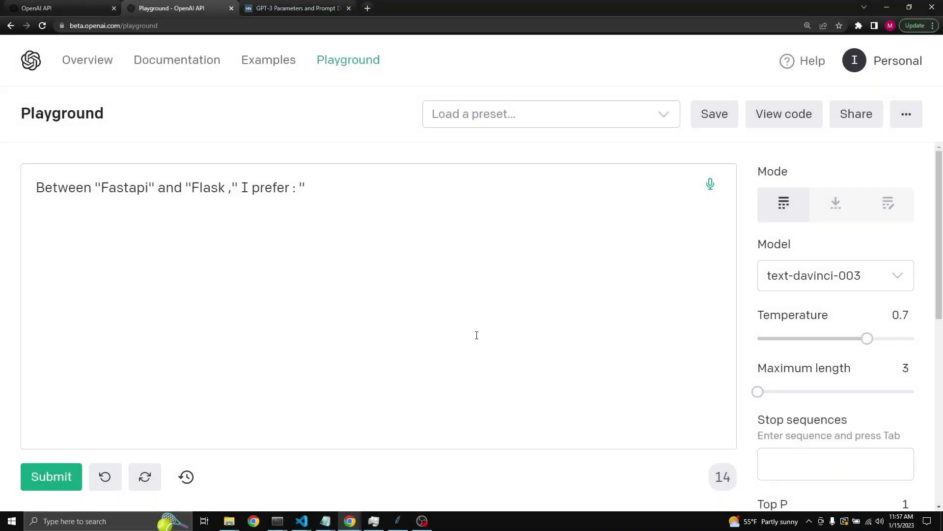
Set maximum length to 50 and submit, then drop temperature to 0 and then 0.49.
click(895, 368)
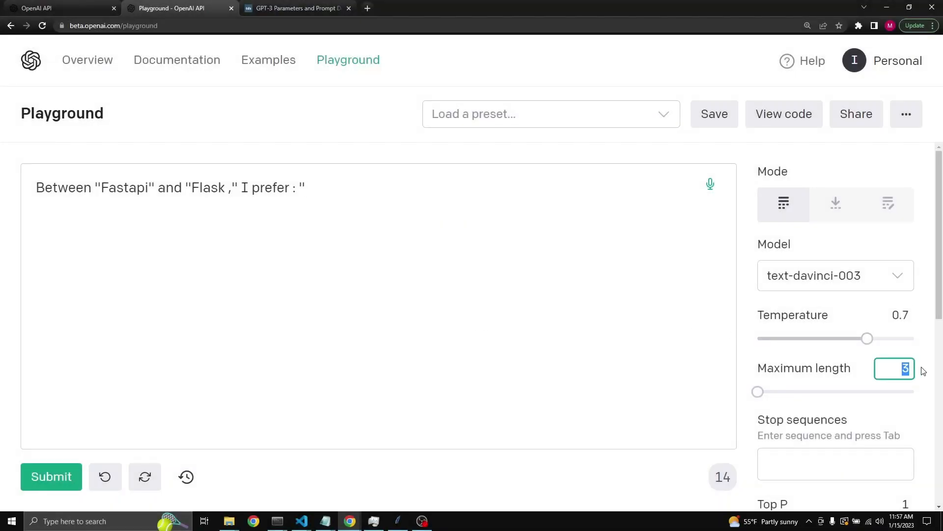
text(50)
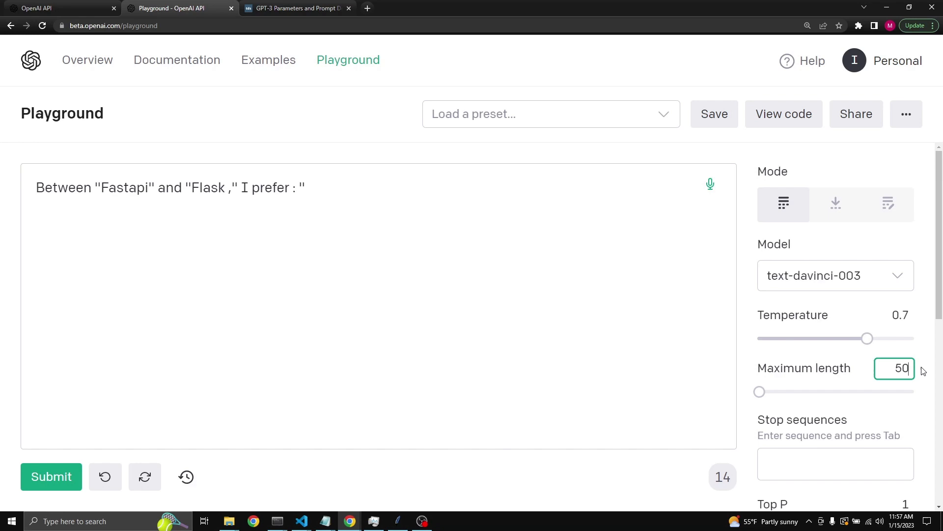
click(50, 476)
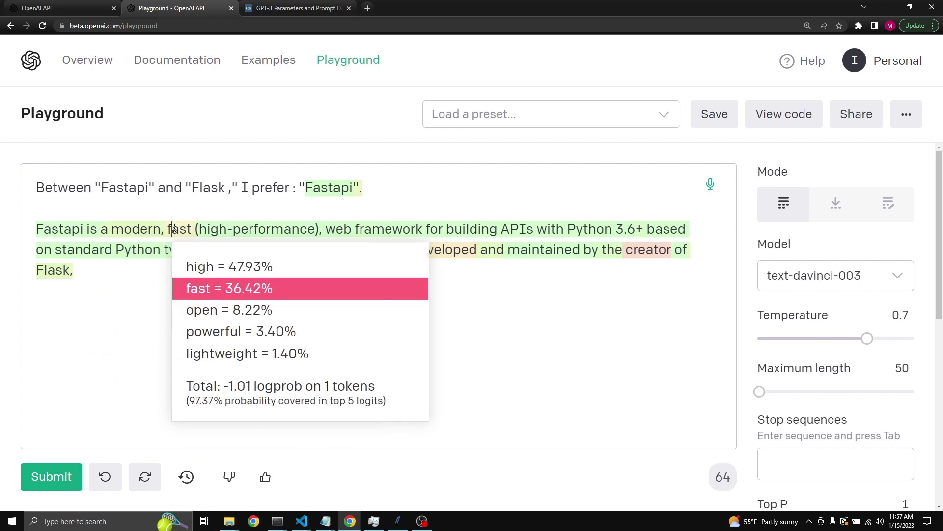
mouse_move(282, 300)
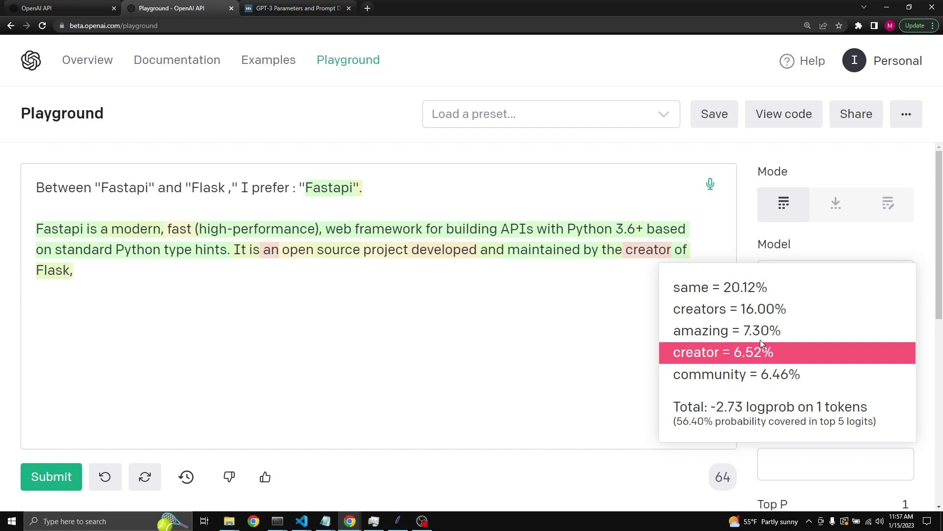
mouse_move(775, 244)
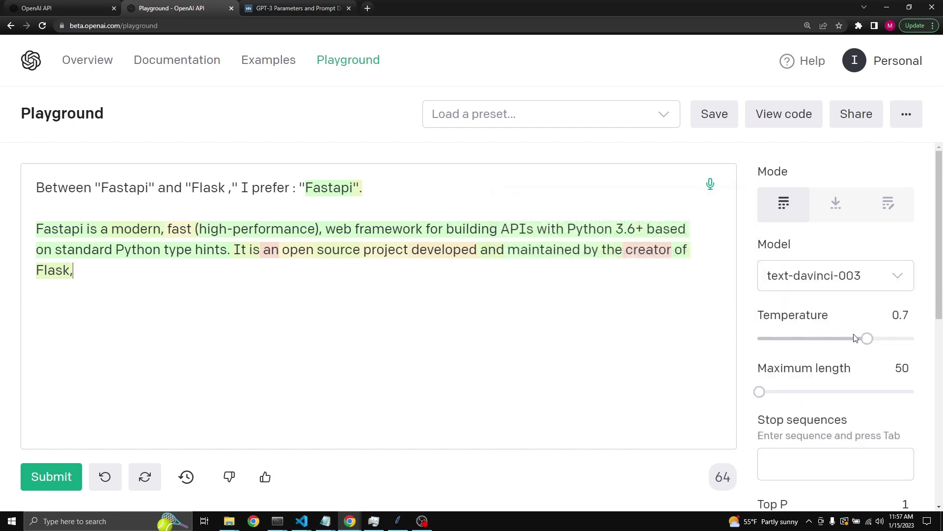
drag(866, 338, 758, 338)
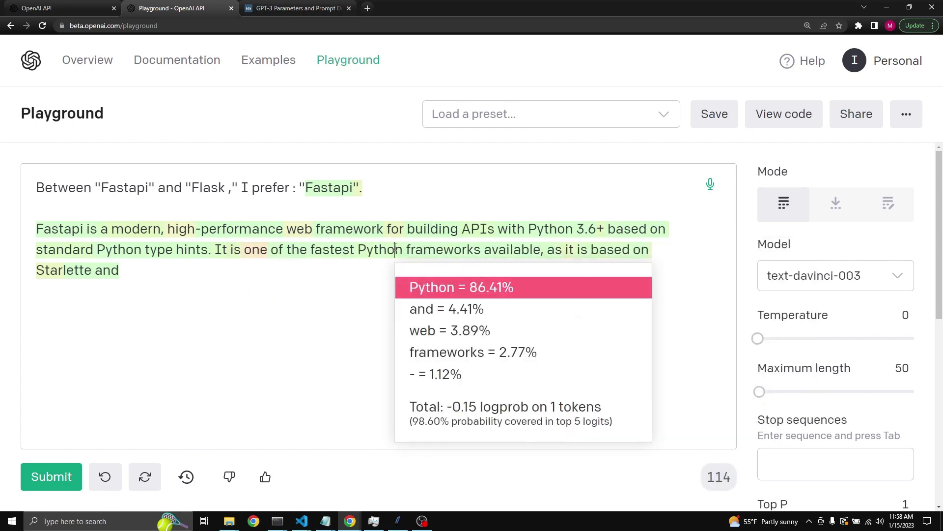
mouse_move(255, 249)
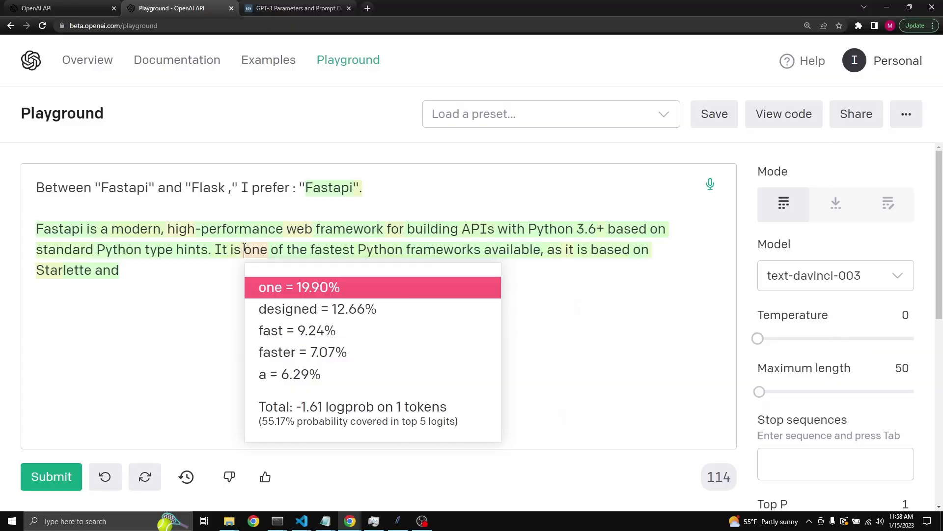
drag(758, 338, 835, 289)
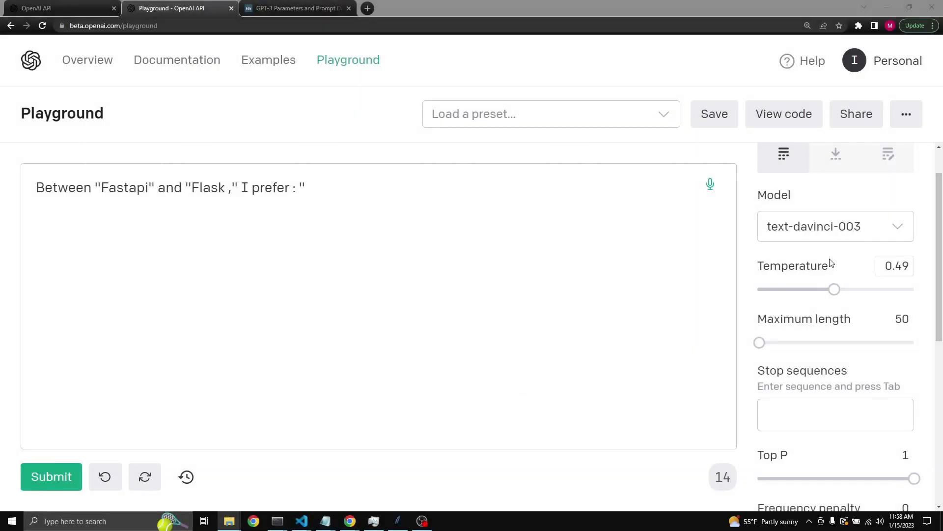
Place the cursor at the prompt's end and generate a new completion at temperature 0.49.
scroll(down, 3)
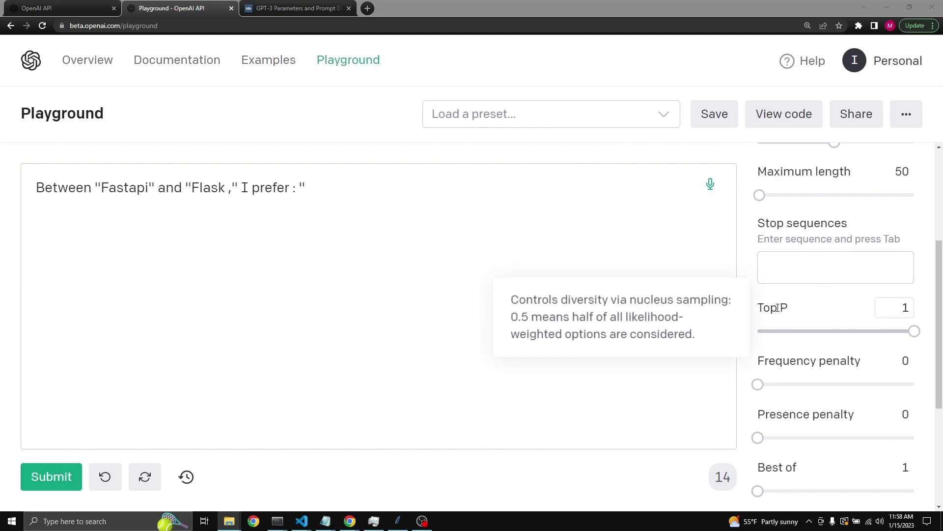
click(329, 187)
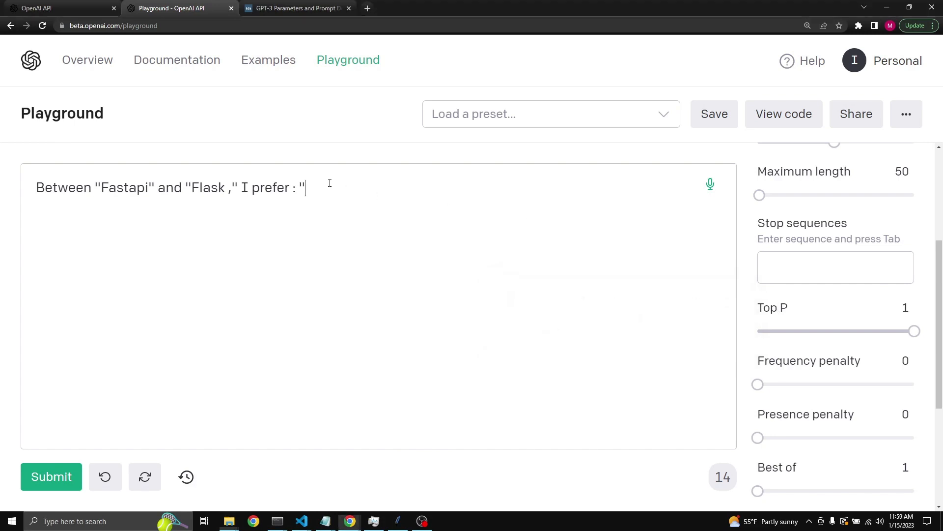
click(51, 477)
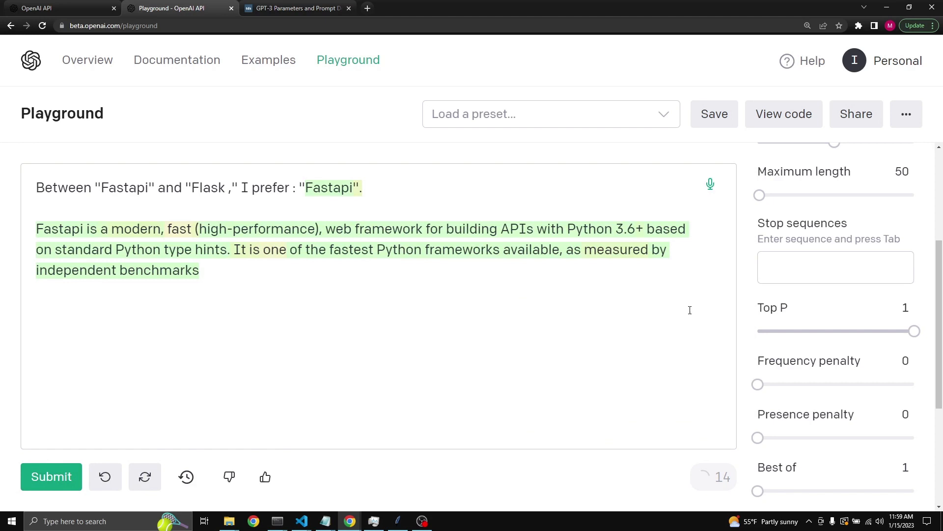
mouse_move(327, 187)
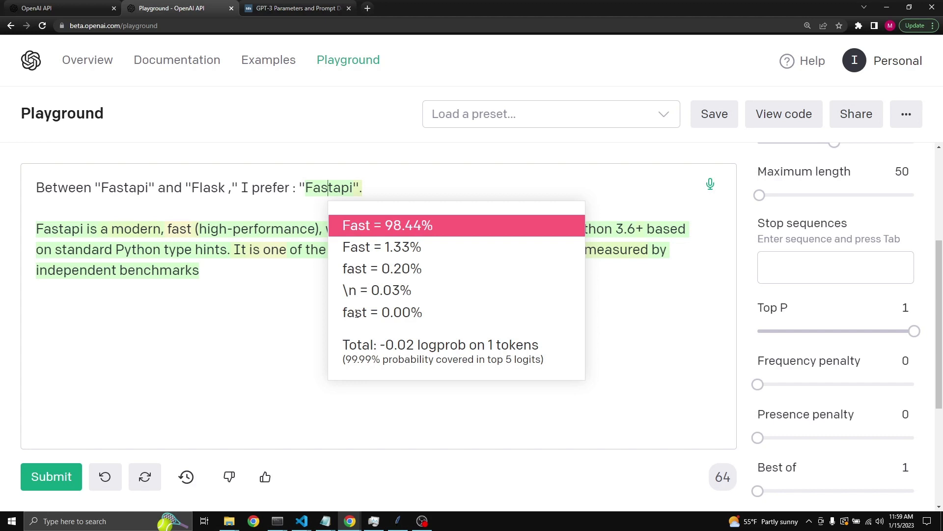
mouse_move(448, 321)
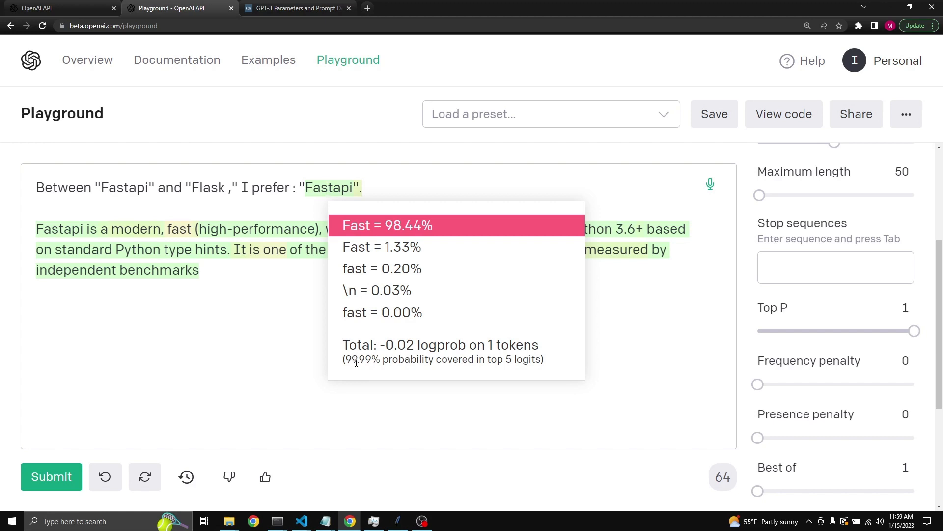
mouse_move(431, 325)
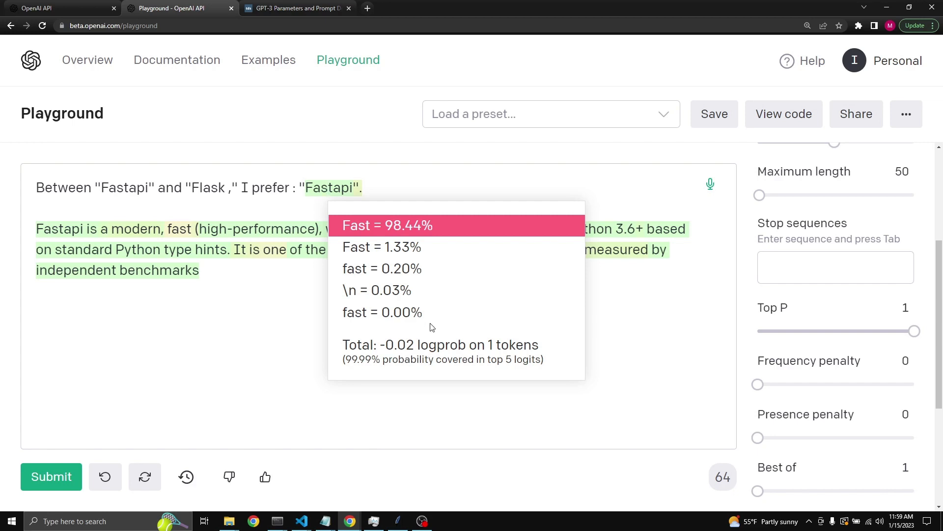
mouse_move(277, 249)
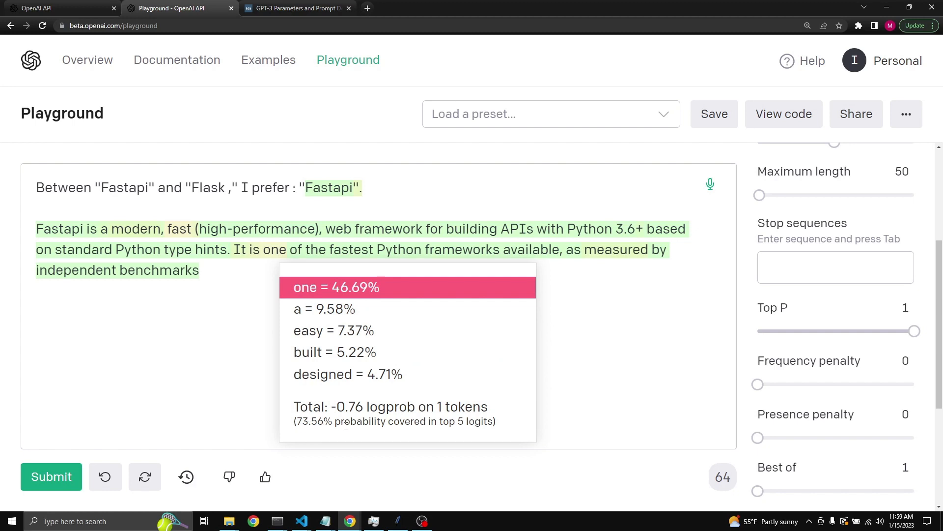
mouse_move(355, 302)
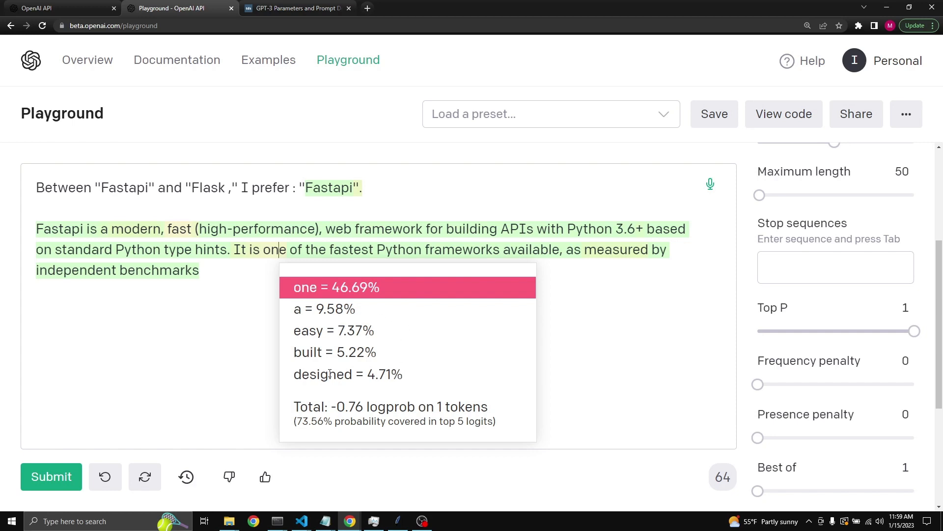
mouse_move(394, 354)
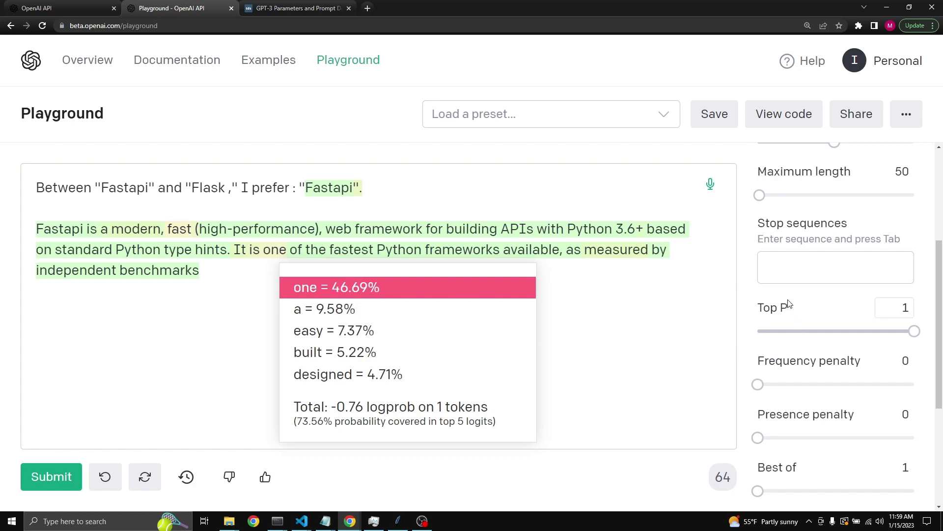
mouse_move(773, 307)
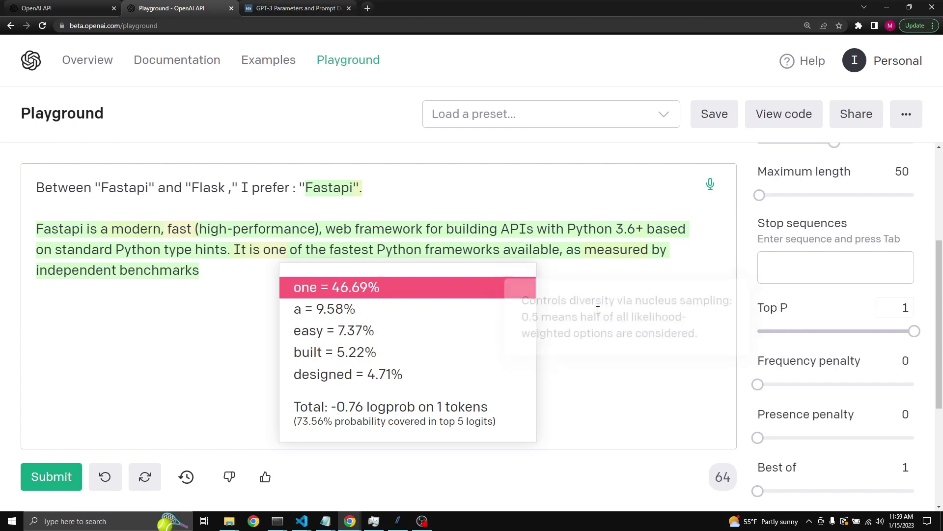
mouse_move(346, 388)
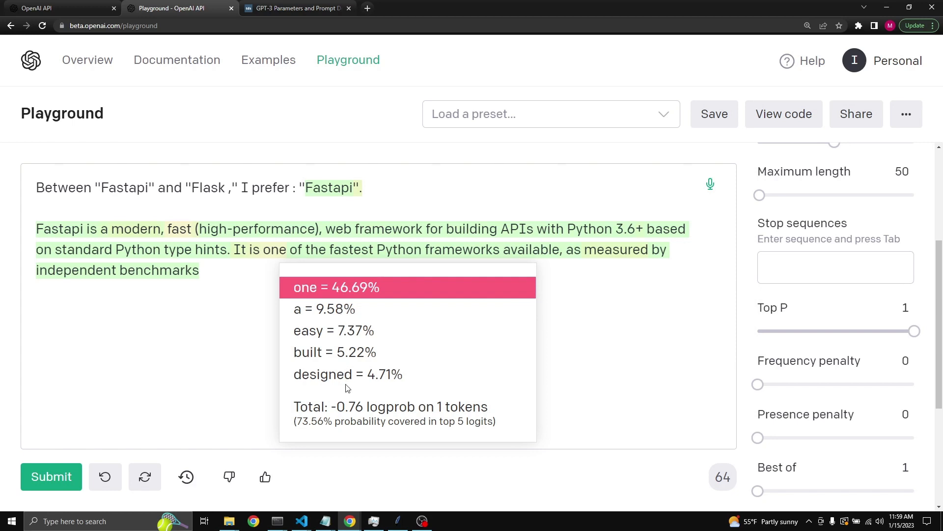
mouse_move(610, 378)
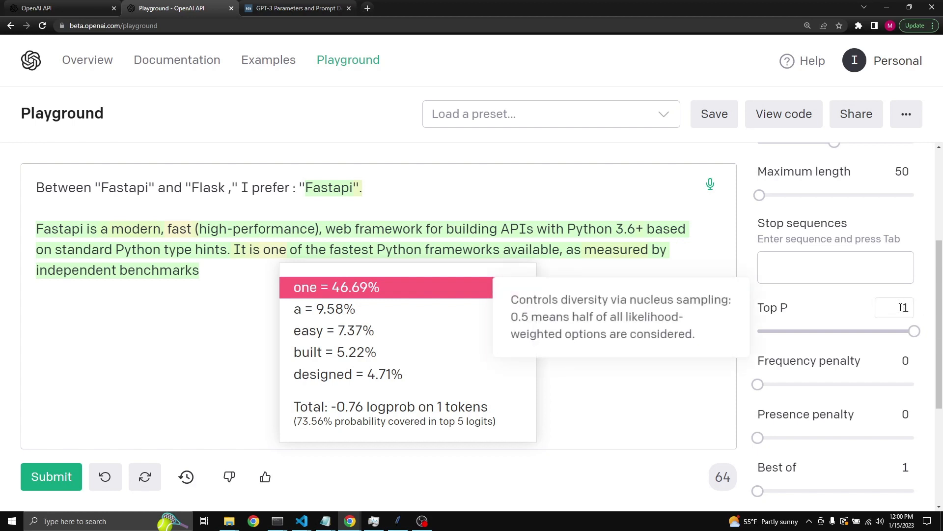
Drag Top P to about half, then 0, then 0.44, and temperature to about 0.34.
drag(914, 331, 837, 331)
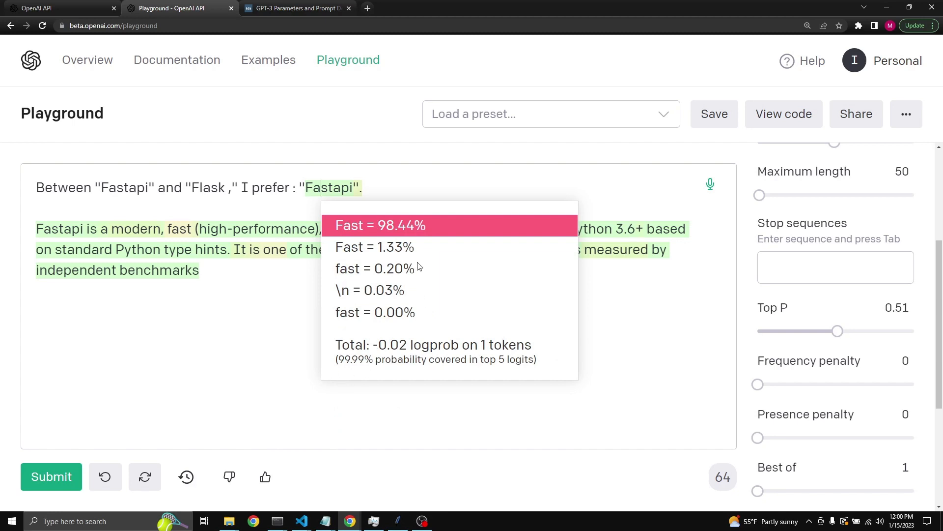
mouse_move(452, 234)
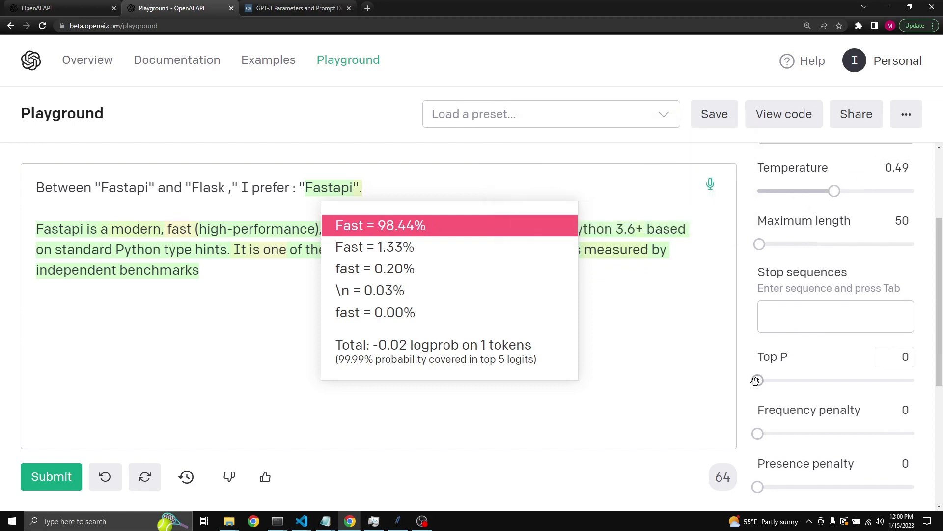
drag(757, 380, 826, 380)
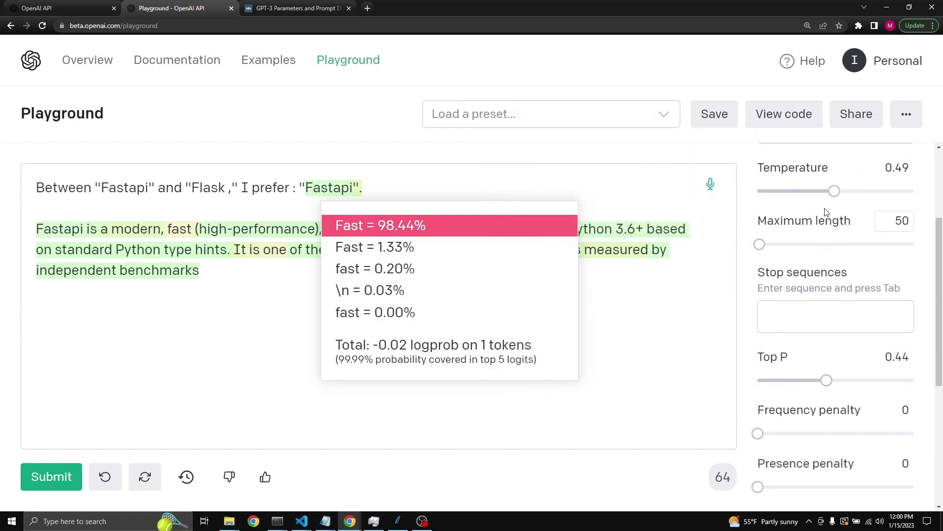
drag(835, 191, 812, 191)
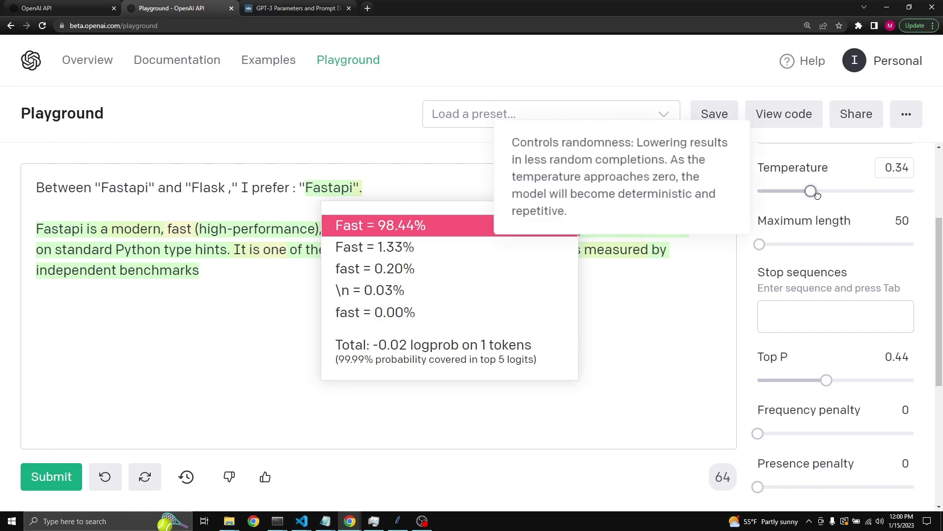
drag(811, 191, 827, 190)
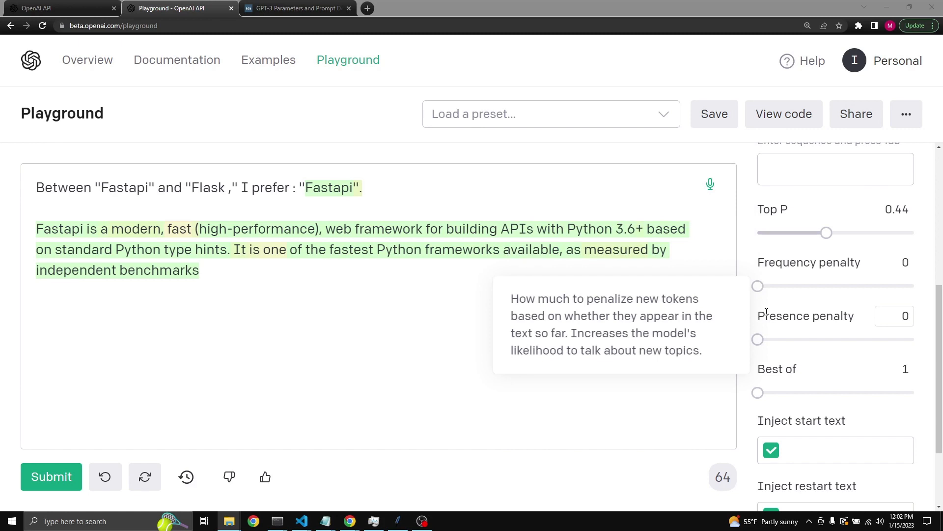
mouse_move(801, 263)
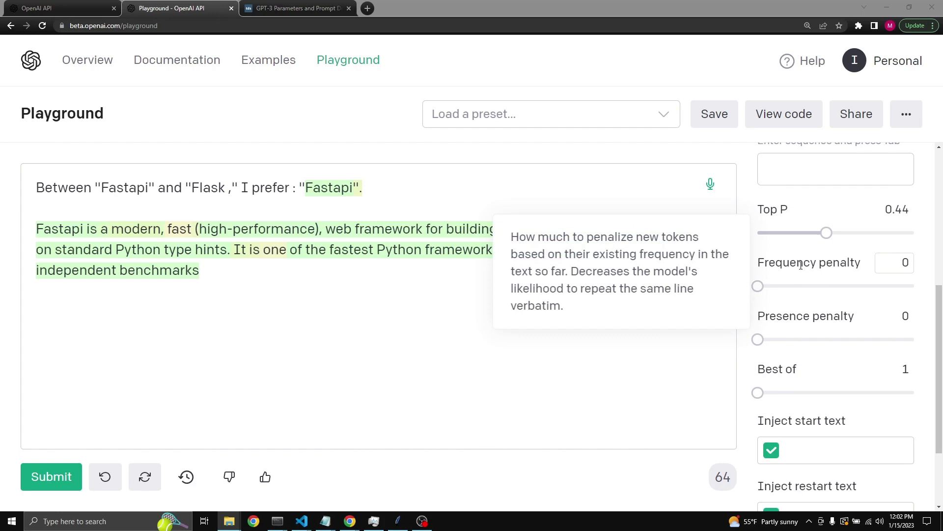
mouse_move(778, 317)
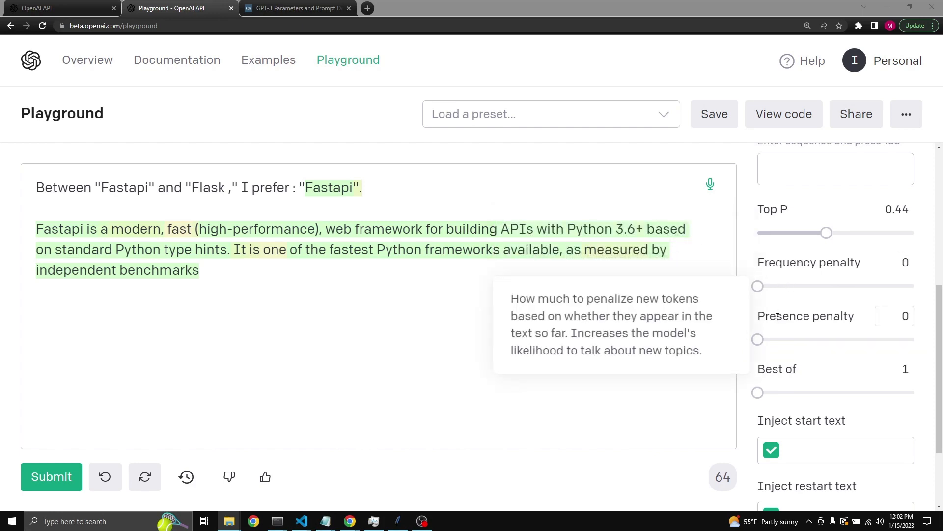
mouse_move(803, 266)
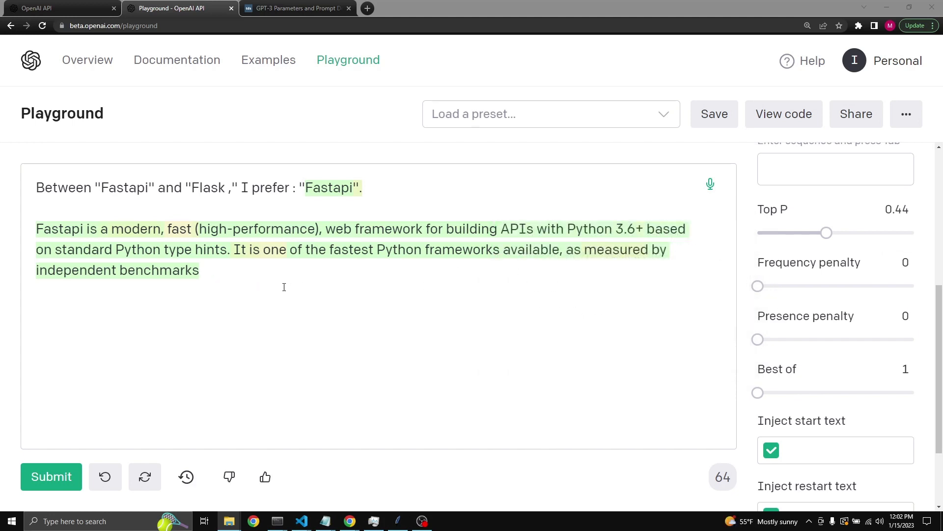
drag(756, 286, 801, 286)
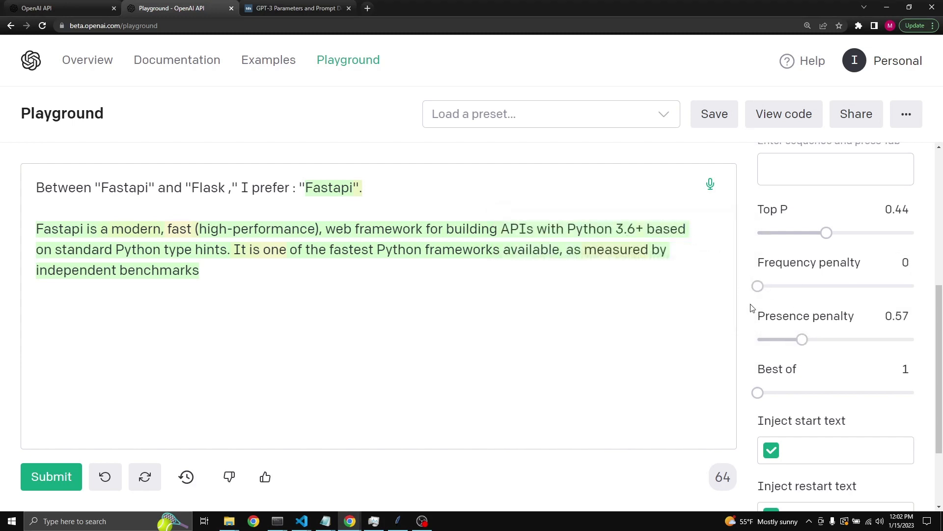
drag(802, 339, 758, 339)
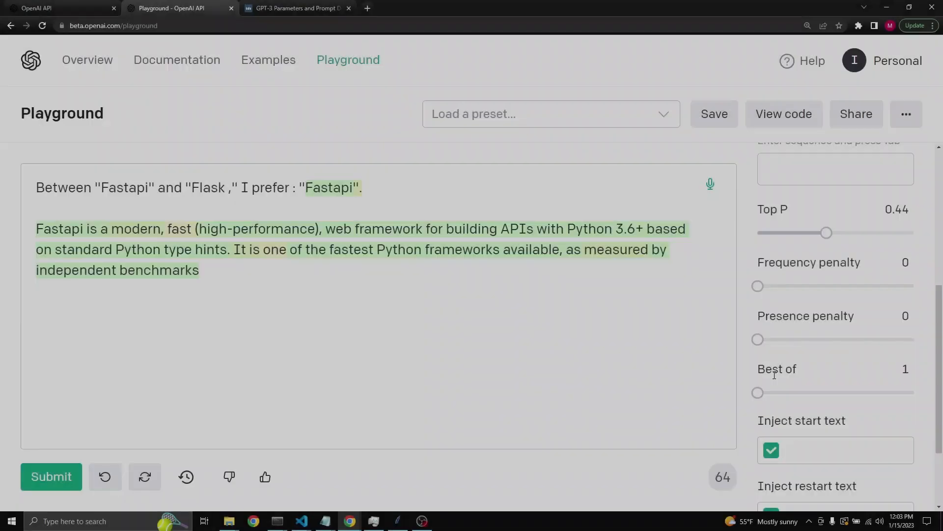
mouse_move(777, 369)
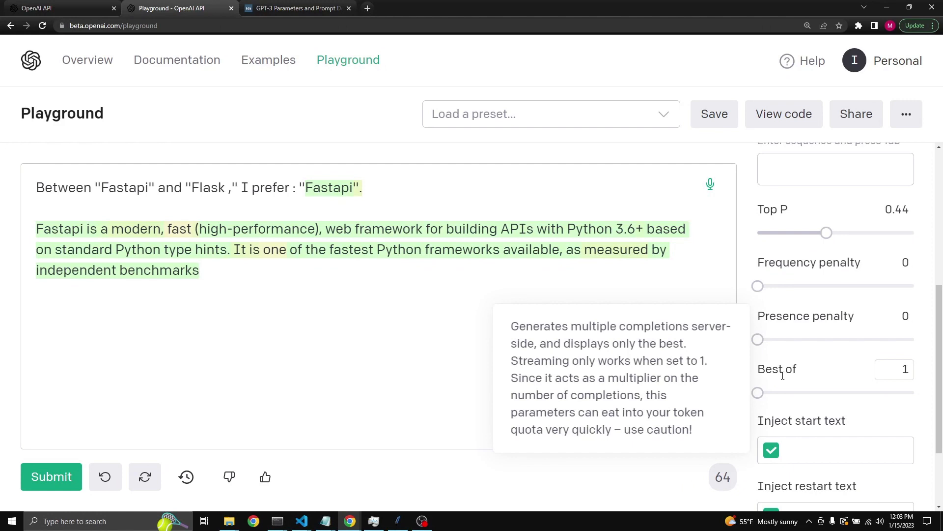
mouse_move(842, 380)
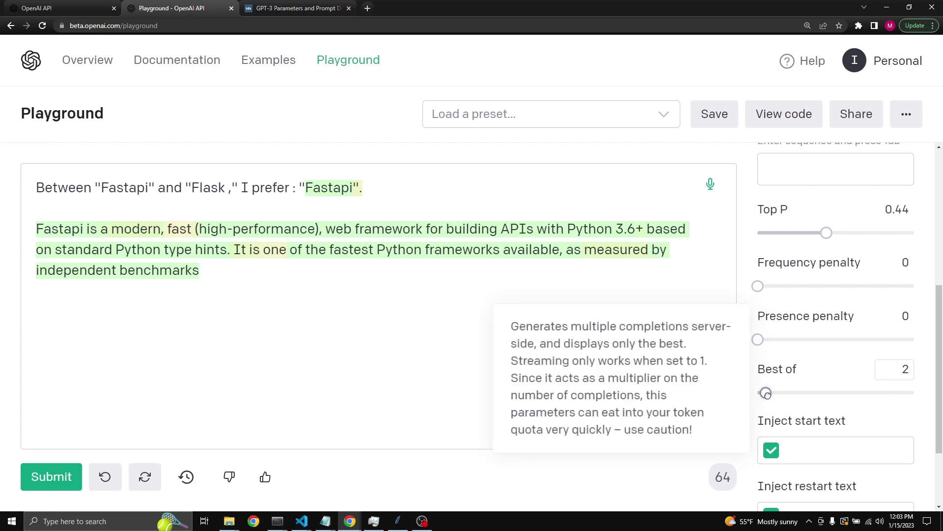
drag(767, 392, 817, 392)
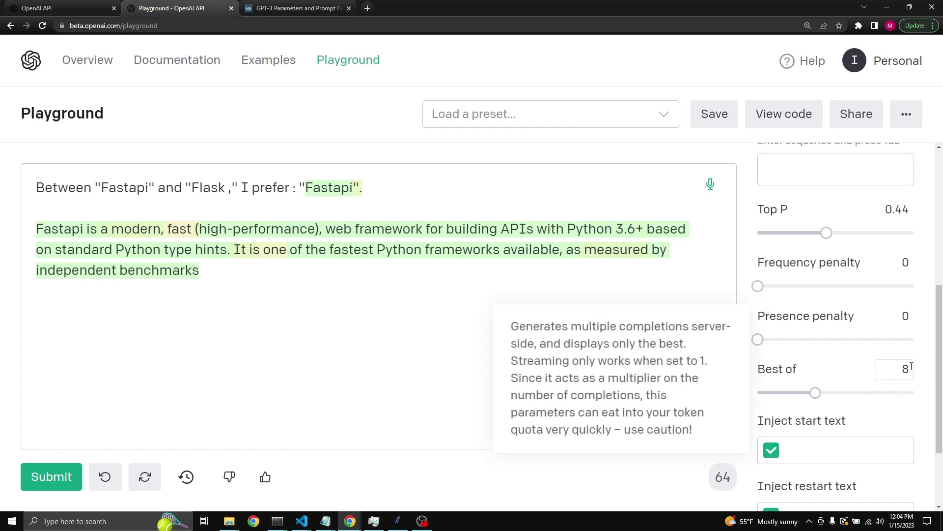
mouse_move(513, 328)
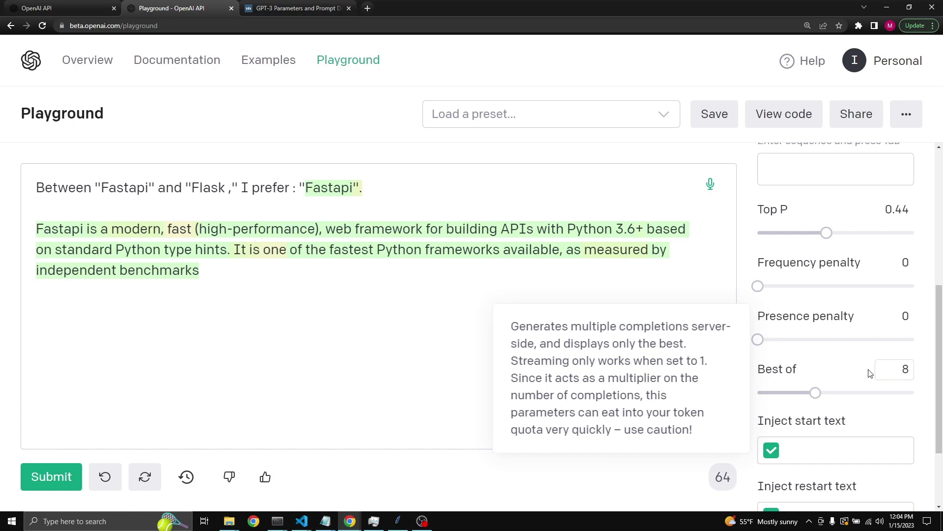
click(895, 369)
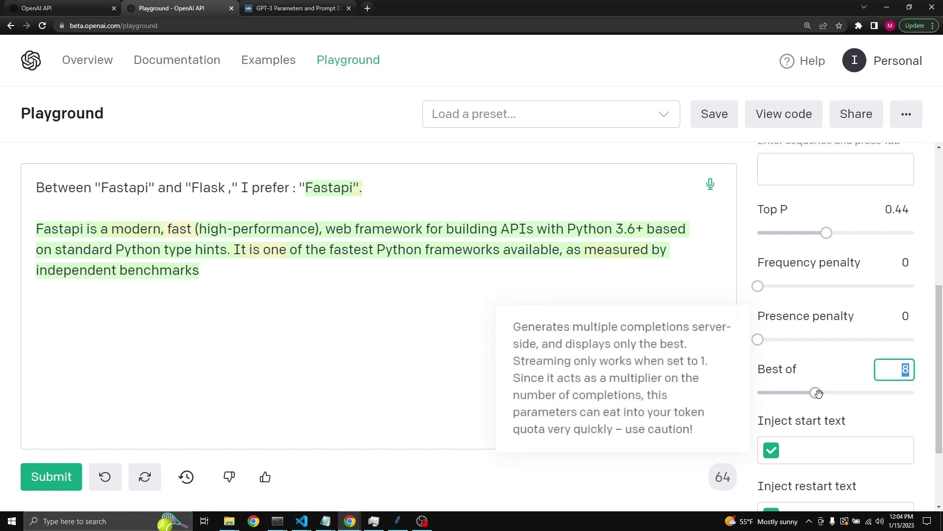
drag(812, 392, 758, 392)
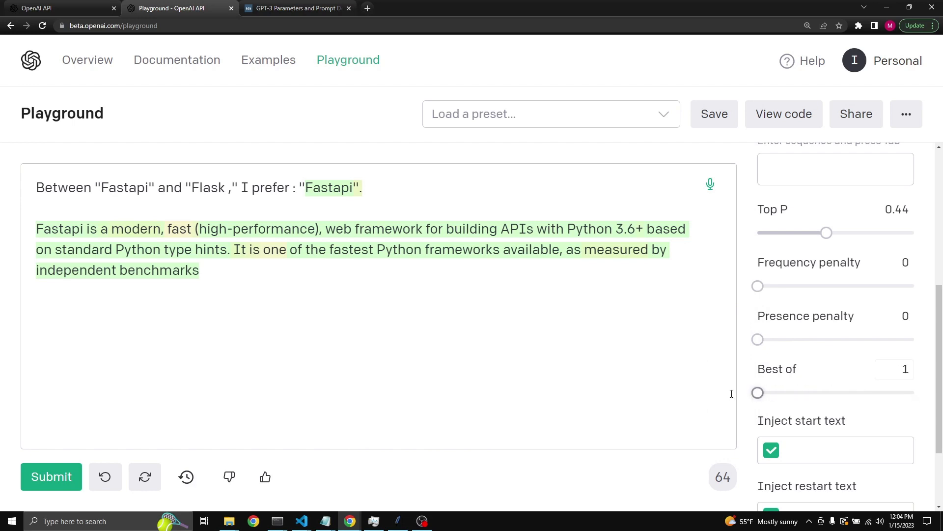
click(893, 369)
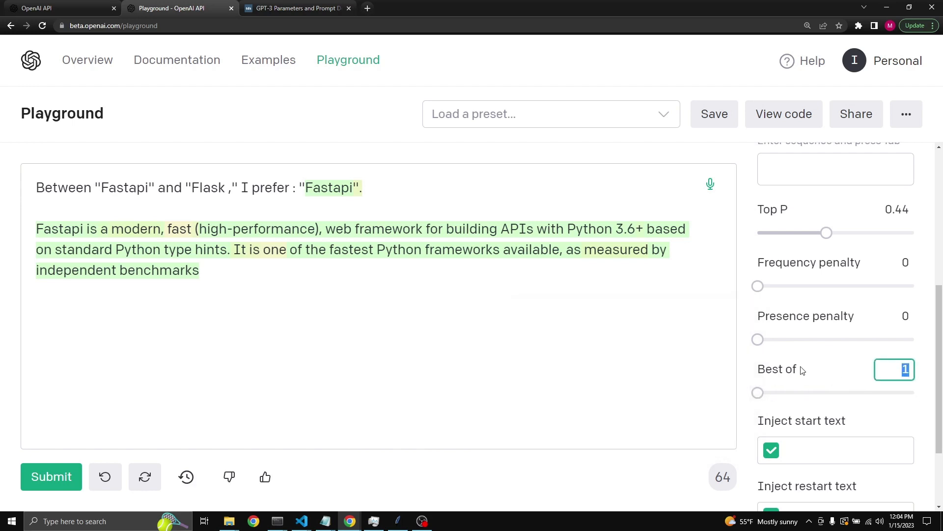
Scroll down the Playground page.
scroll(down, 3)
text(↵↵Question:)
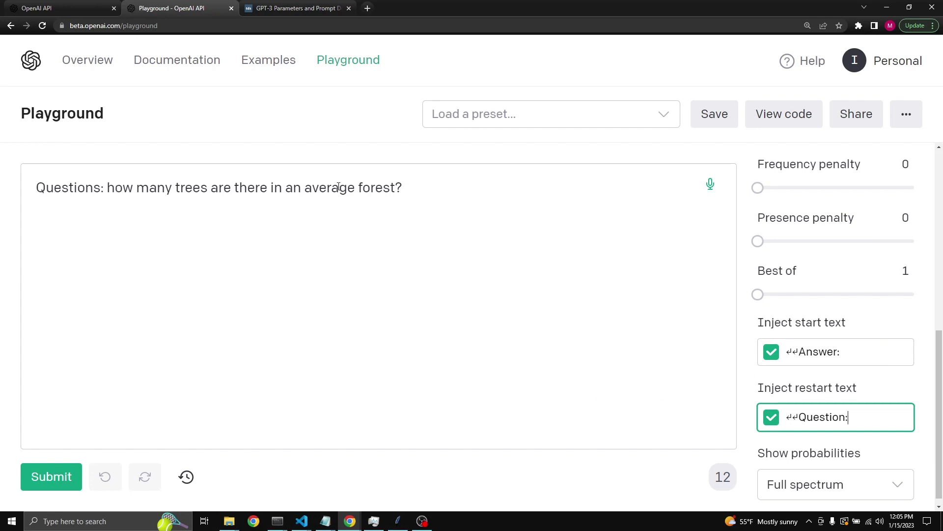
mouse_move(801, 322)
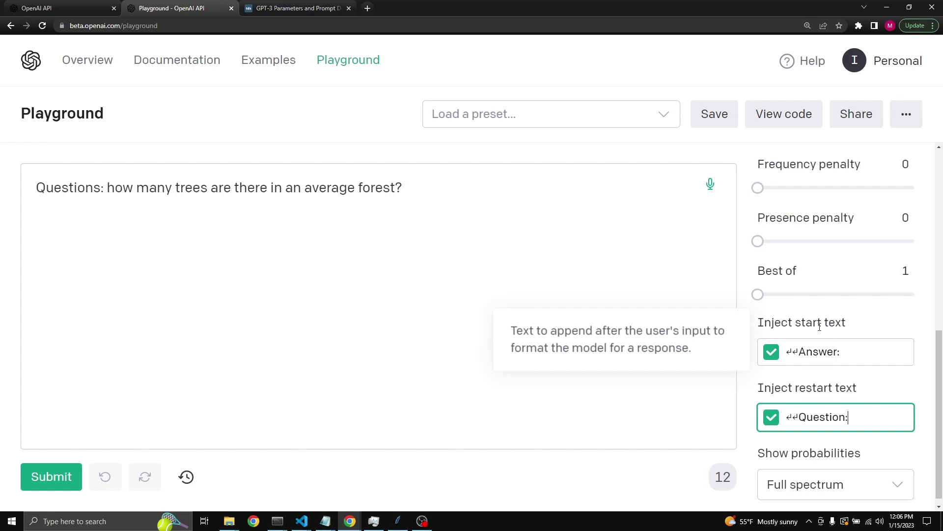
mouse_move(792, 357)
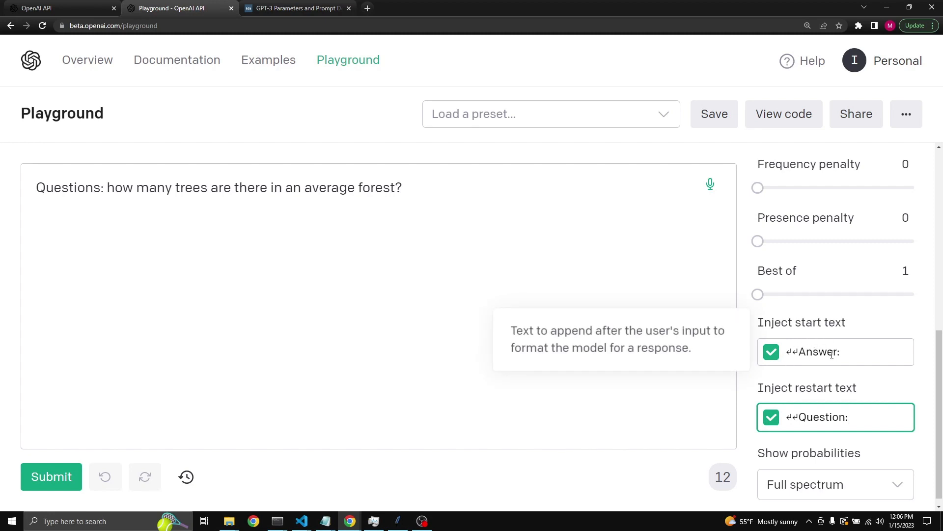
mouse_move(847, 352)
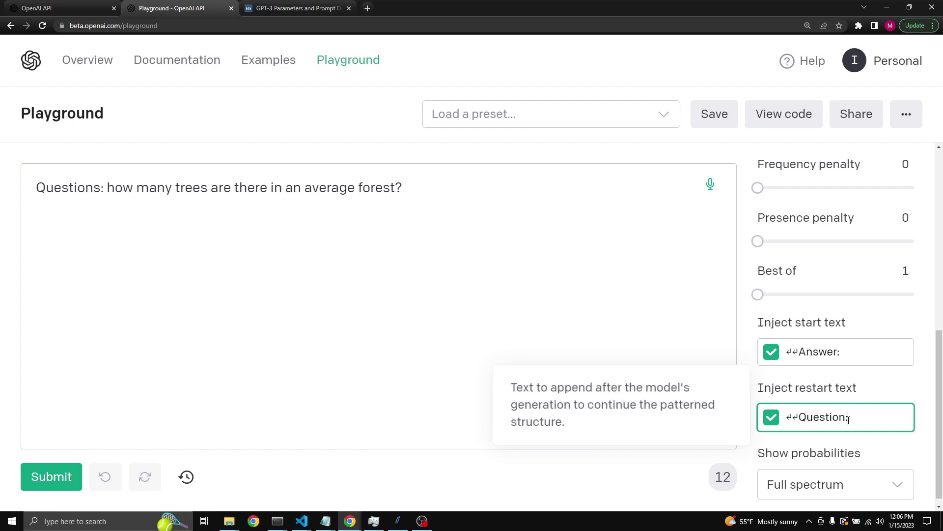
mouse_move(351, 164)
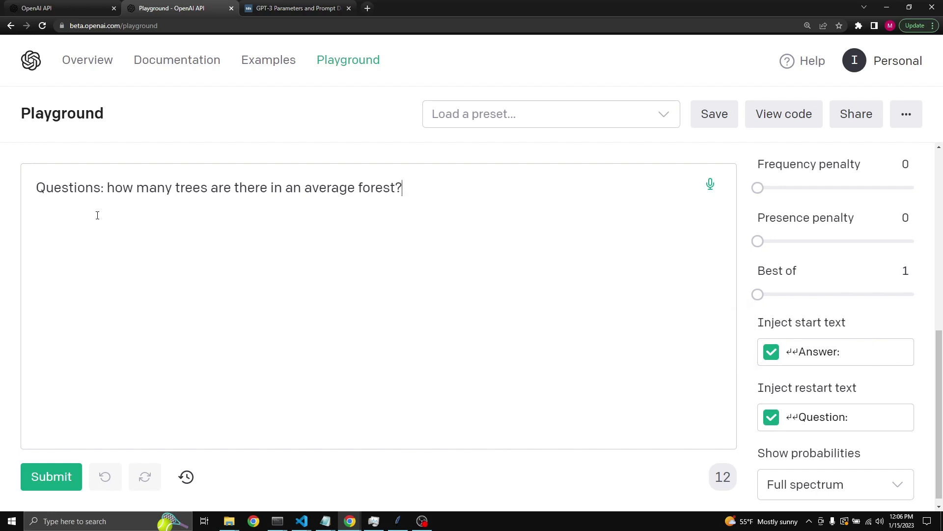
mouse_move(406, 225)
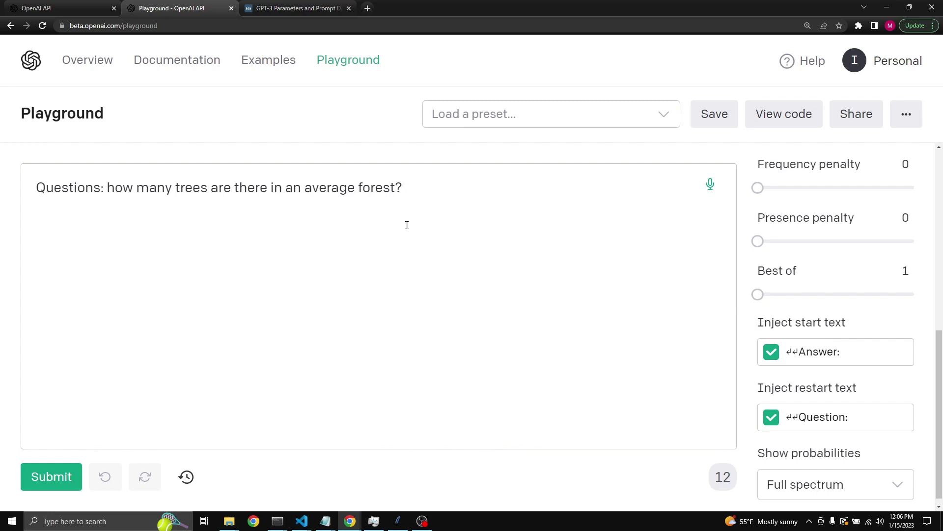
mouse_move(771, 417)
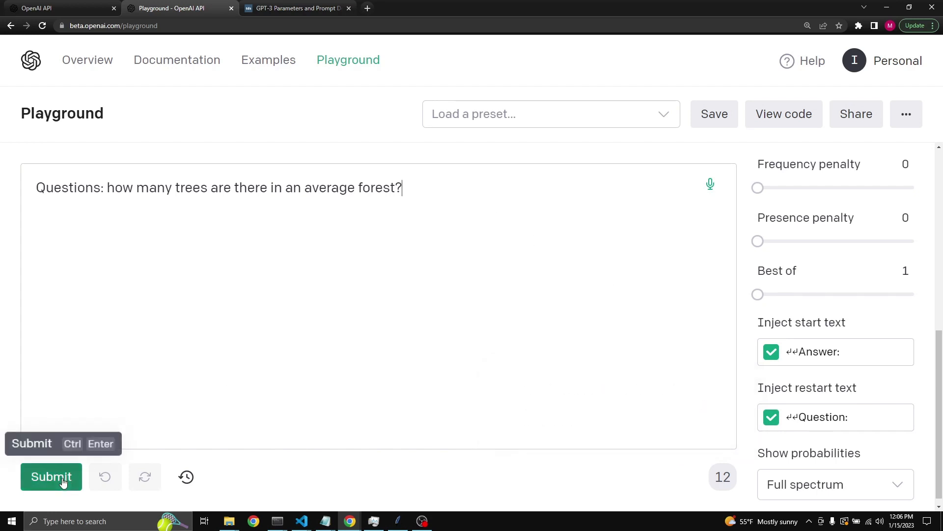
Generate the forest answer (a few hundred to several thousand trees) with a new Question: line.
click(52, 476)
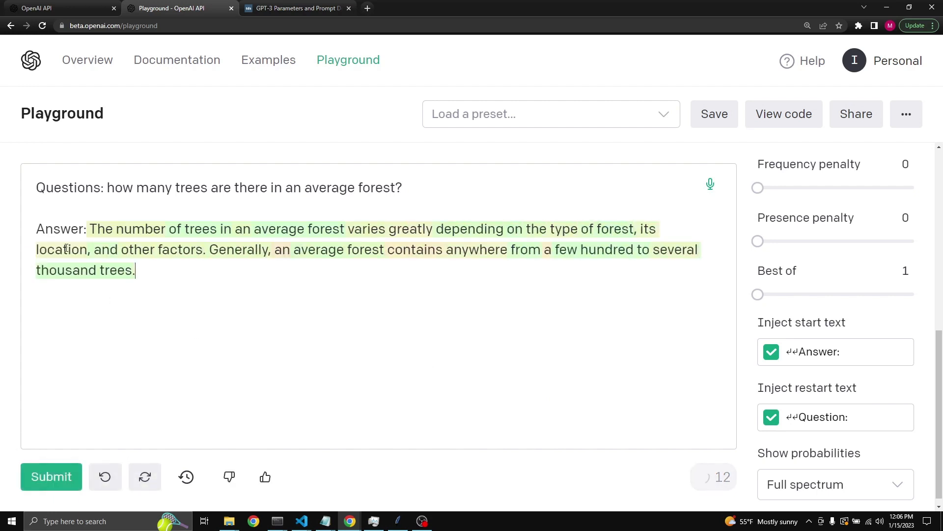
click(51, 476)
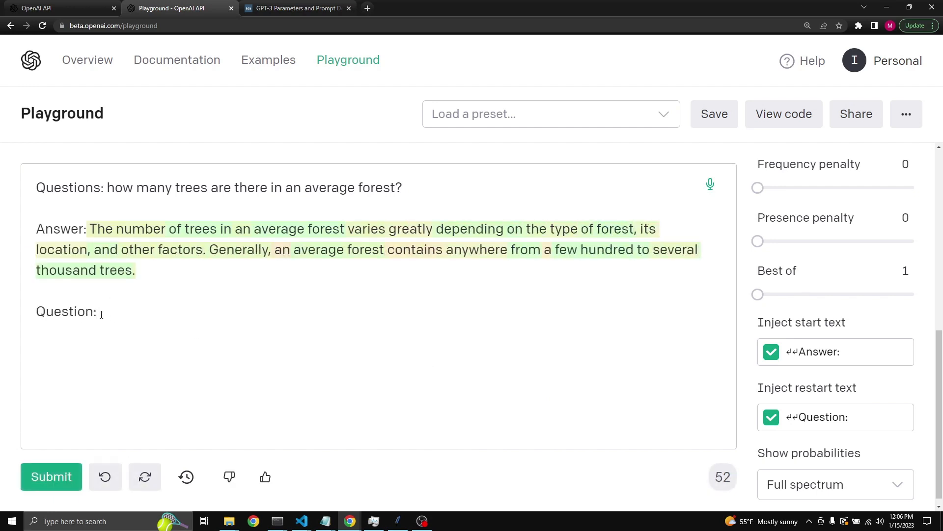
scroll(down, 3)
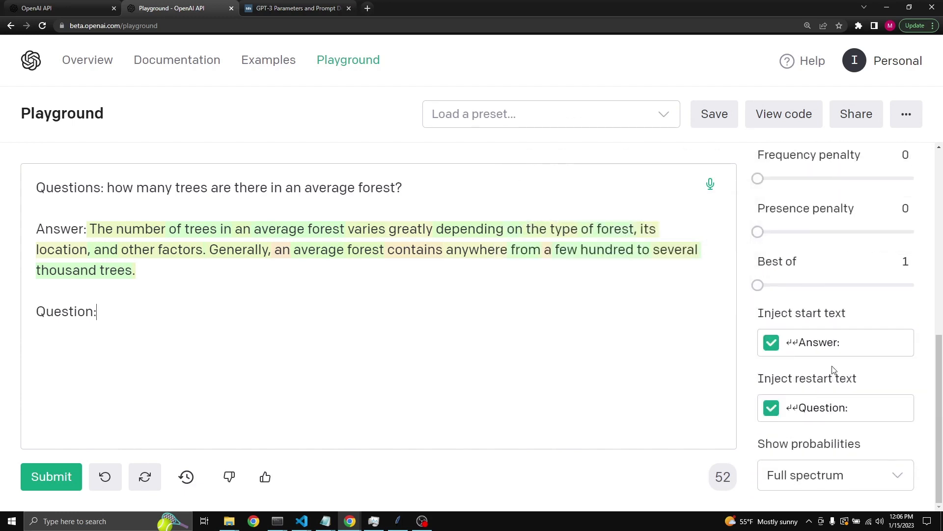
mouse_move(801, 312)
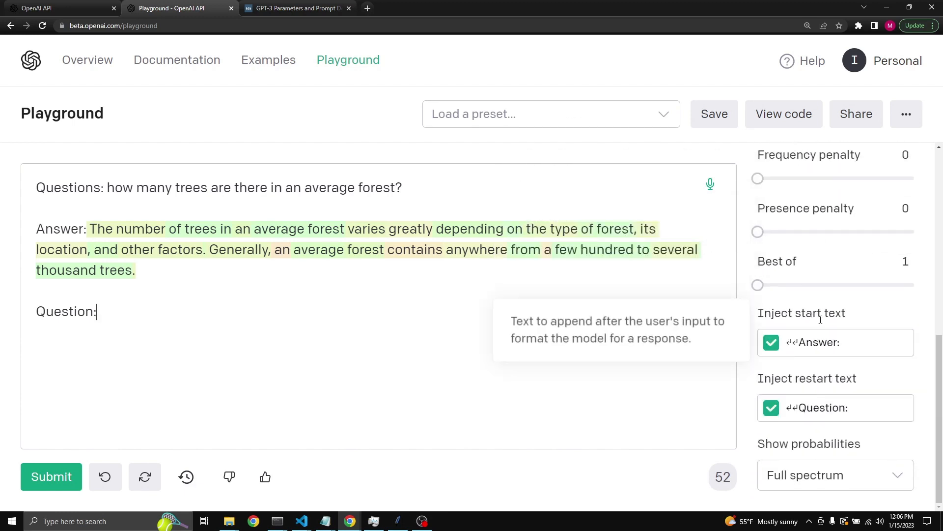
mouse_move(808, 377)
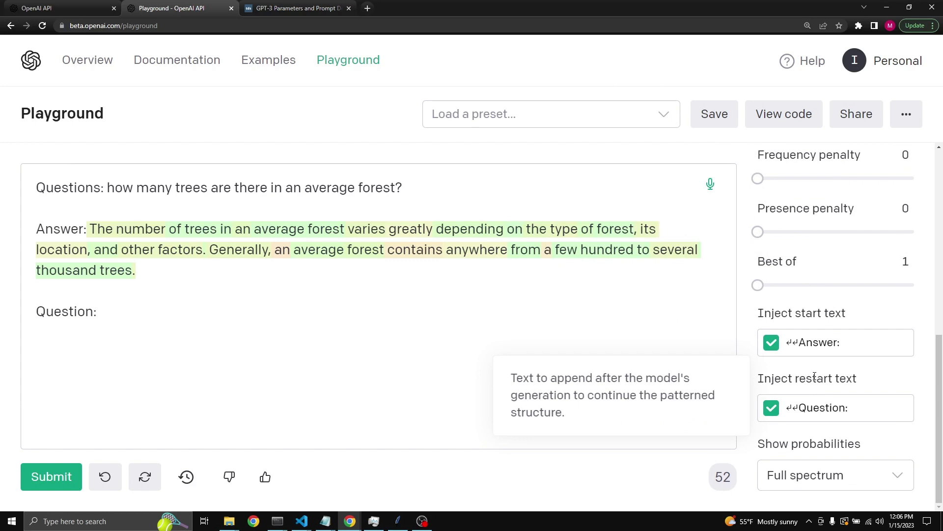
mouse_move(151, 113)
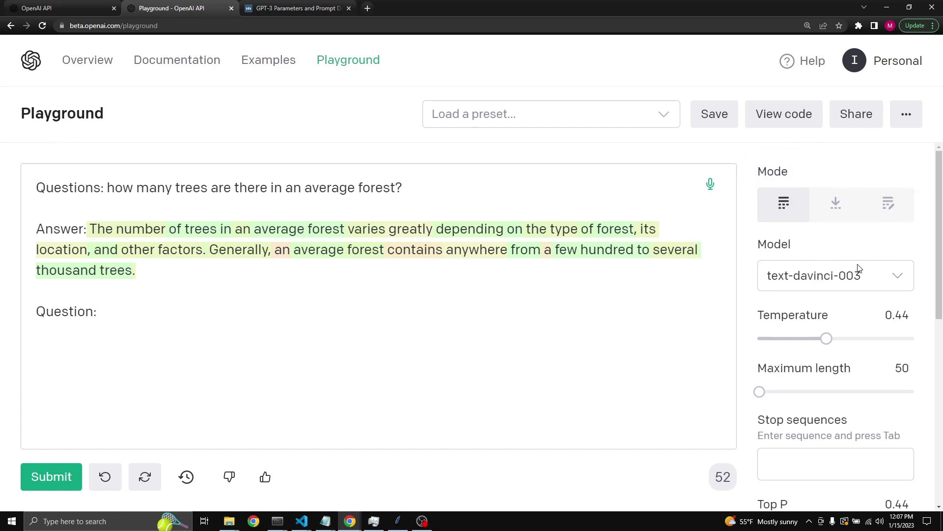
mouse_move(835, 203)
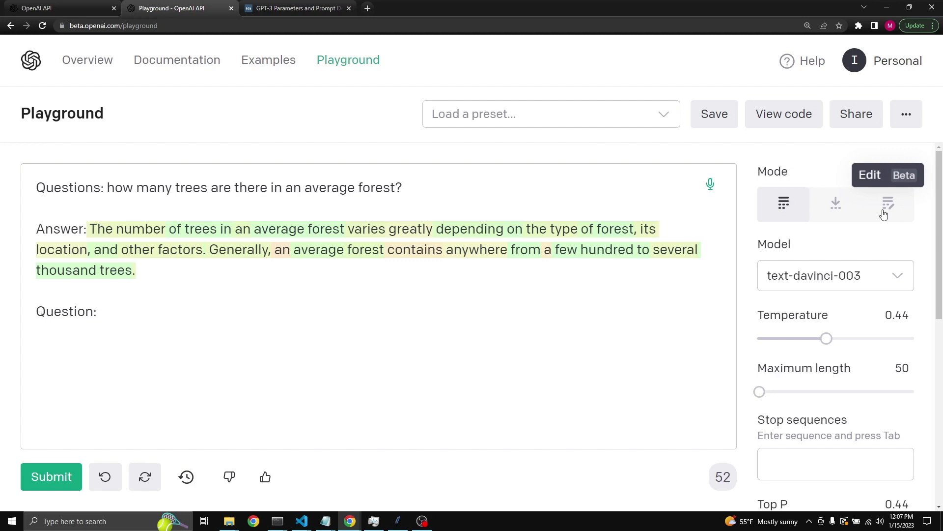
Switch to Insert mode and place an [insert] marker after the forest question.
click(836, 204)
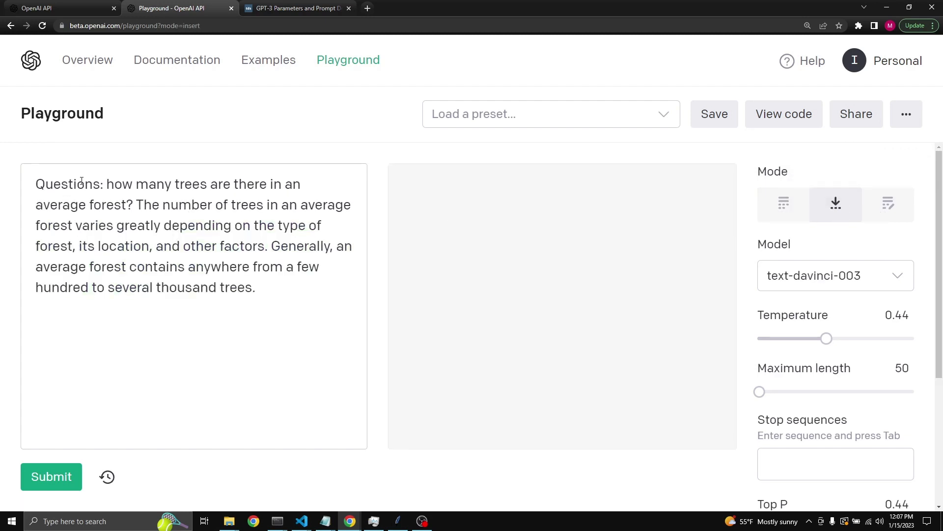
mouse_move(215, 302)
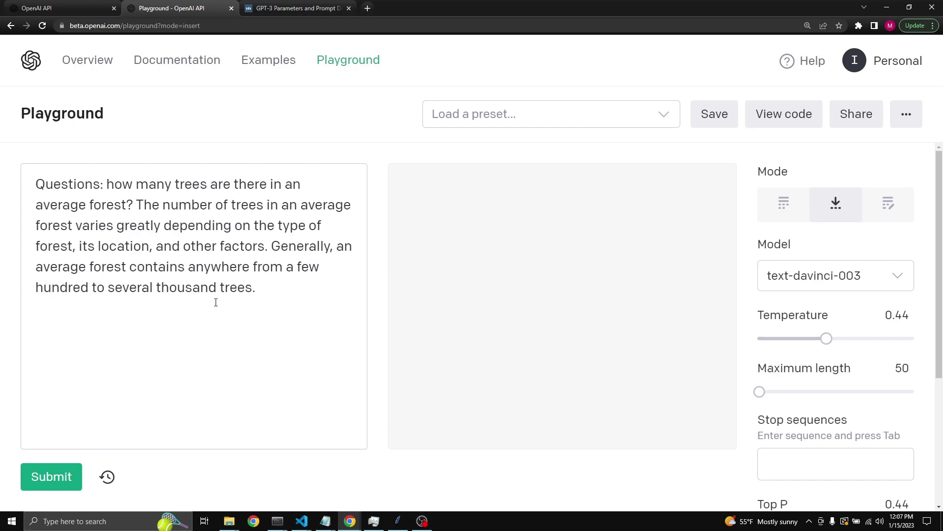
mouse_move(137, 204)
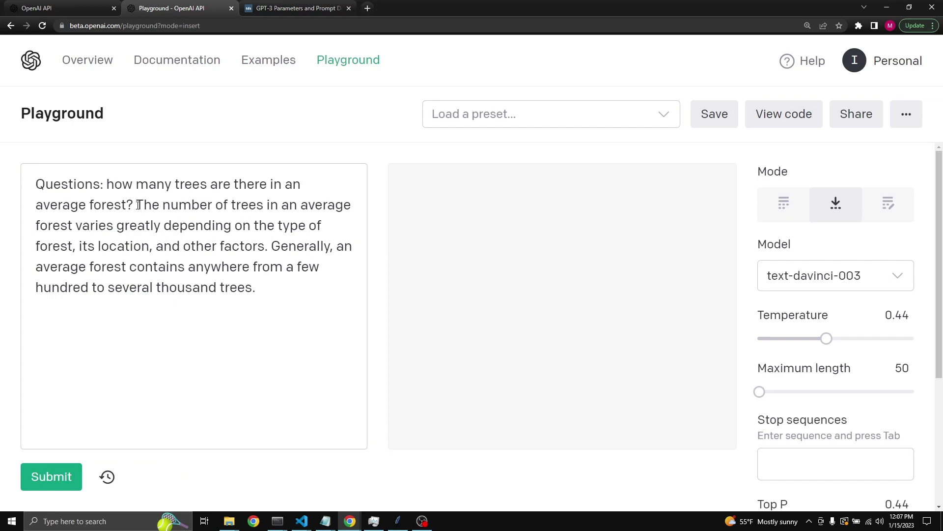
click(139, 204)
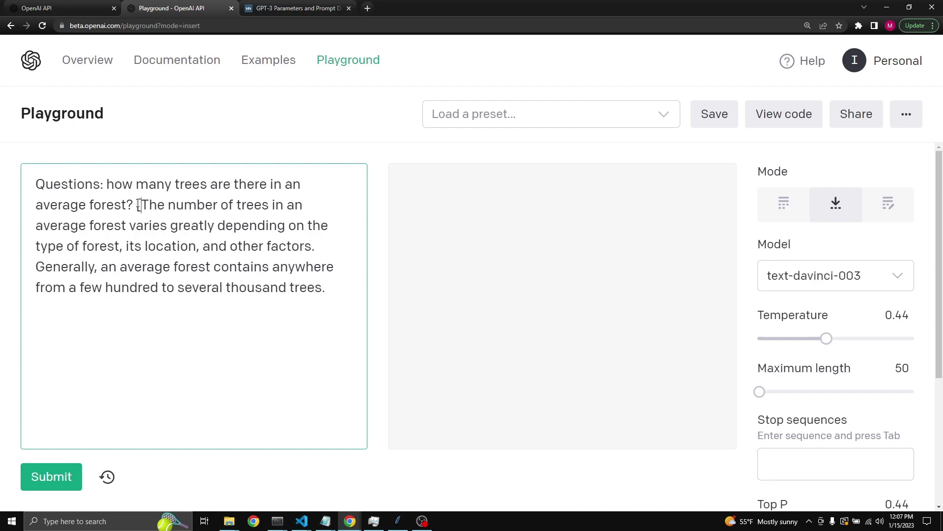
text(insert])
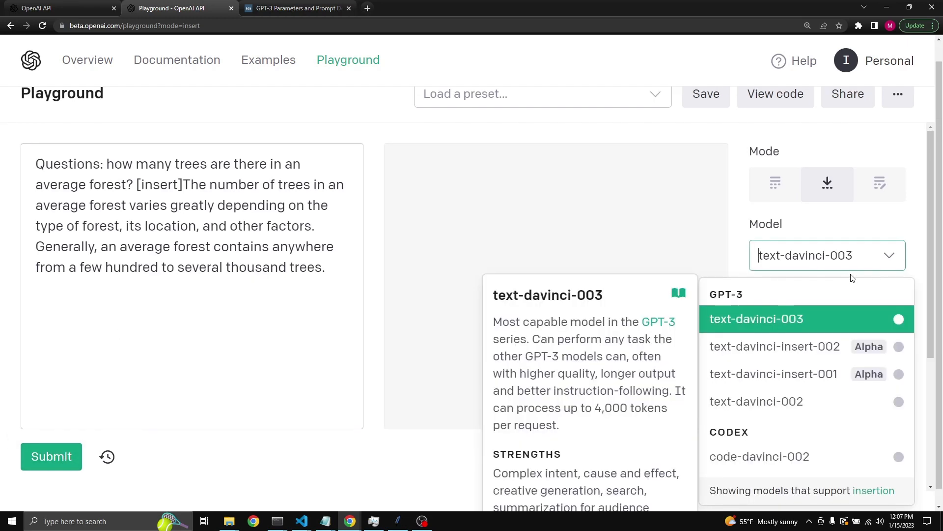
mouse_move(766, 352)
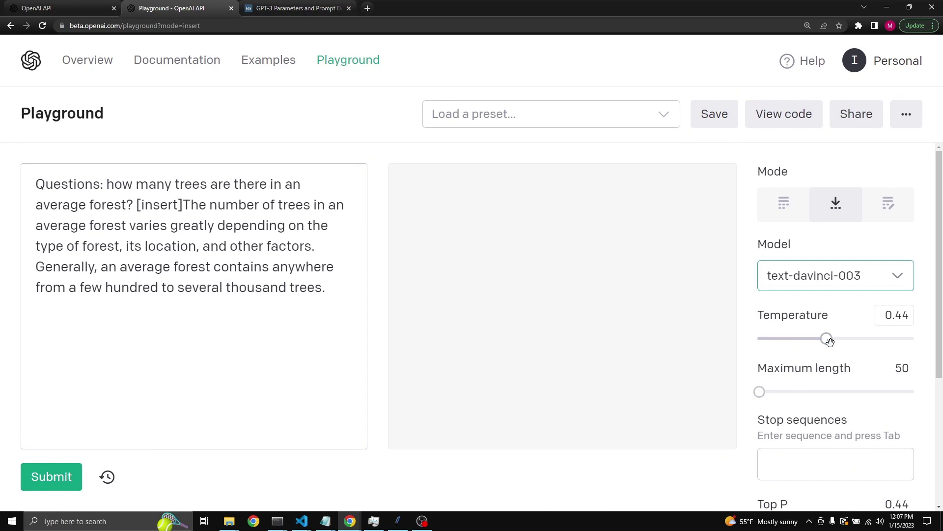
Generate the inserted 'Answer:' text and highlight it alongside the [insert] marker.
click(51, 476)
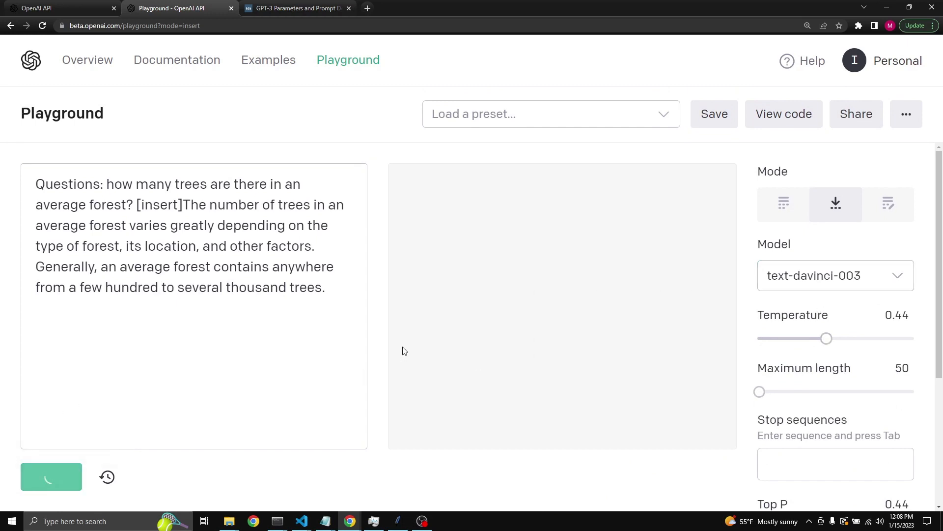
click(51, 476)
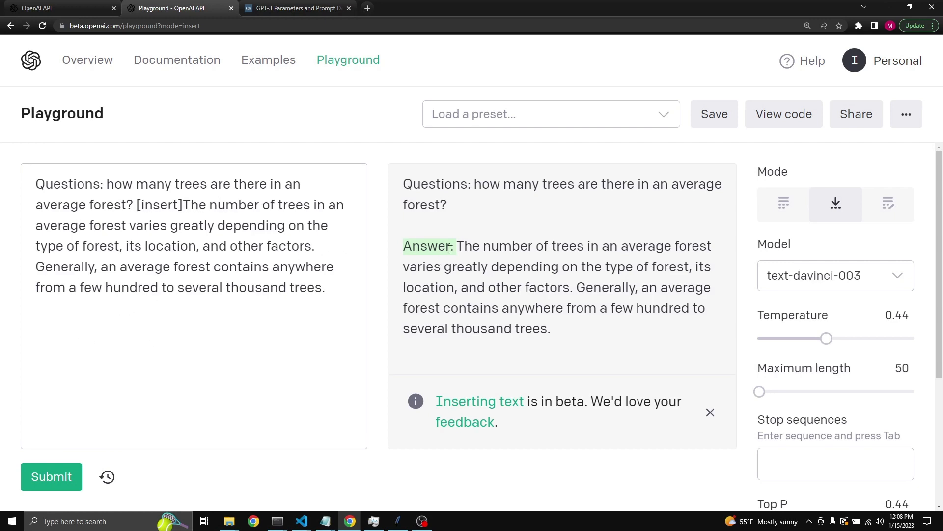
double_click(426, 246)
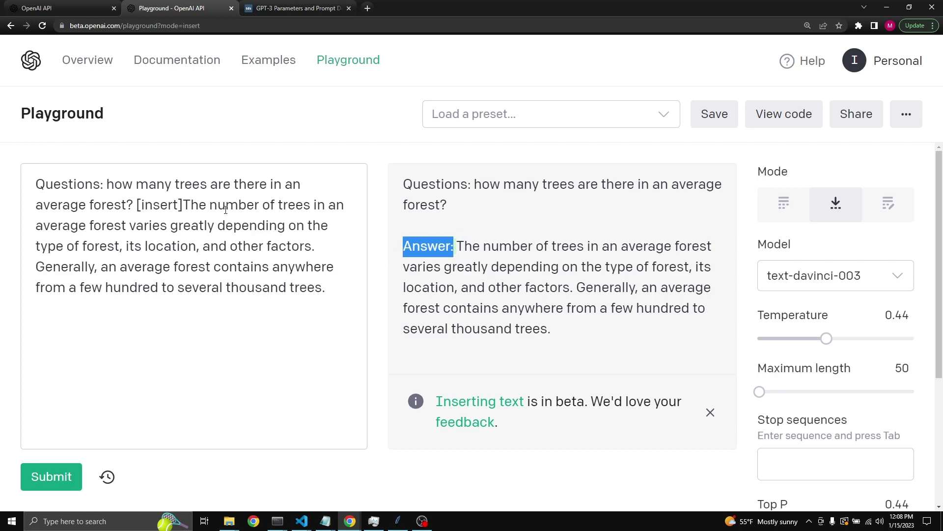
double_click(161, 204)
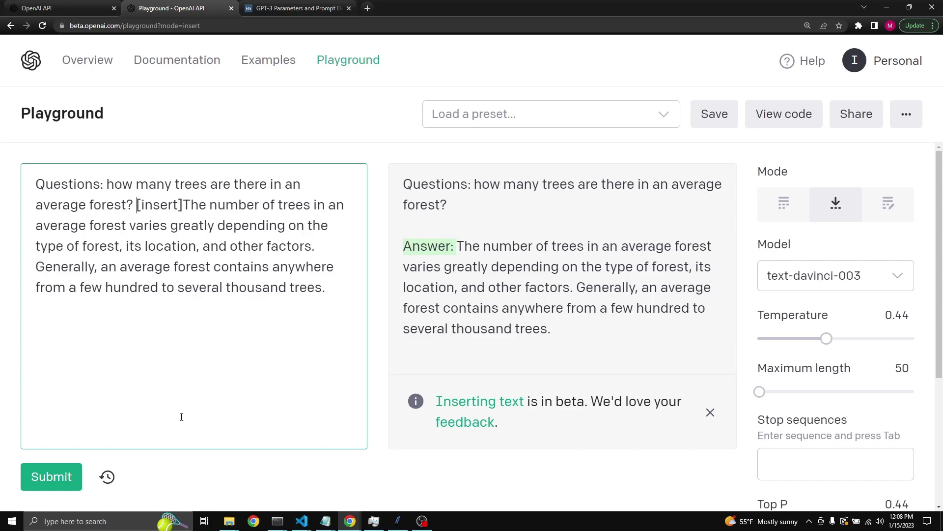
In Edit mode, generate code from 'python for loop 10 times for random numbers', fixing 'pyton'.
click(895, 204)
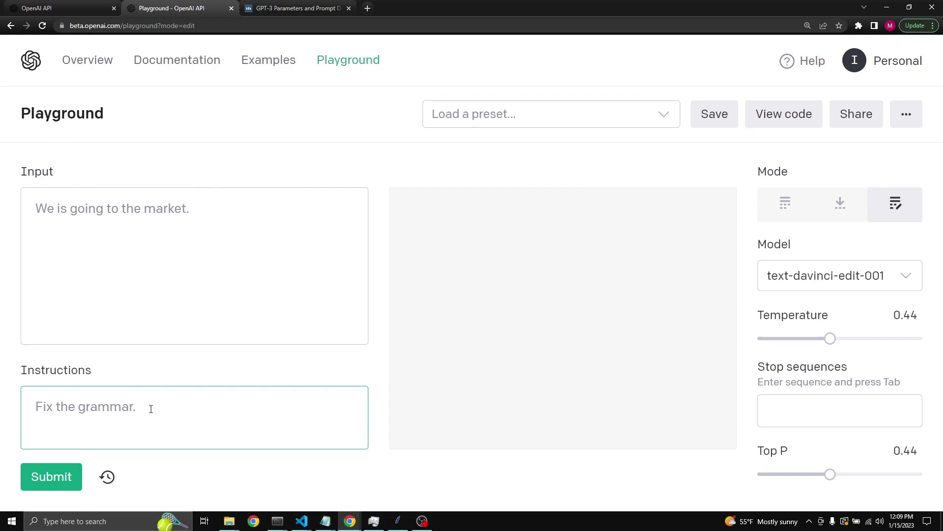
text(pyton)
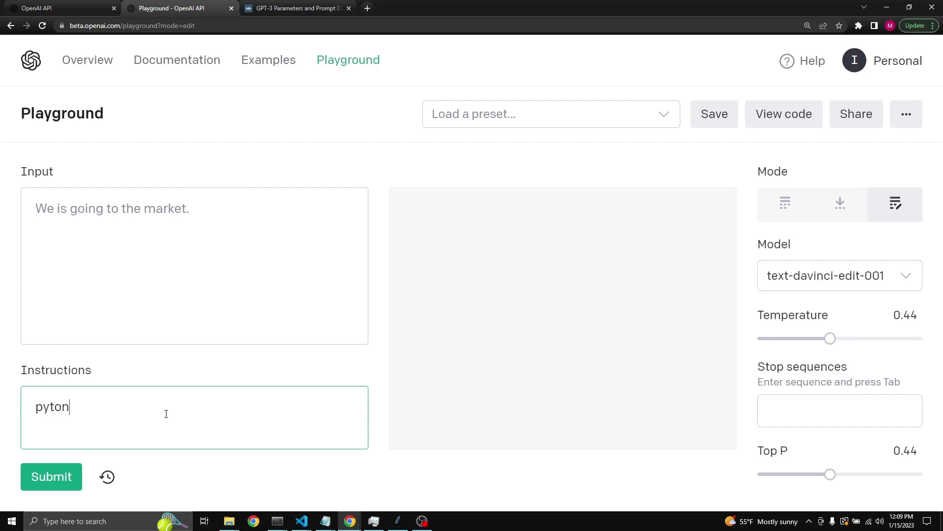
text(for loop)
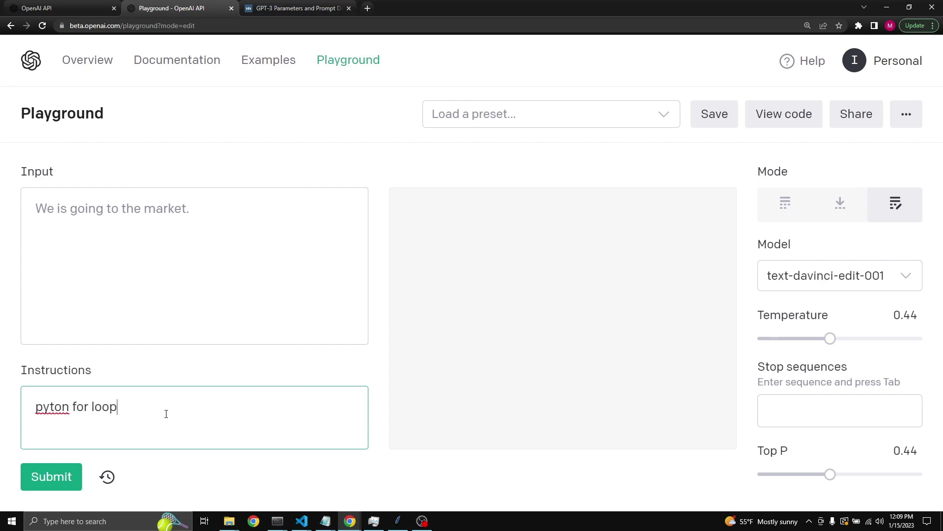
text(10 times for random numbers)
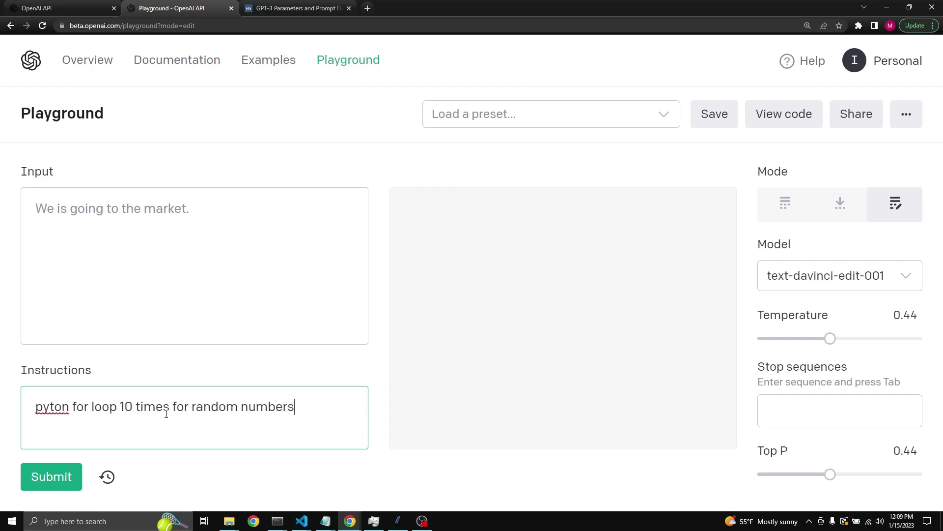
right_click(52, 406)
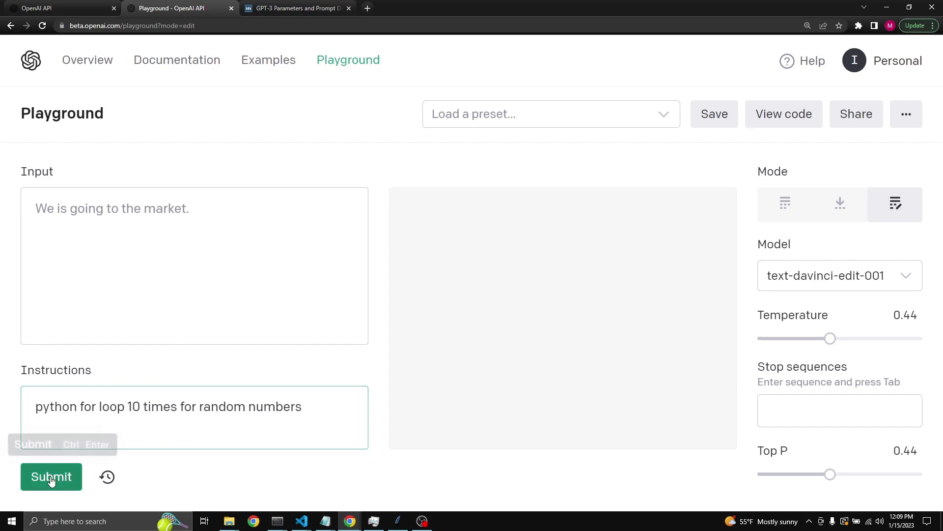
click(51, 476)
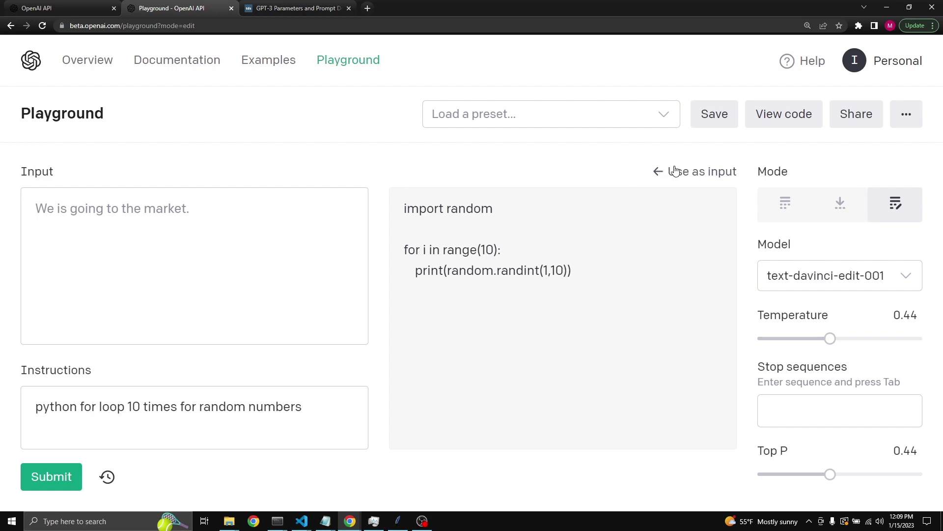
Reuse the 10-iteration code as input, regenerate a range(100) loop, and start appending 'between'.
click(702, 172)
text(0)
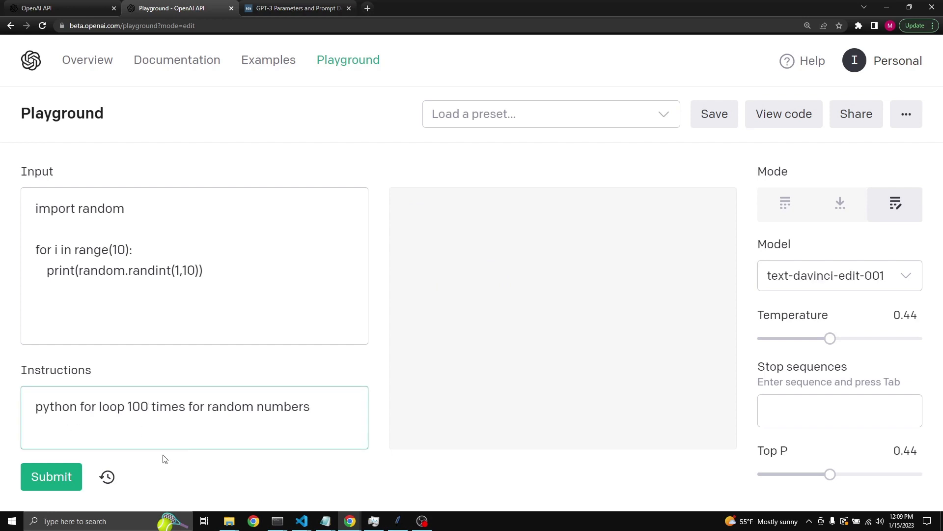
click(51, 476)
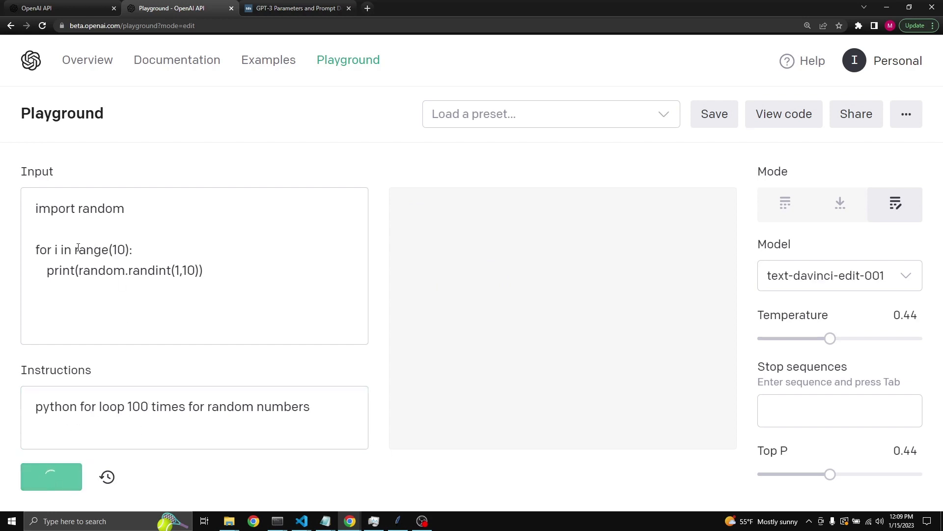
click(51, 476)
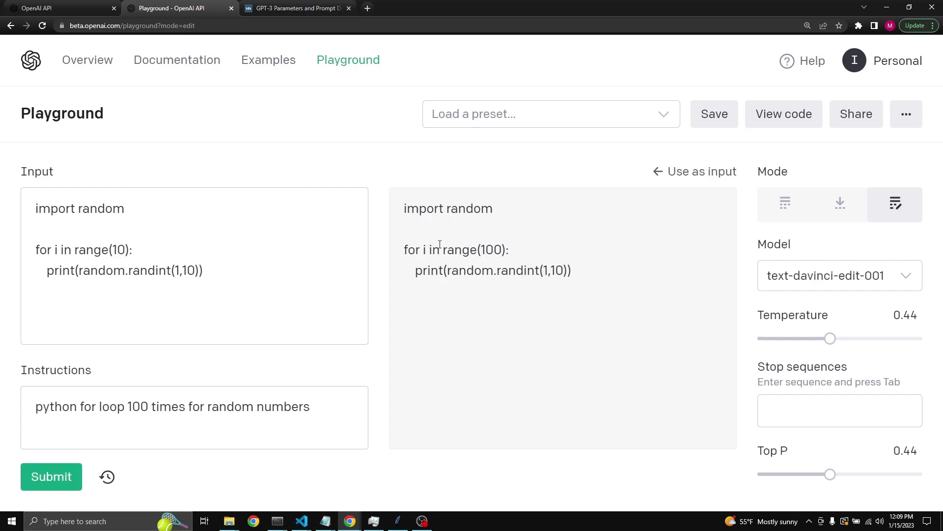
double_click(491, 249)
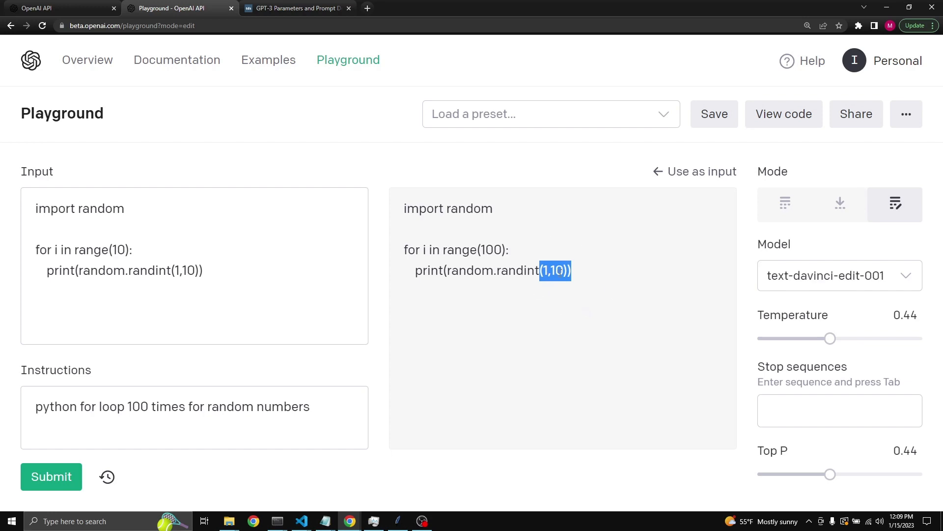
click(308, 406)
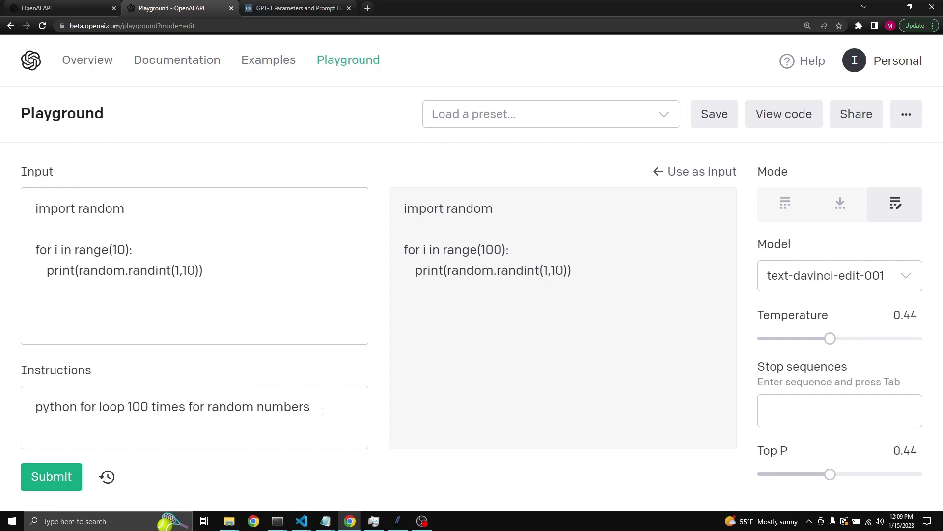
text(between)
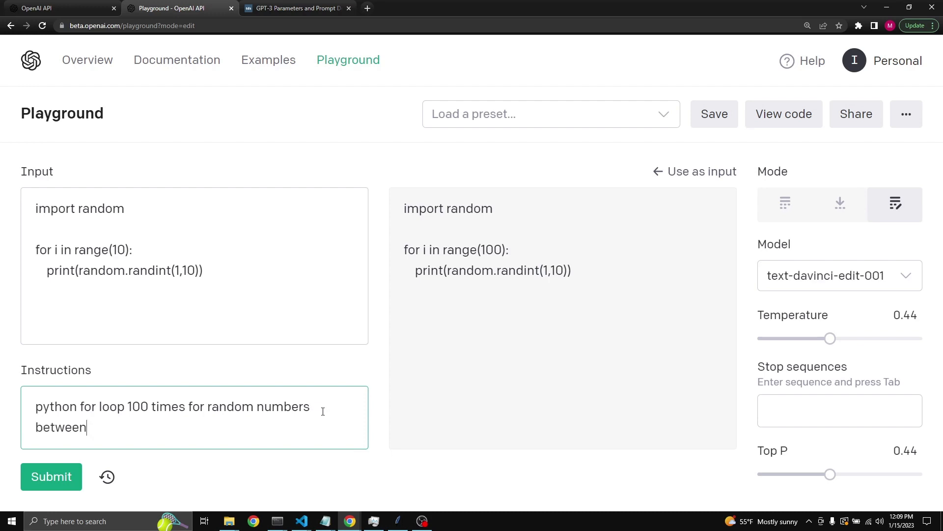
Generate a range(1000) loop printing randint(20,30), then return to Complete mode.
text(20 and 30)
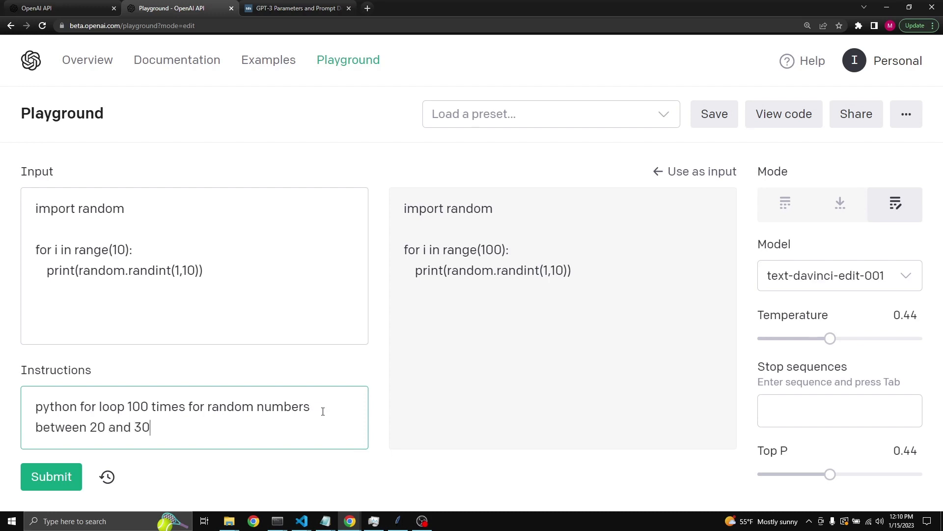
click(146, 406)
text(0)
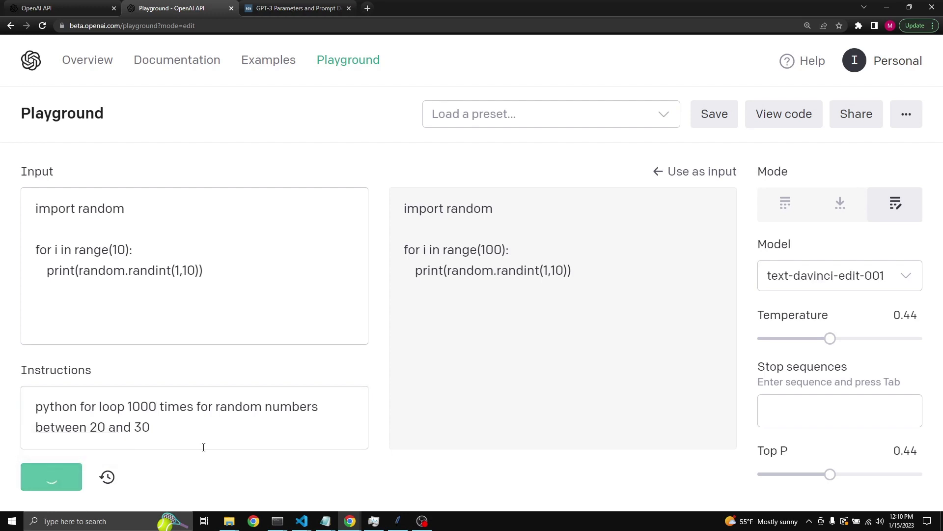
click(51, 477)
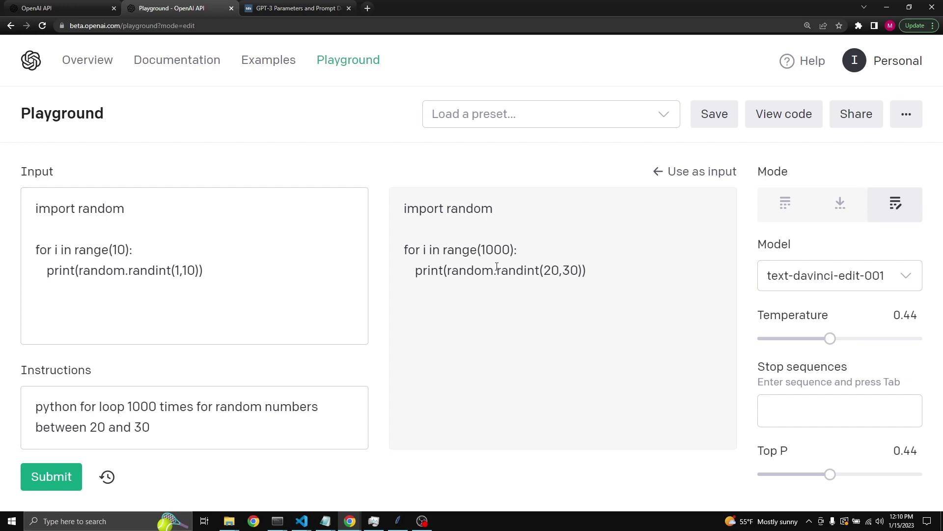
mouse_move(573, 301)
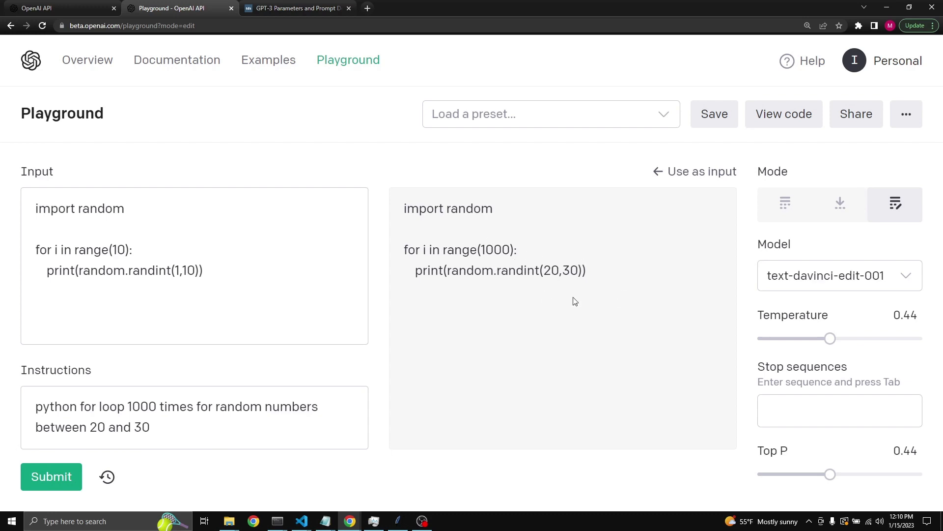
mouse_move(350, 387)
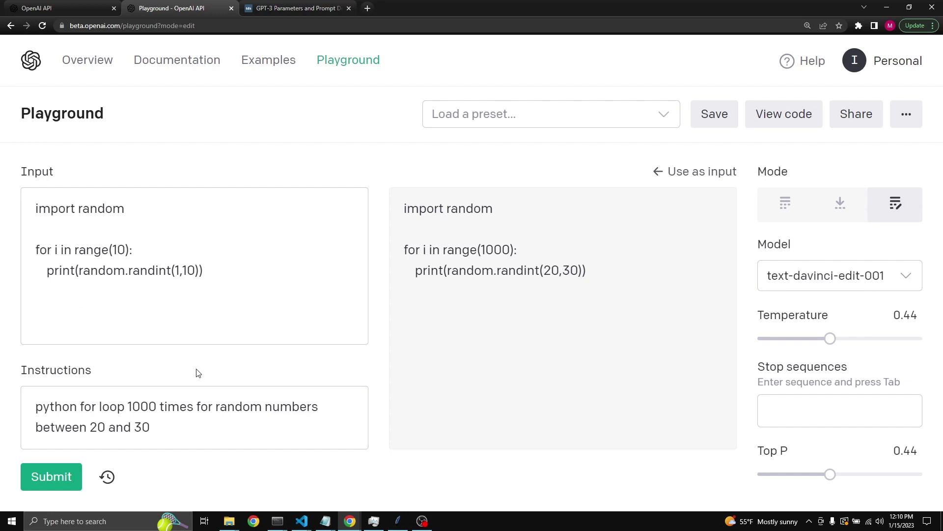
mouse_move(336, 302)
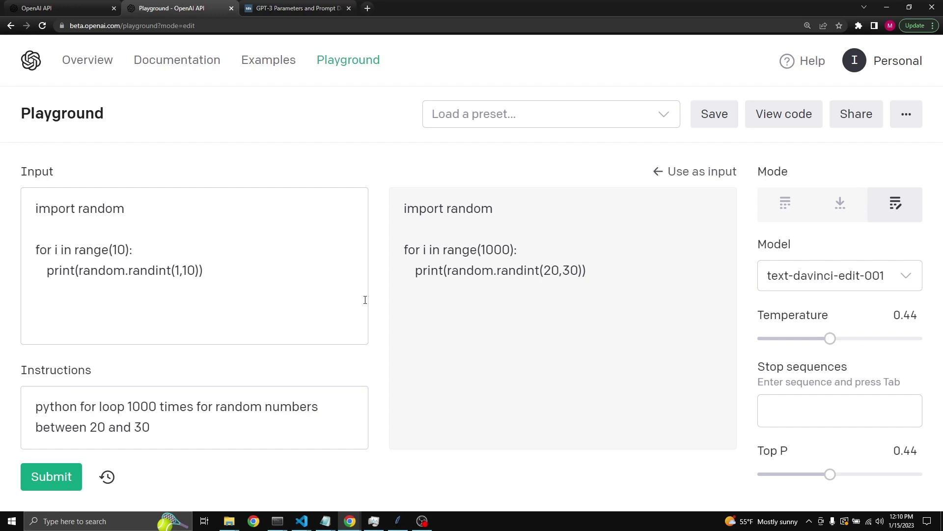
mouse_move(755, 262)
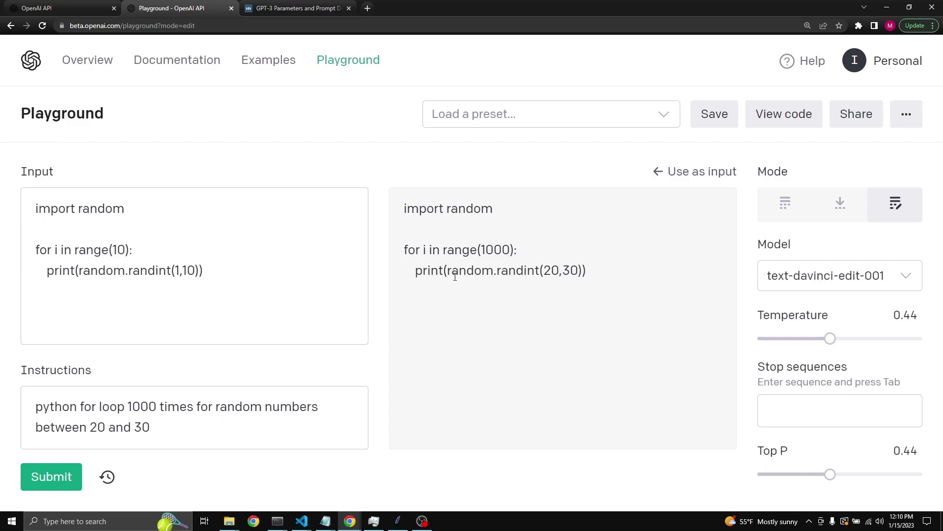
click(784, 204)
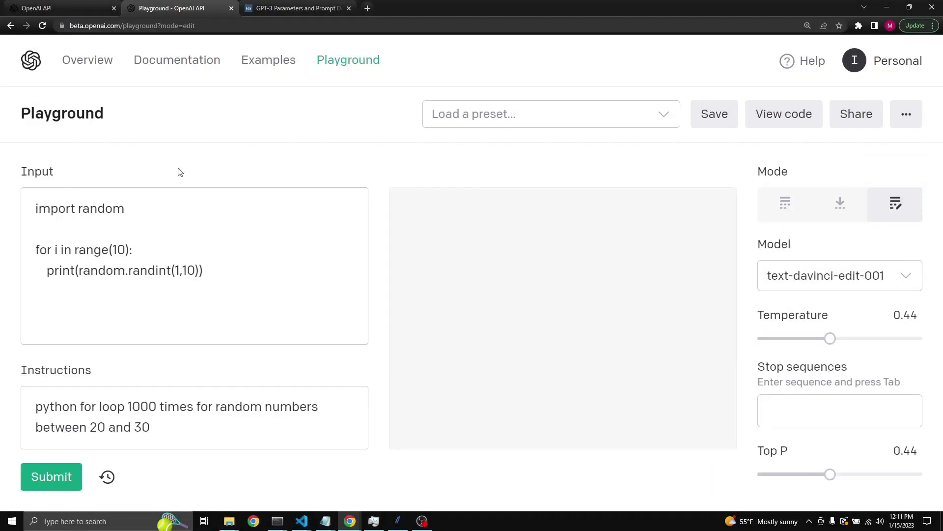
click(839, 203)
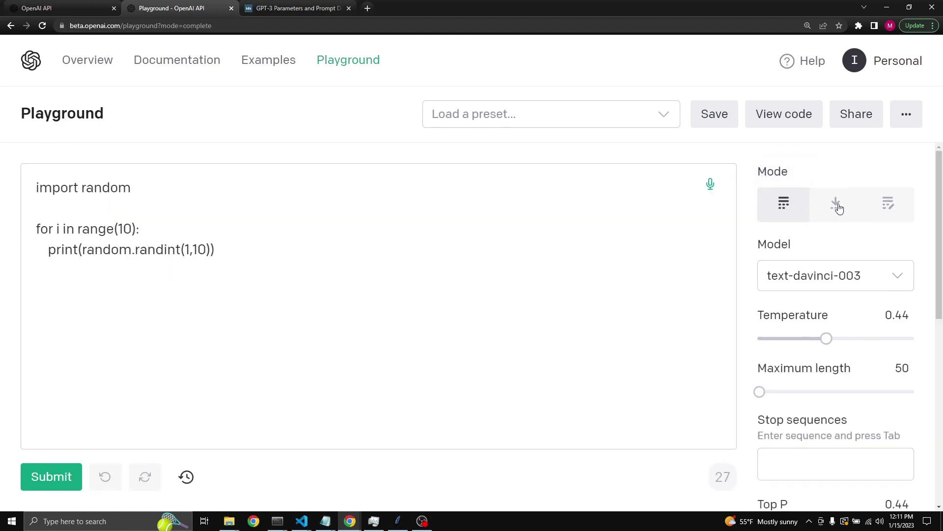
click(836, 204)
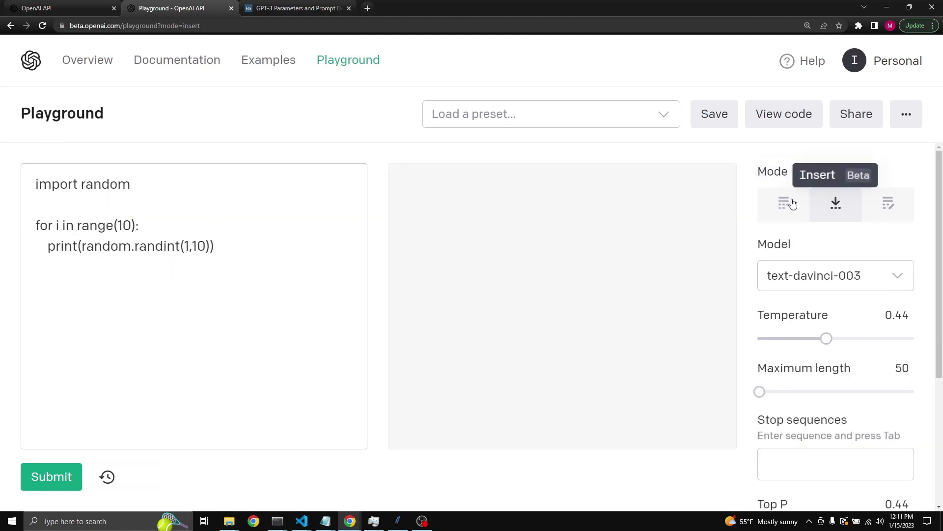
mouse_move(803, 209)
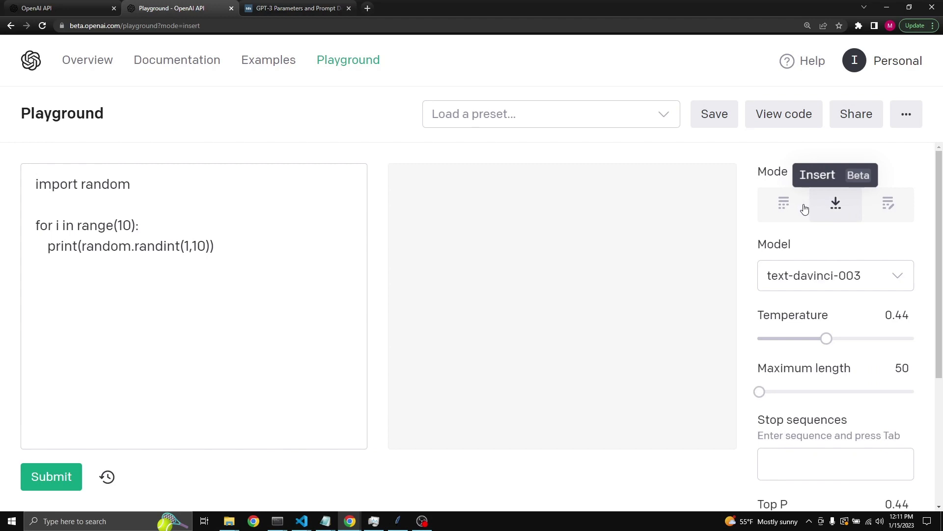
click(783, 204)
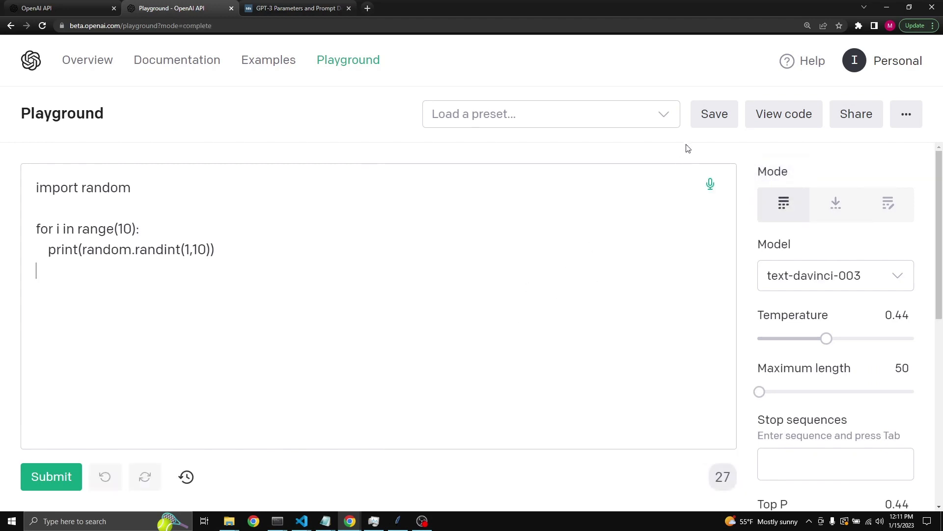
mouse_move(191, 234)
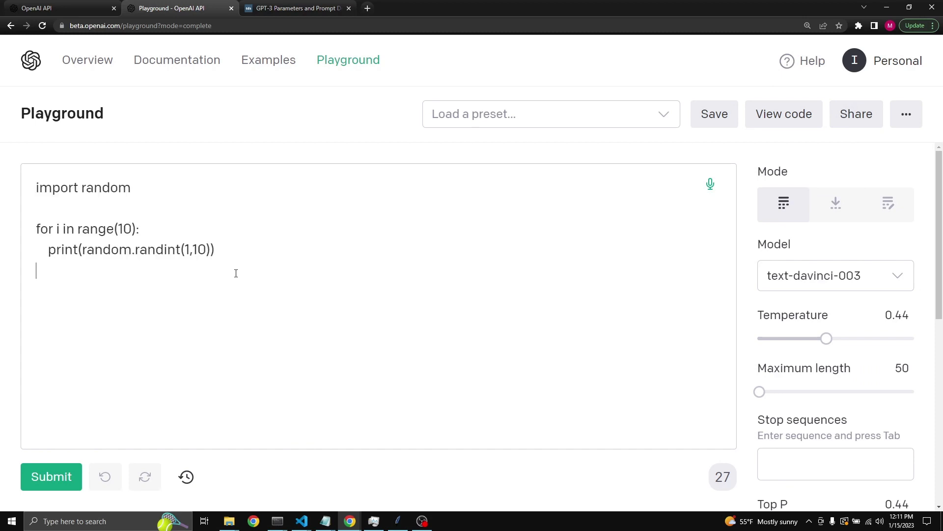
mouse_move(659, 166)
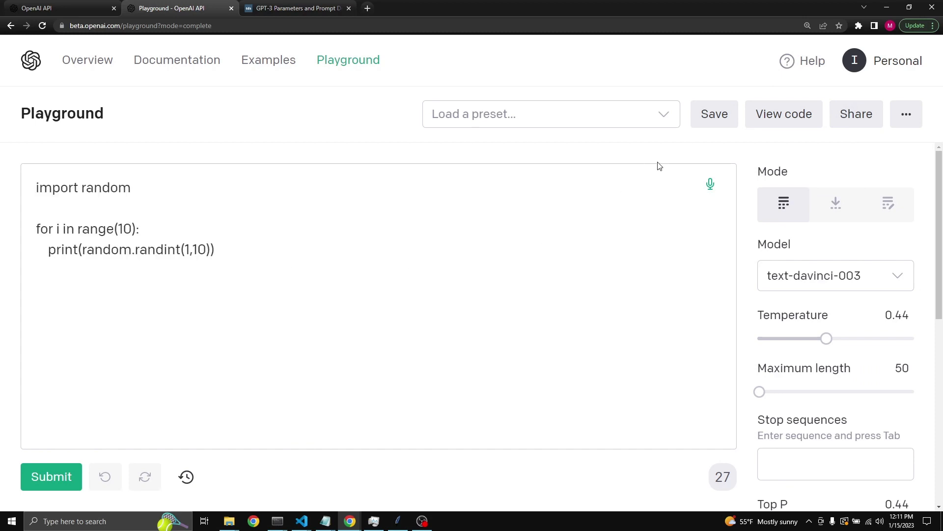
click(714, 114)
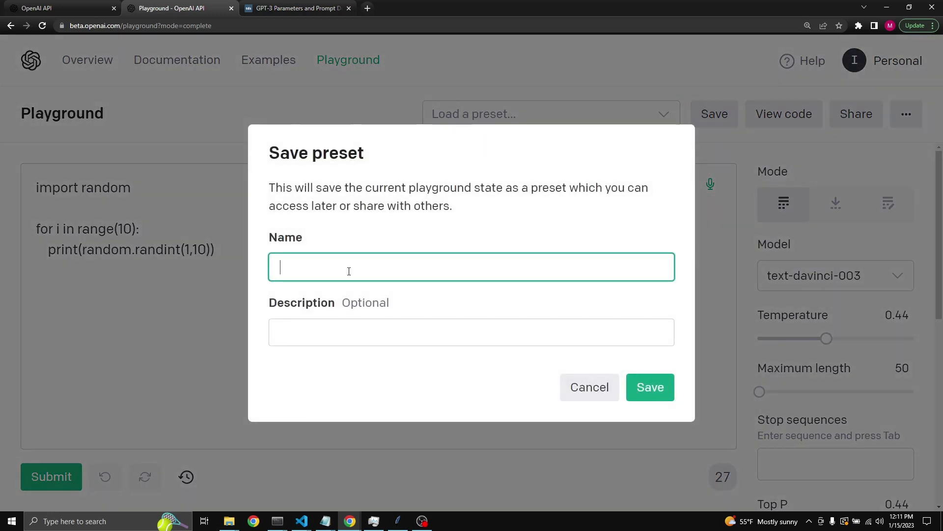
click(471, 332)
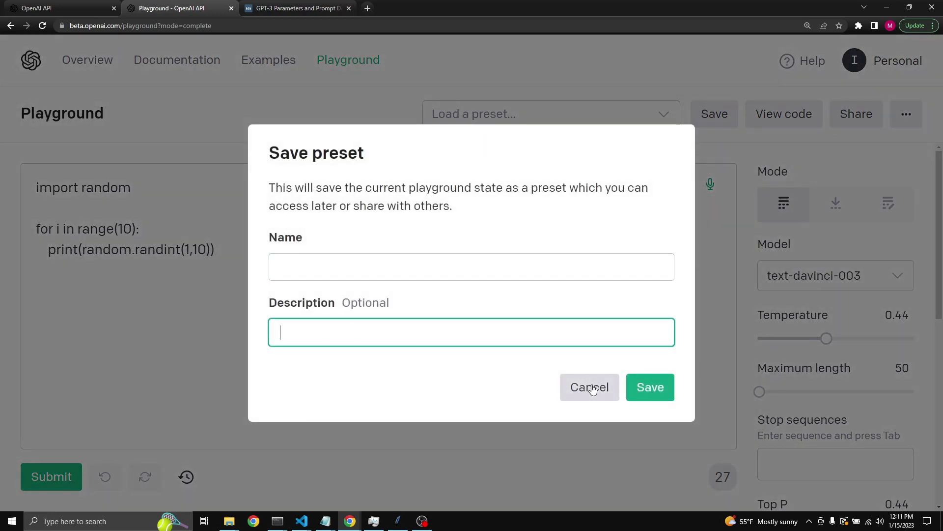
click(590, 387)
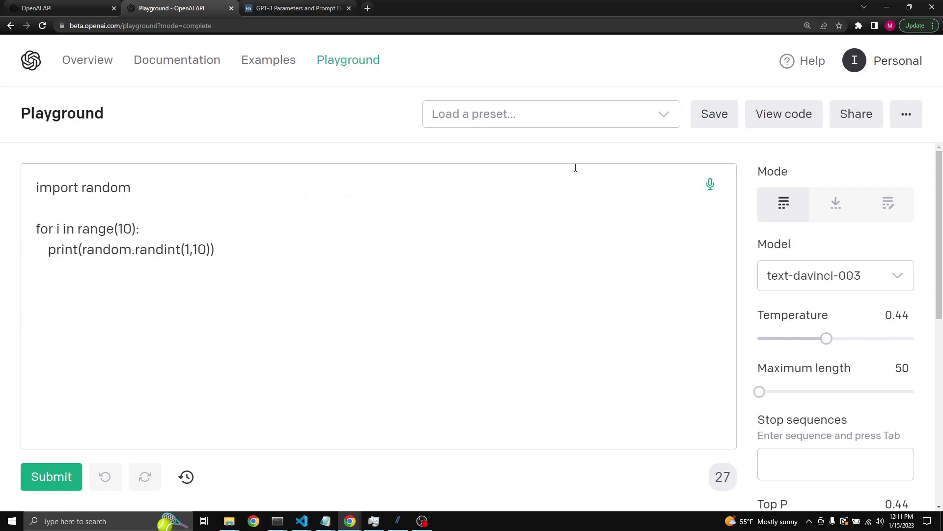
click(542, 113)
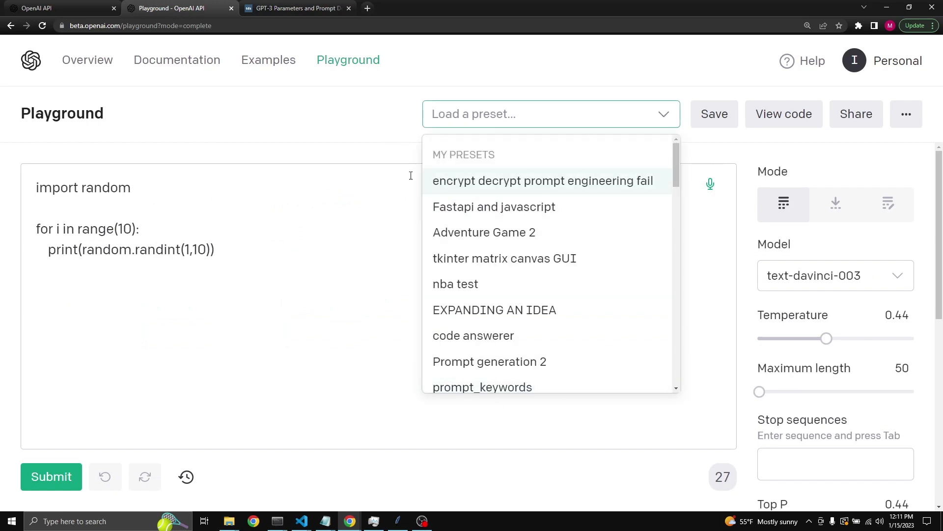
click(330, 241)
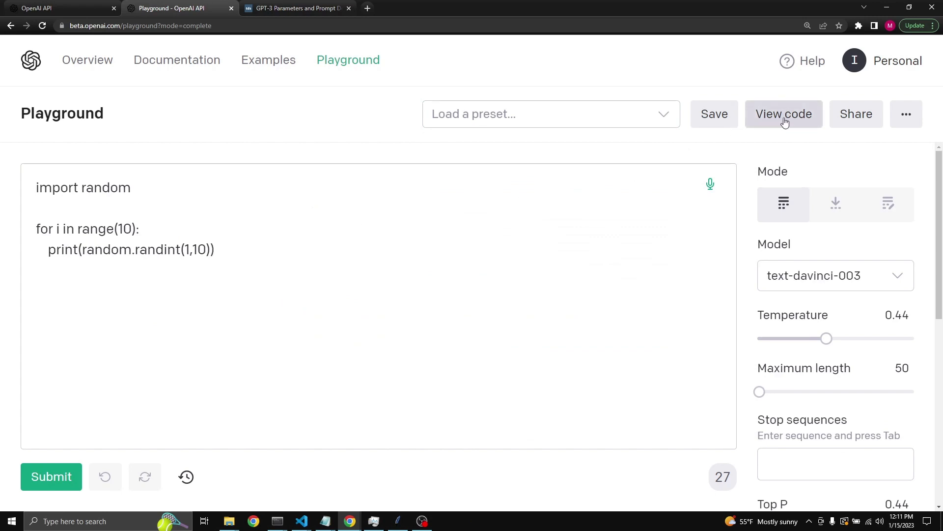
View the prompt's API code in python, node.js and json, then close the dialog.
click(783, 114)
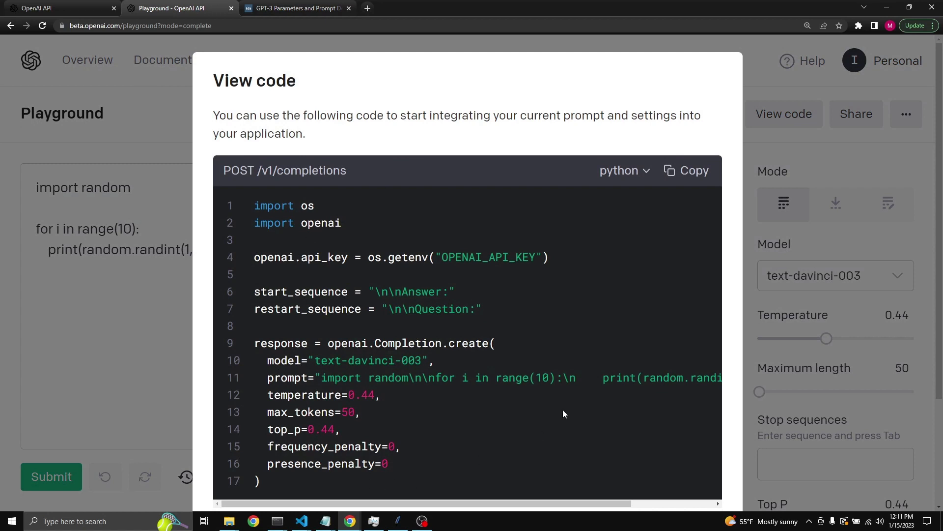
mouse_move(623, 174)
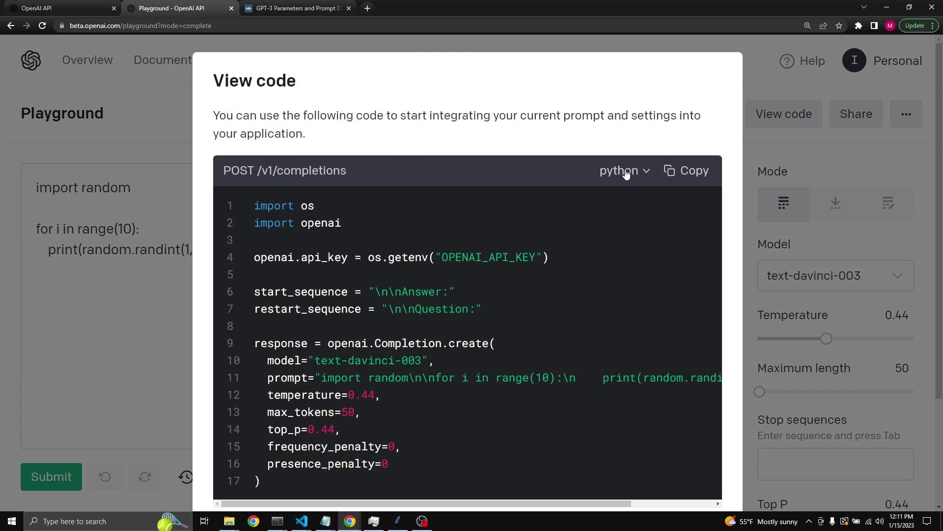
click(622, 171)
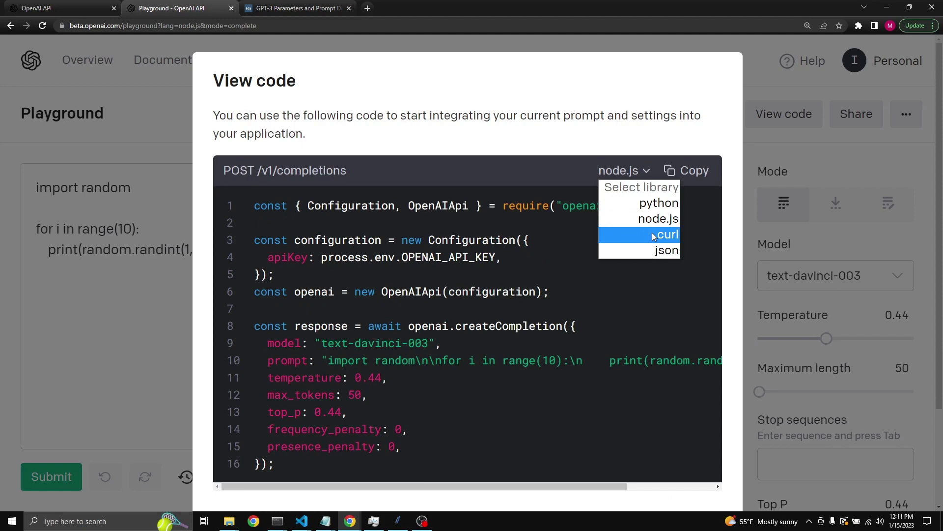
click(666, 250)
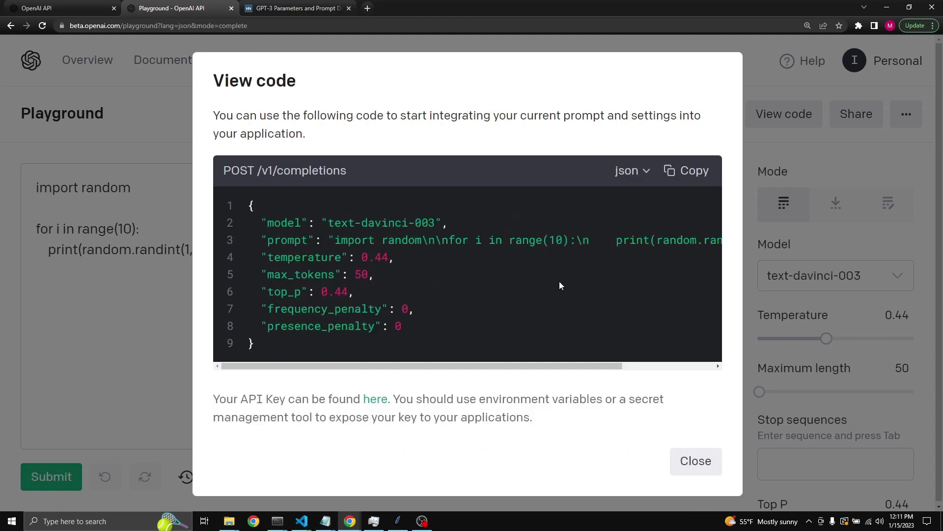
mouse_move(669, 195)
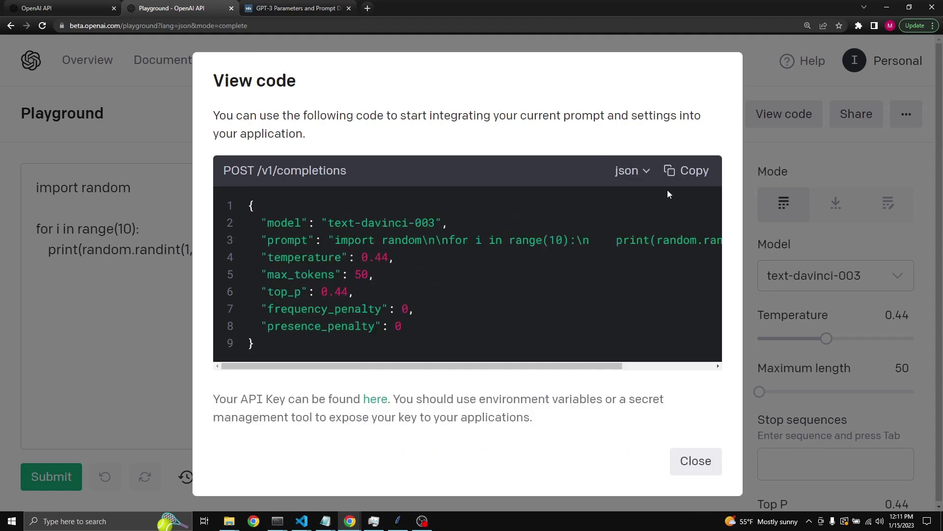
click(628, 171)
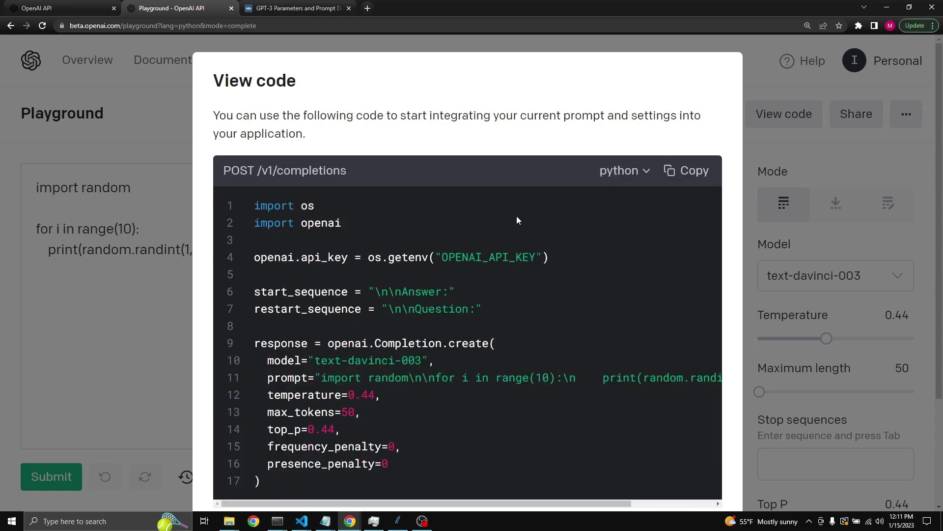
mouse_move(195, 315)
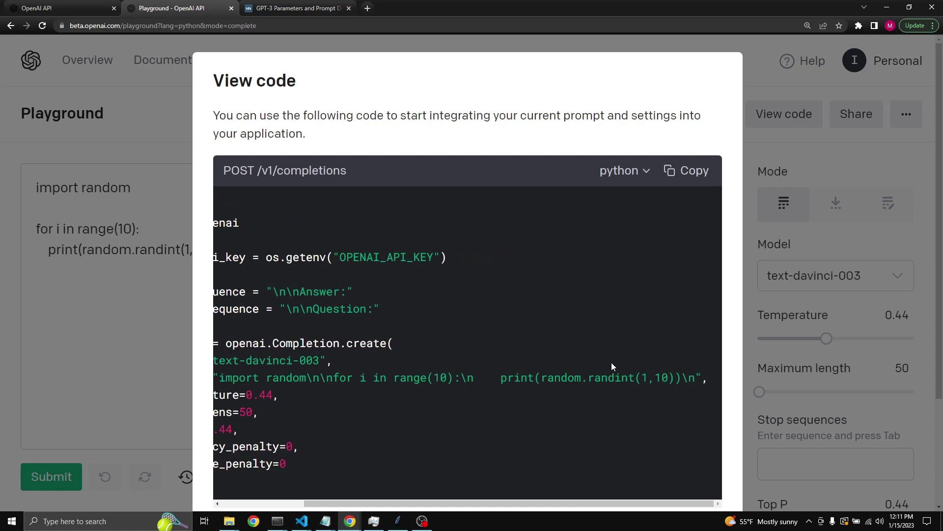
scroll(left, 3)
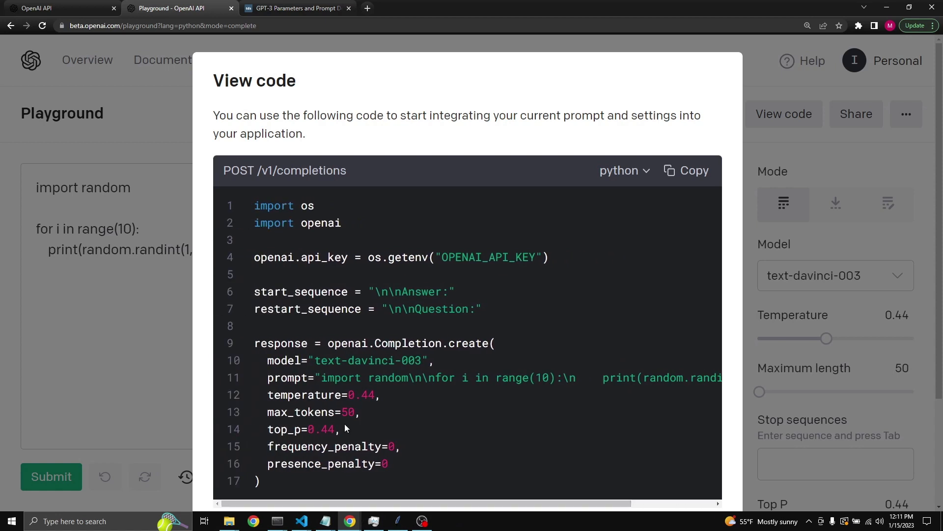
mouse_move(364, 408)
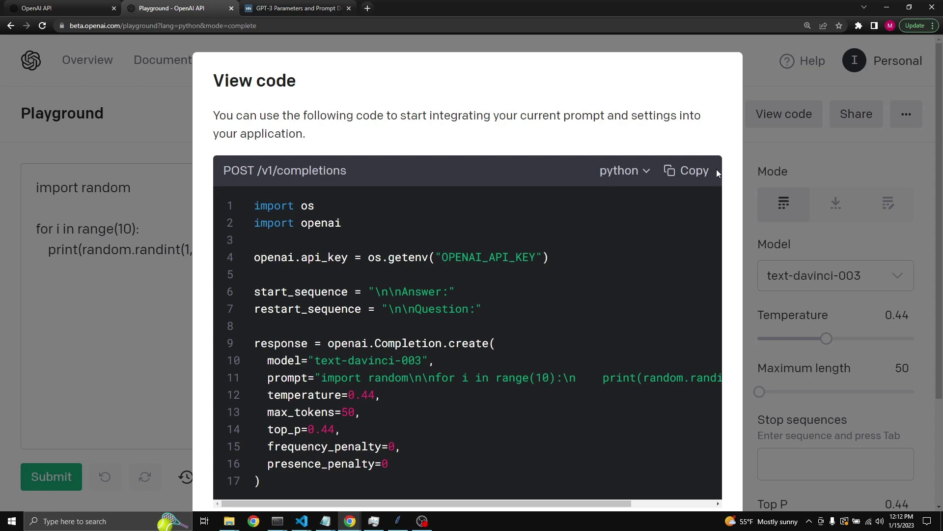
click(686, 171)
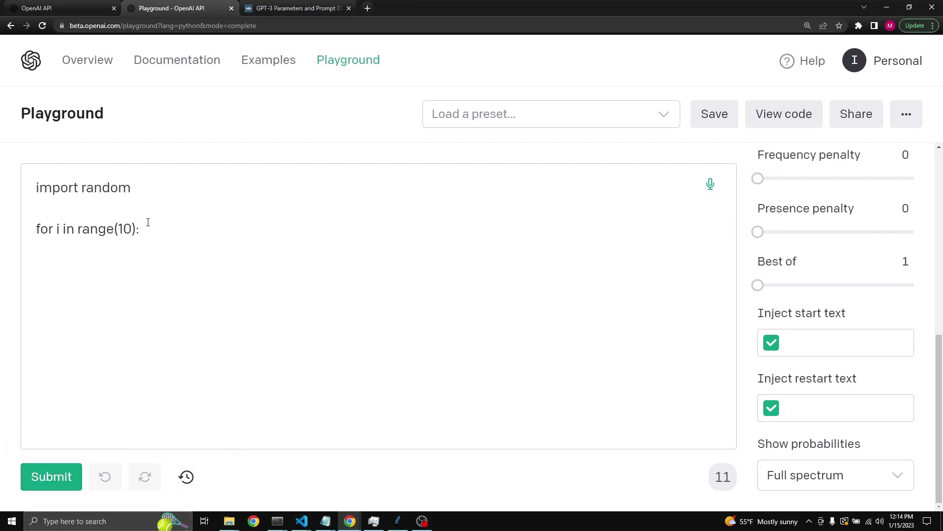
Submit, undo, and regenerate a print(random.randint(1, 10)) loop body with an '# Output' list.
click(51, 476)
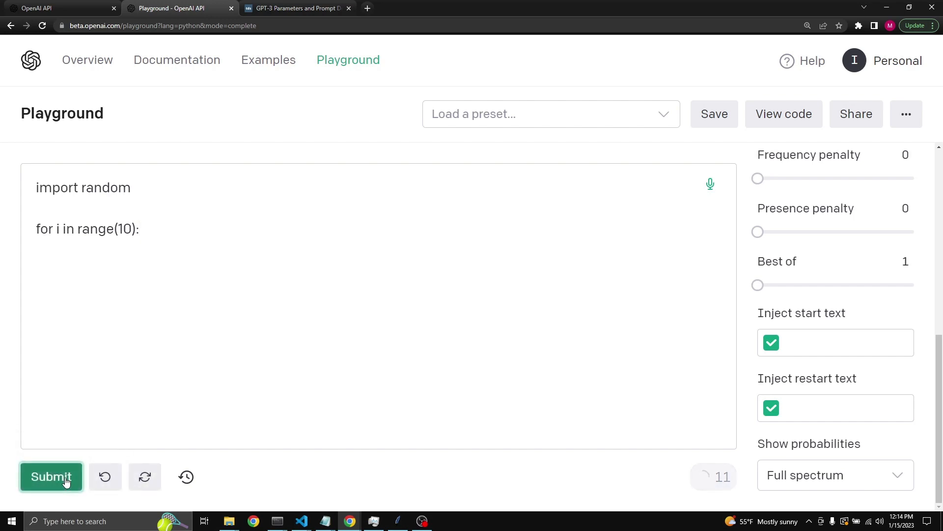
click(51, 476)
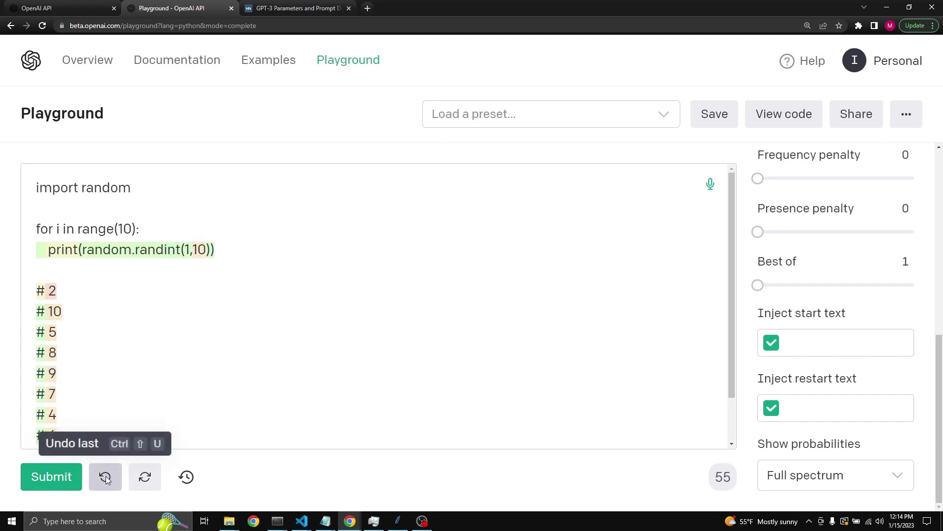
click(105, 476)
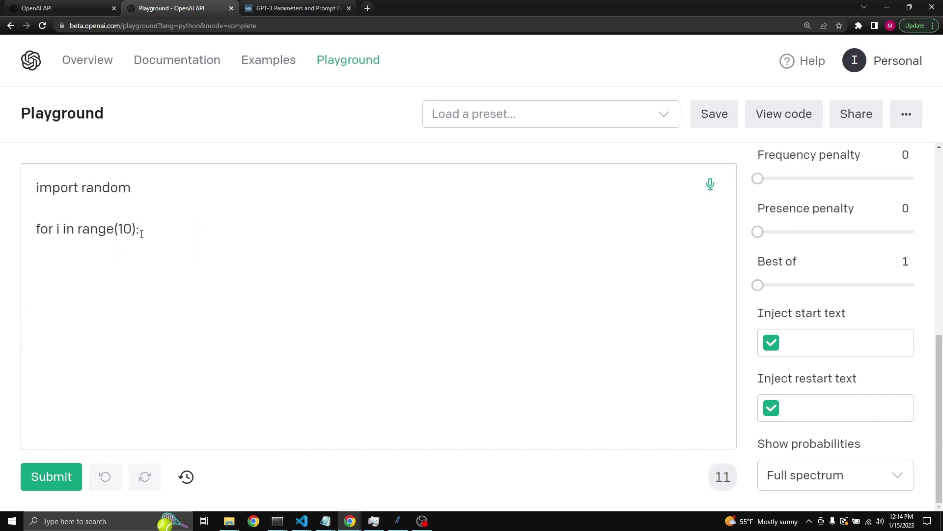
mouse_move(51, 476)
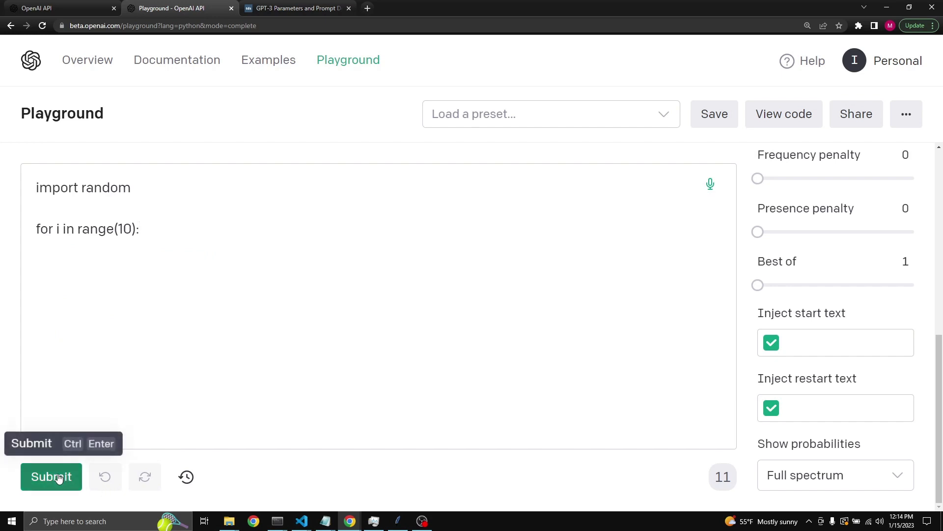
click(51, 476)
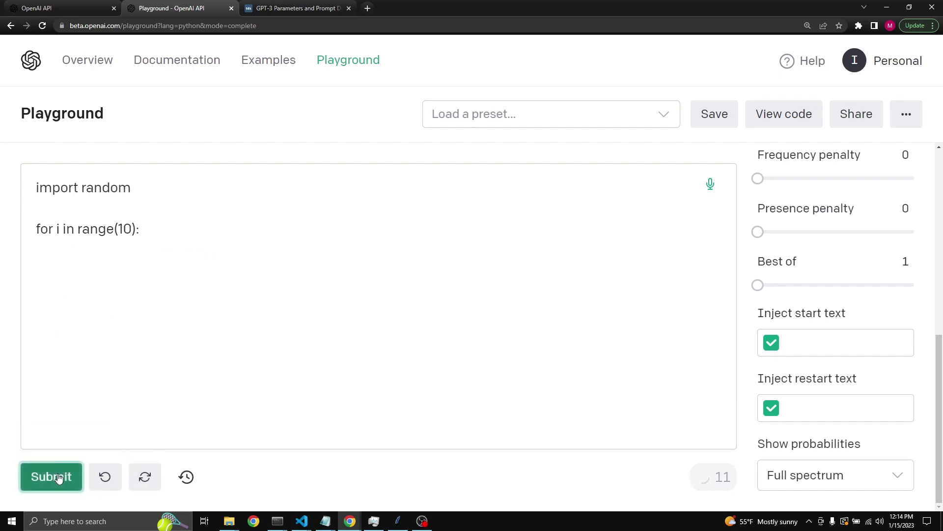
click(51, 477)
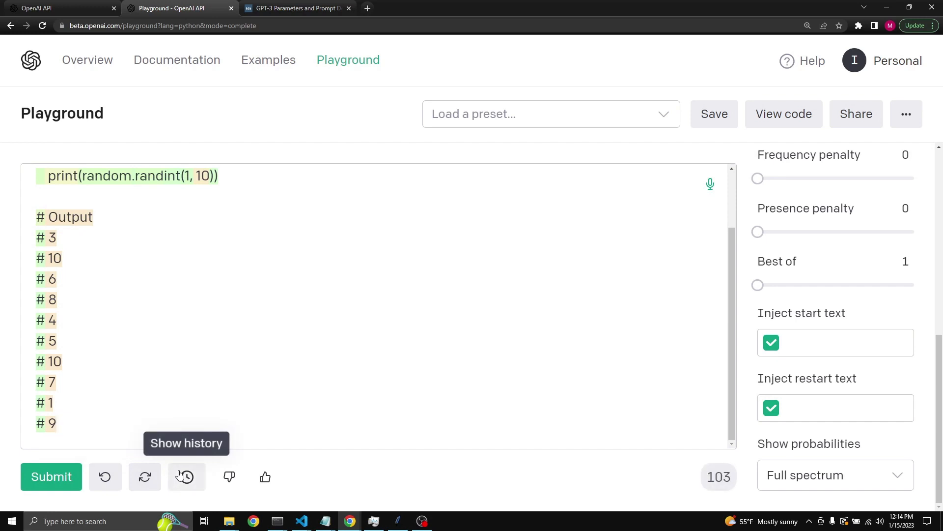
Open the 30-day history and preview the 12:05 PM forest trees session.
click(186, 476)
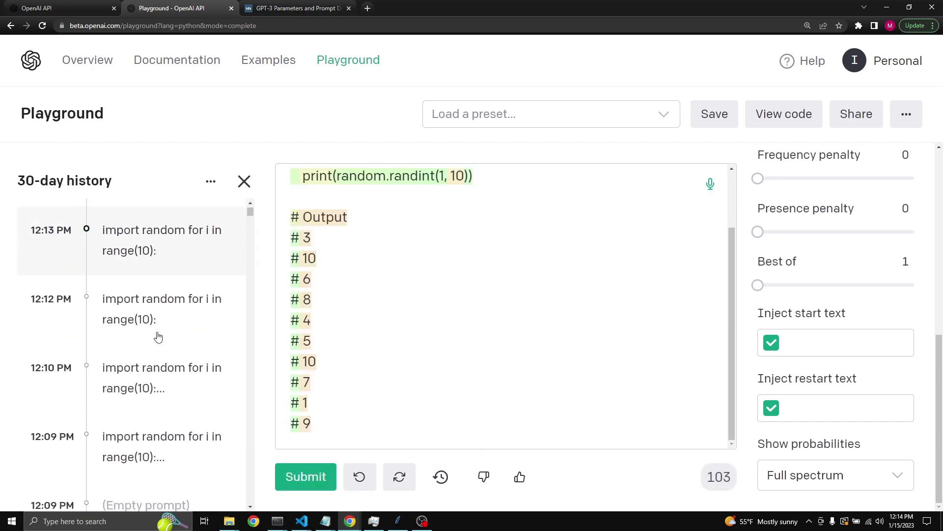
scroll(down, 3)
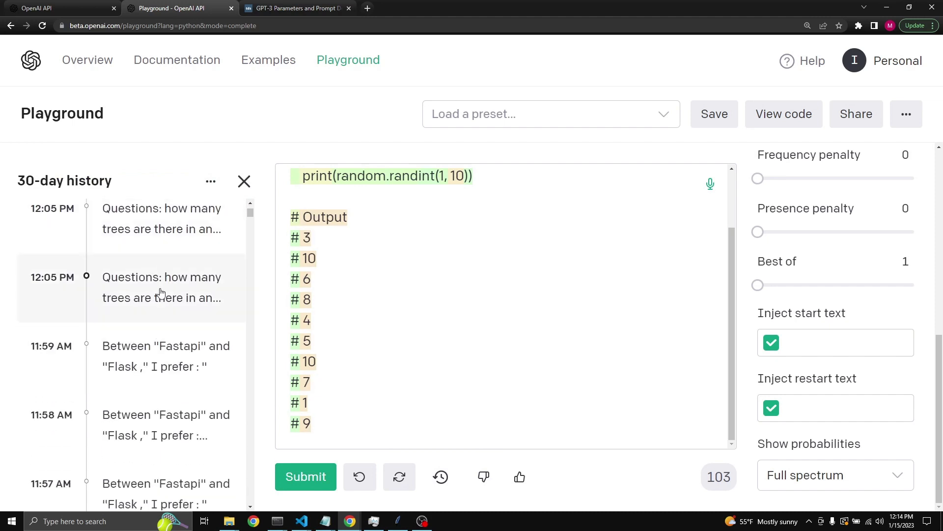
click(161, 287)
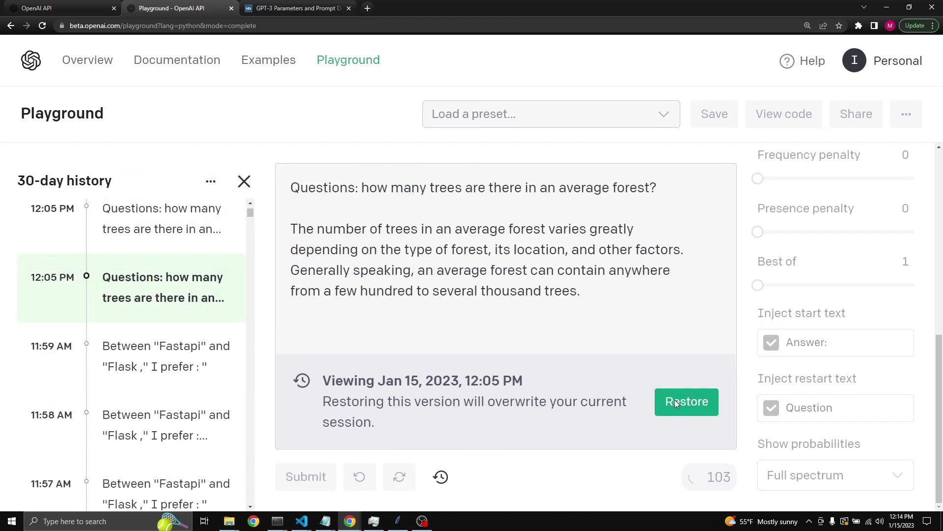
mouse_move(453, 362)
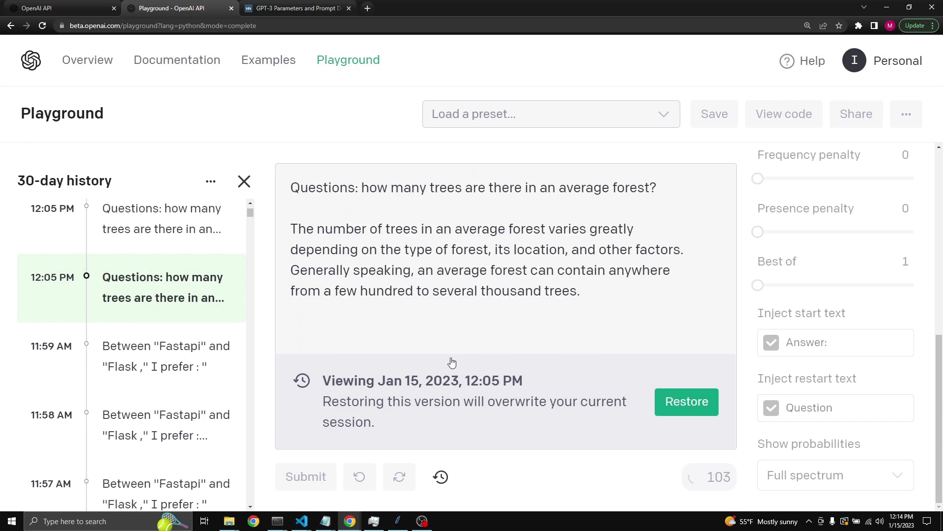